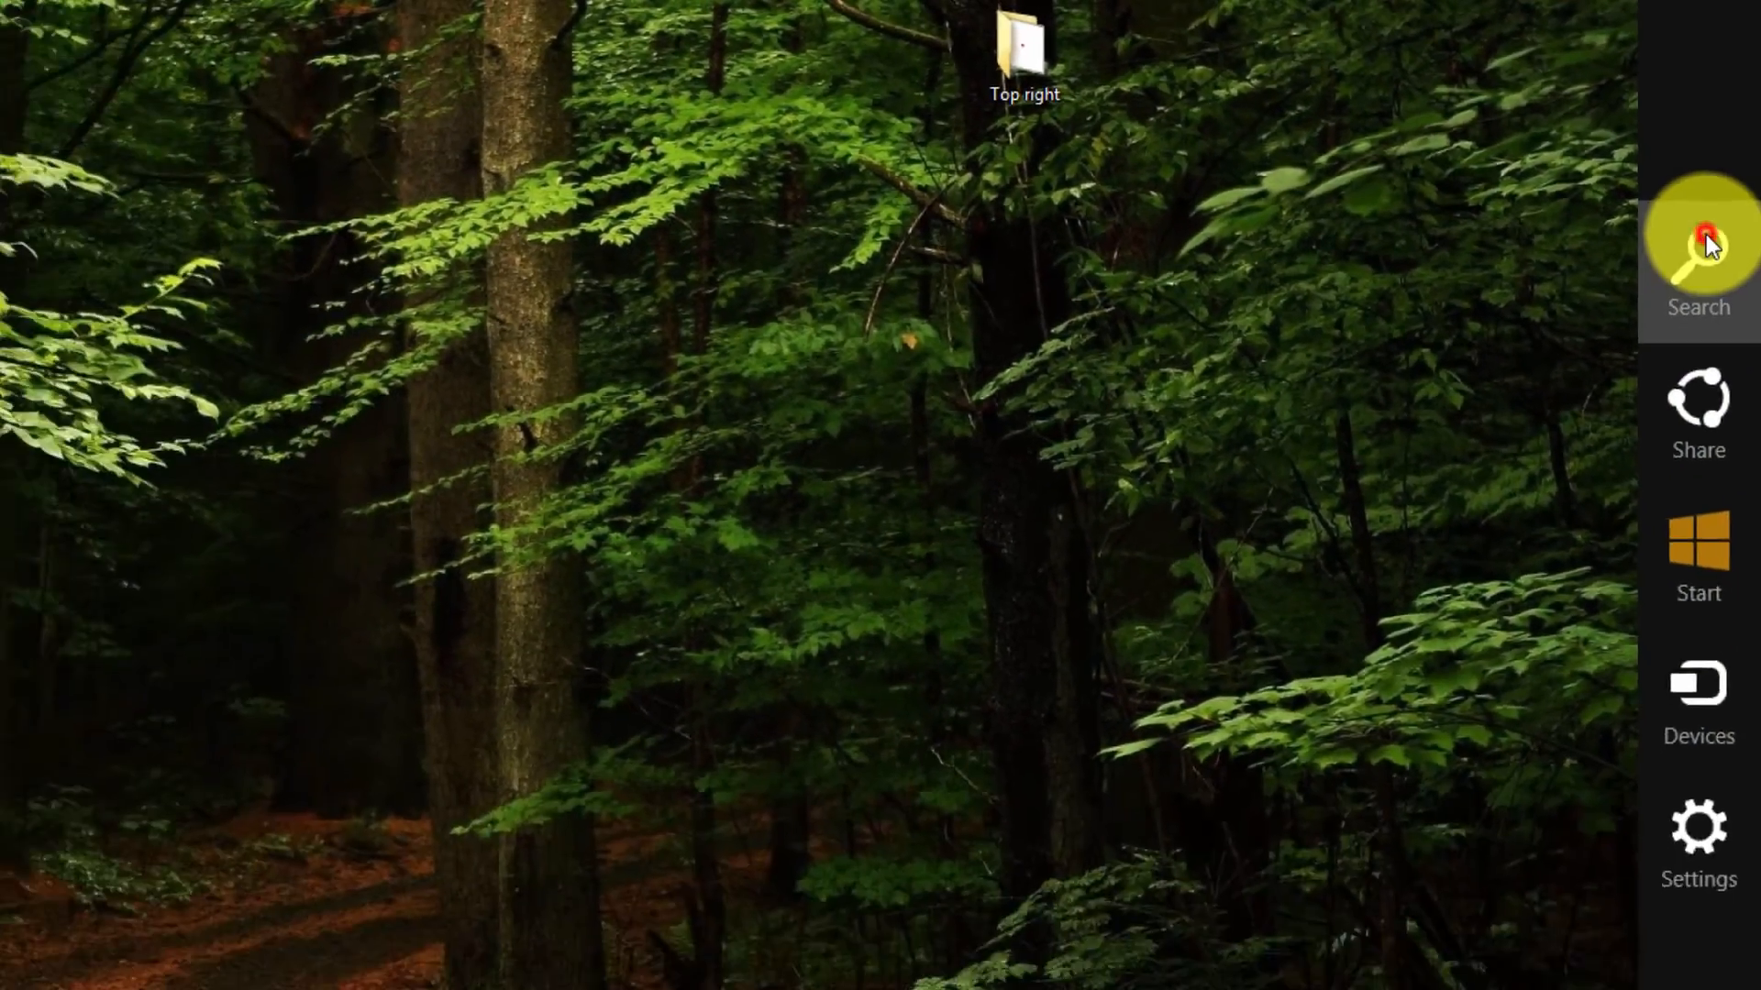
Launch Command Prompt from Search and run ipconfig to read the Wi-Fi IPv4 and gateway.
left_click(1703, 240)
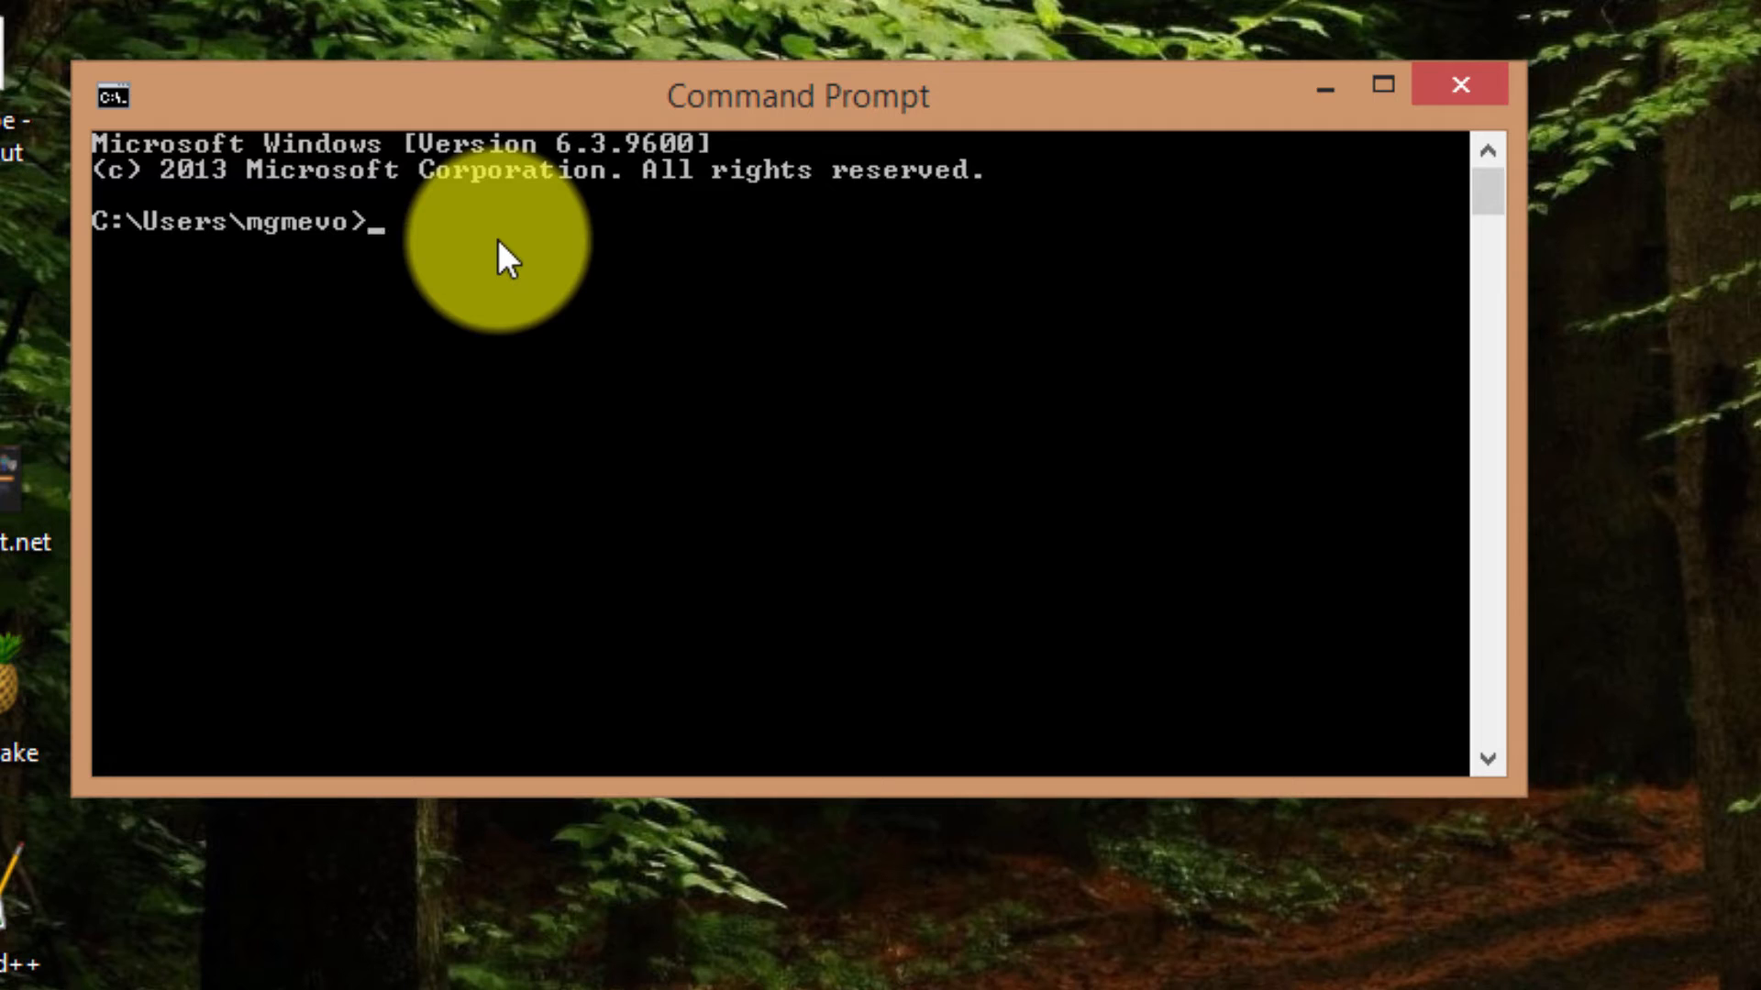
type("ip")
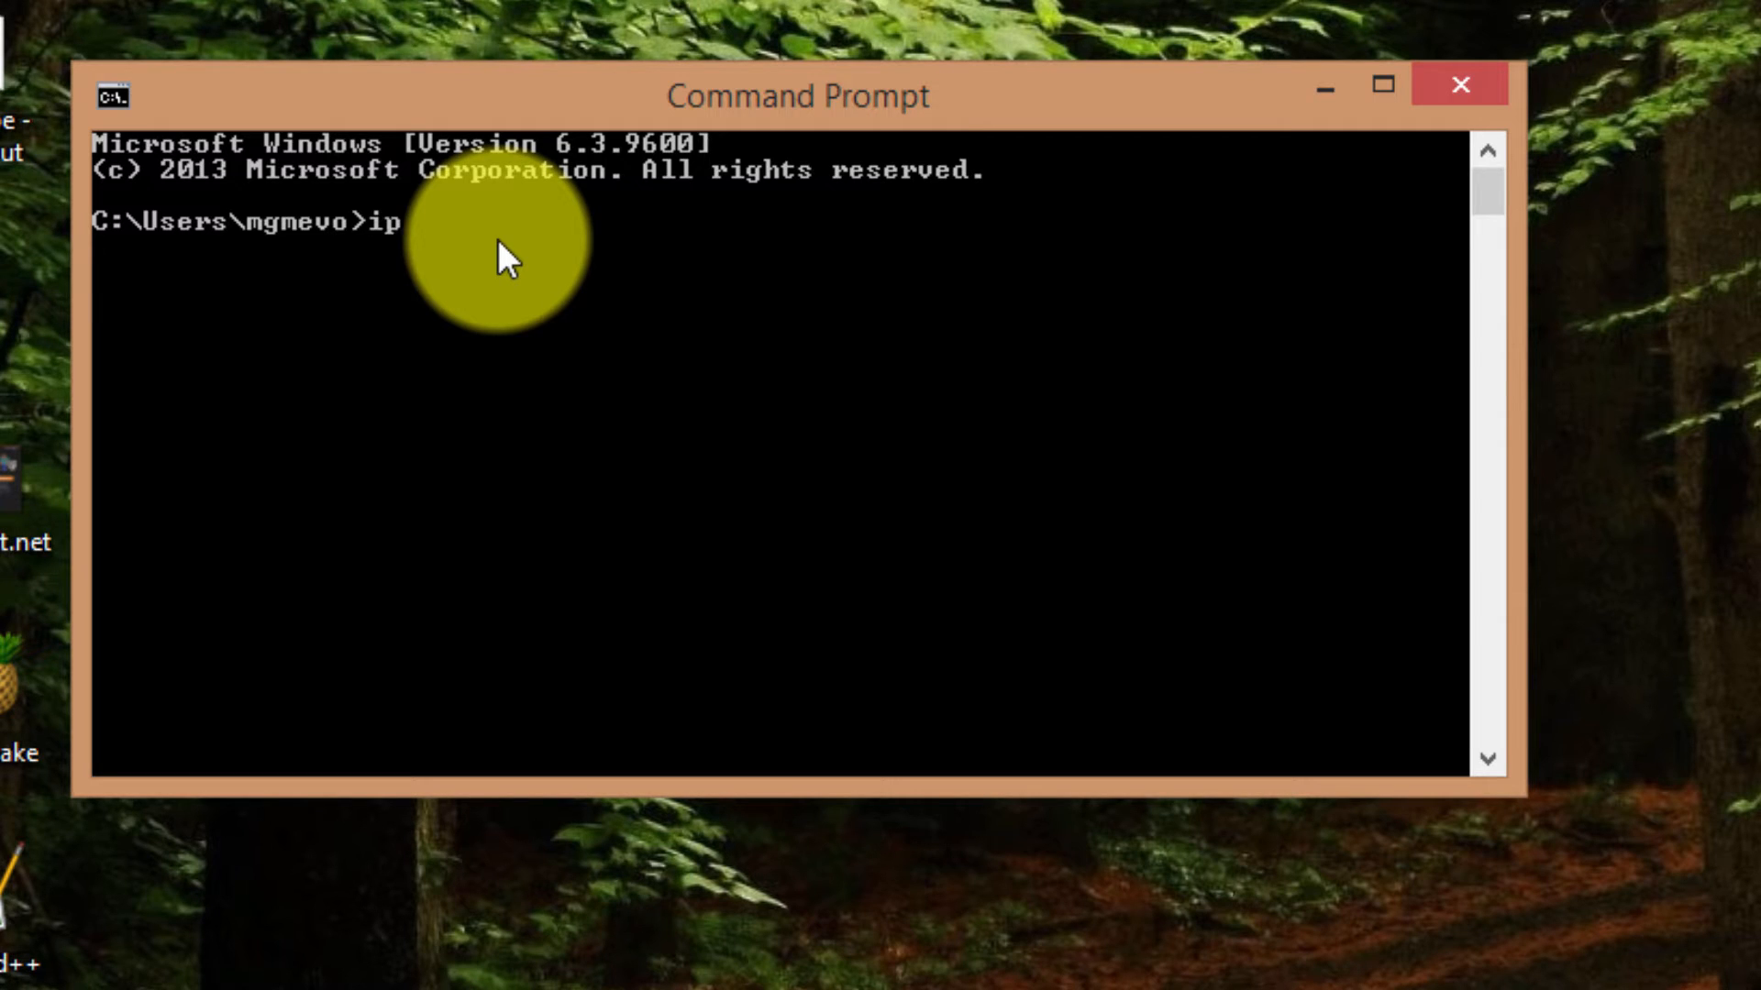
type("config")
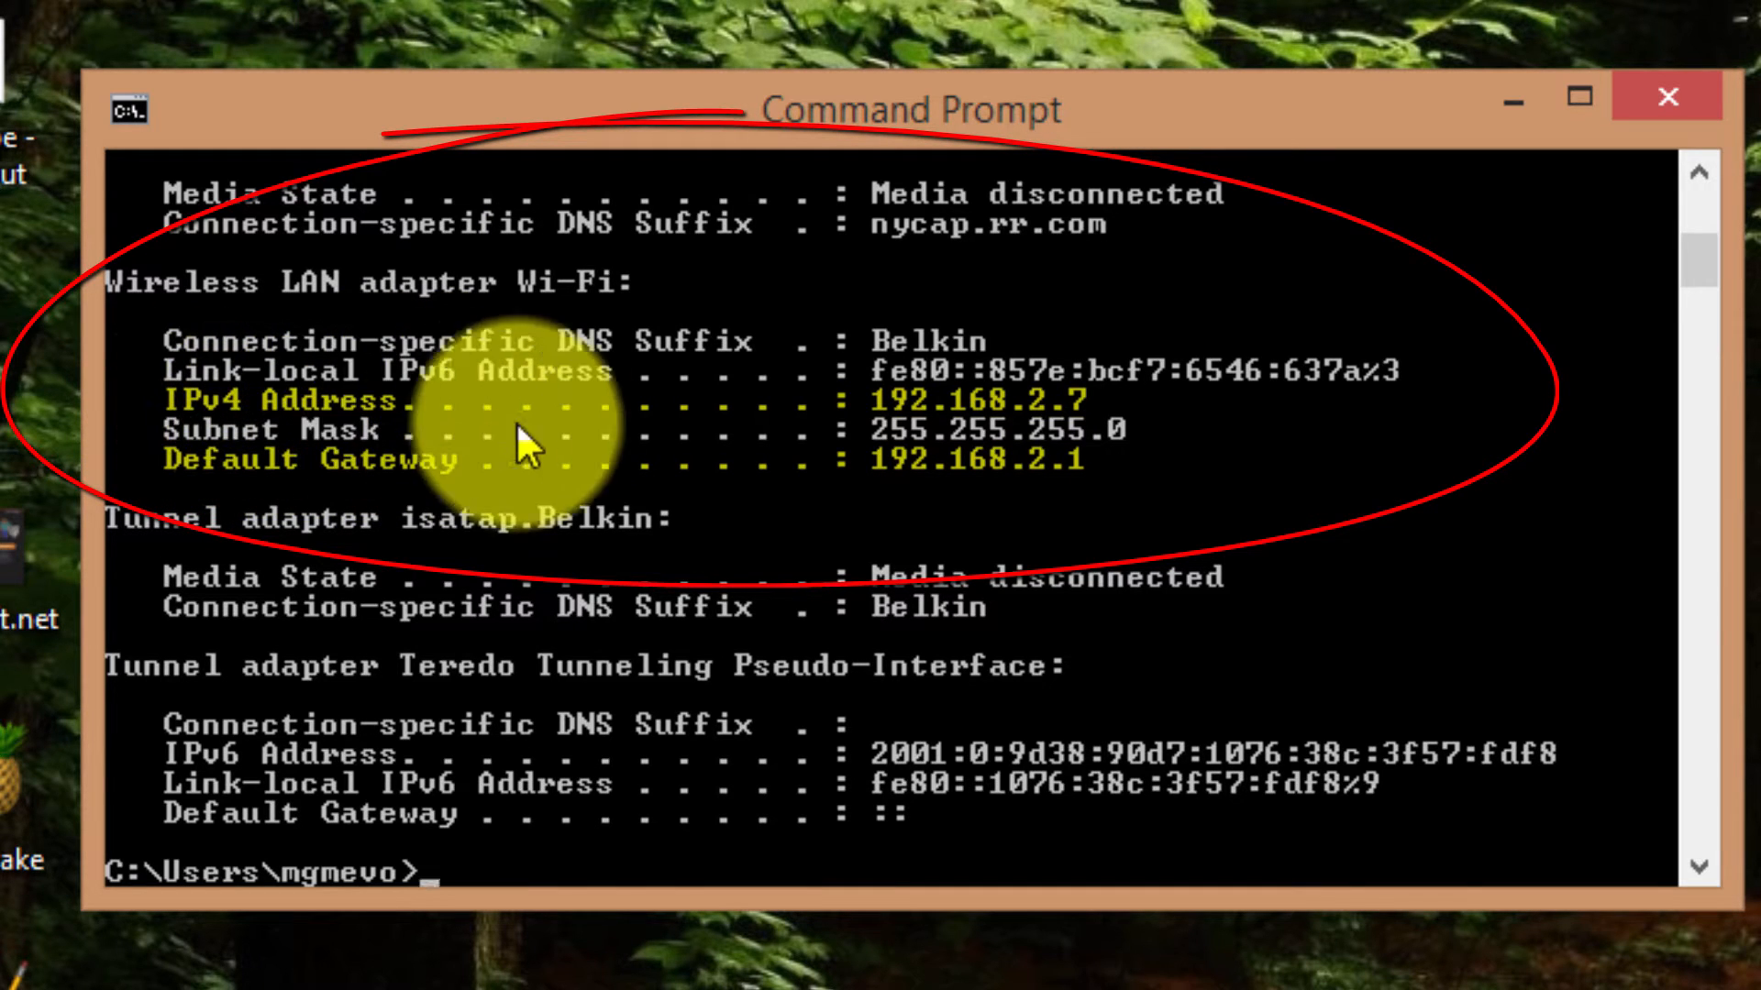
mouse_move(877, 463)
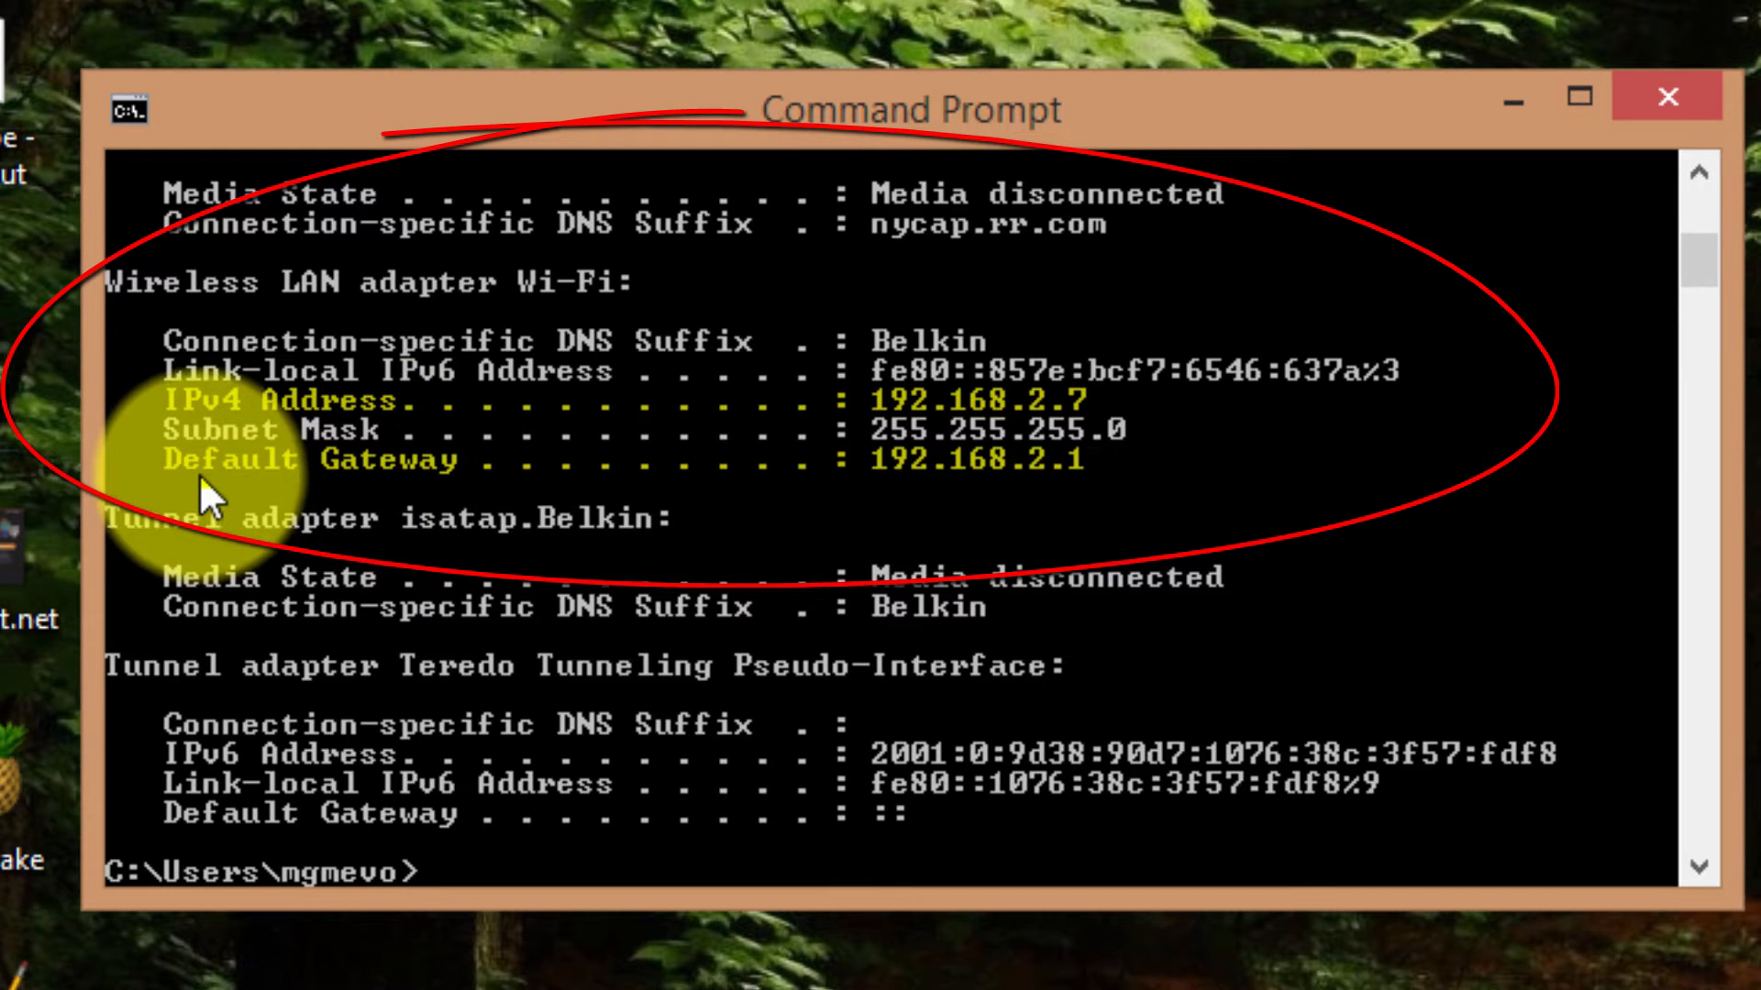
mouse_move(926, 503)
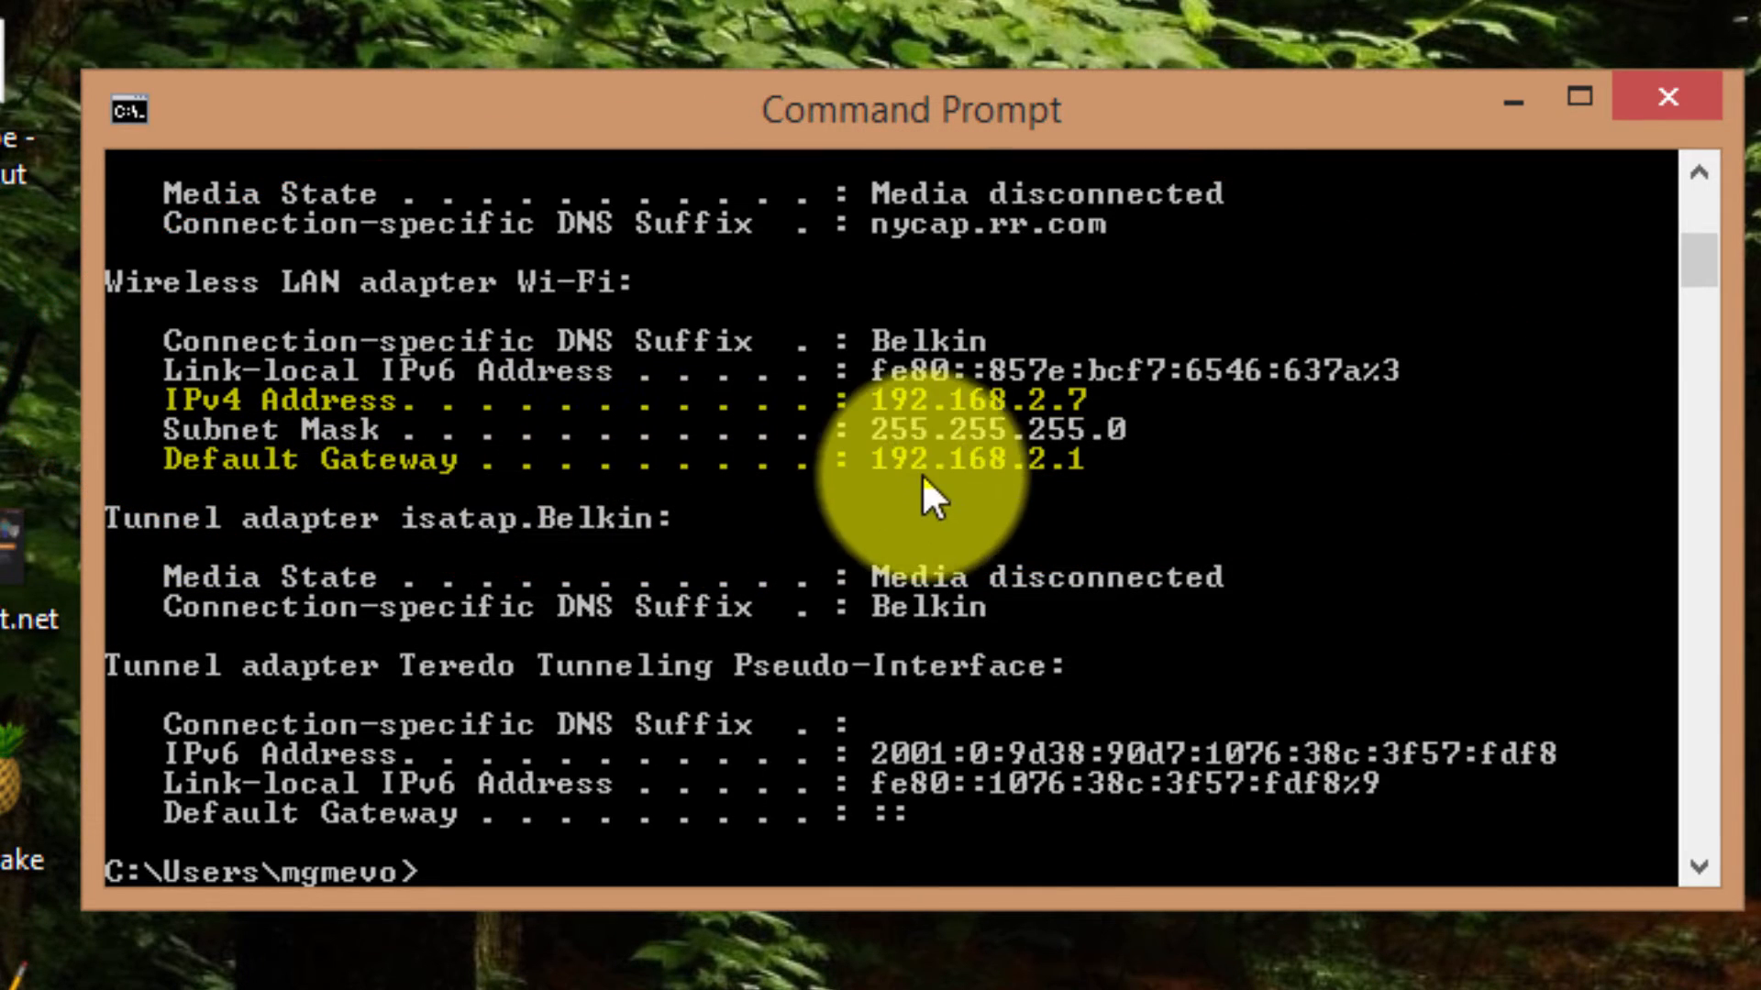
mouse_move(1005, 500)
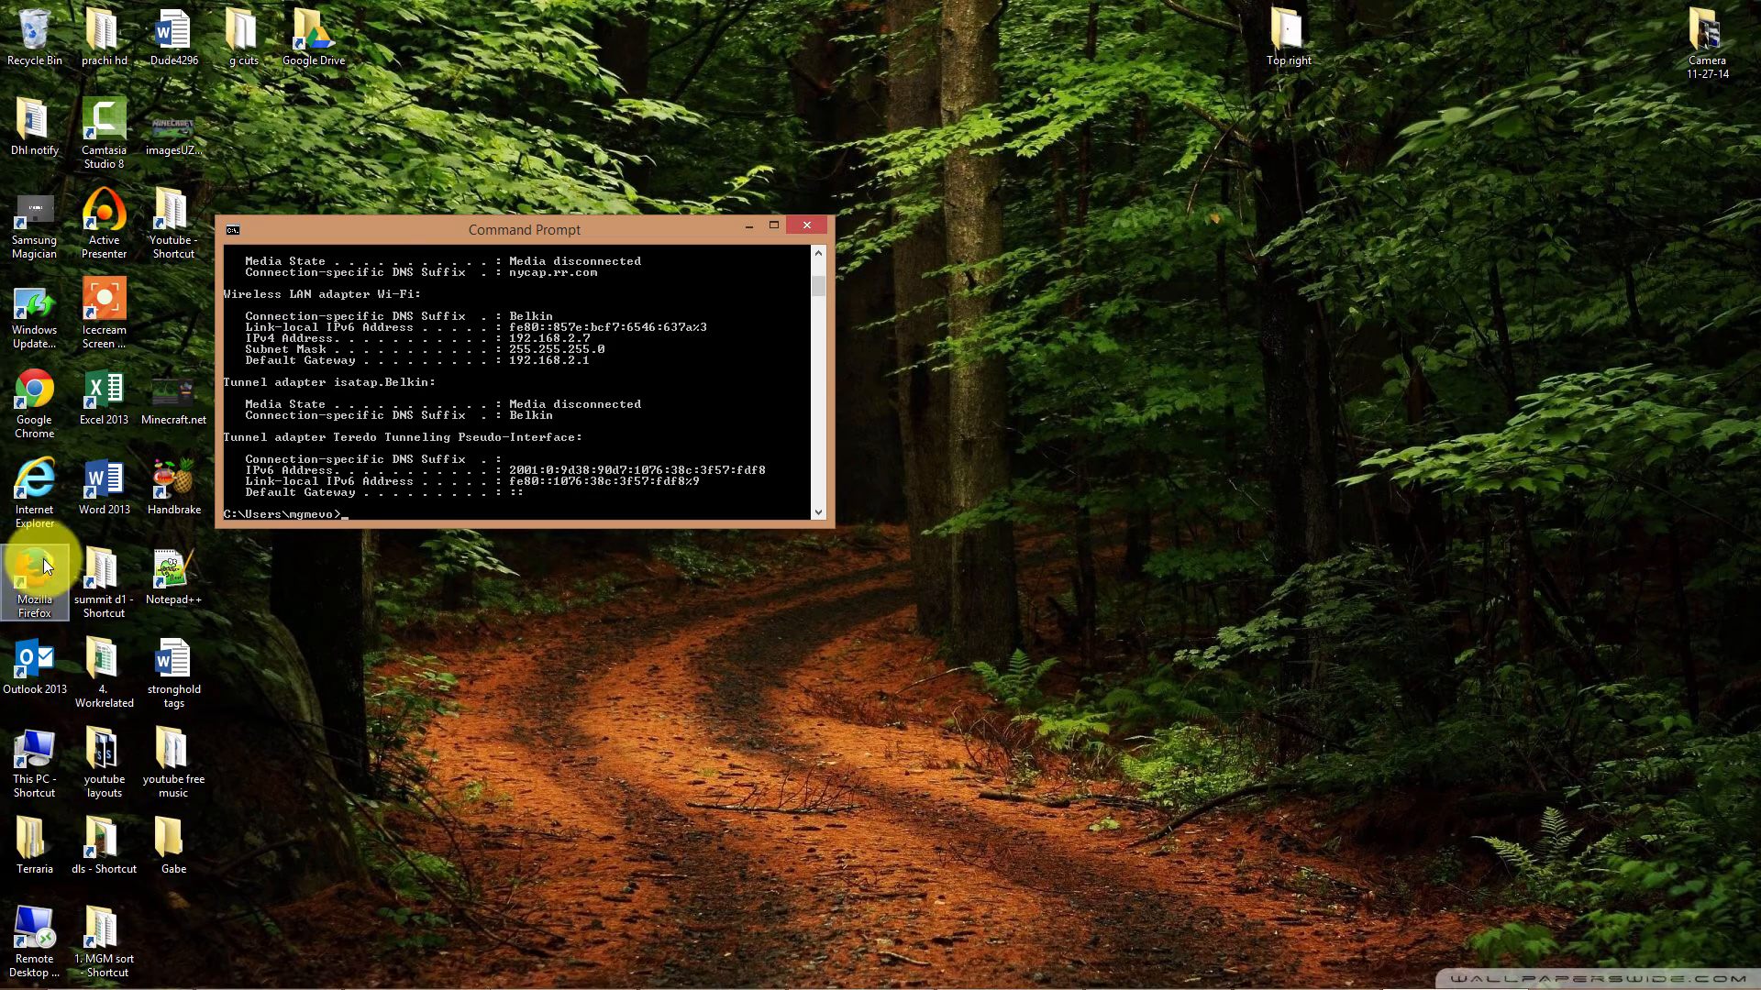
mouse_move(44, 567)
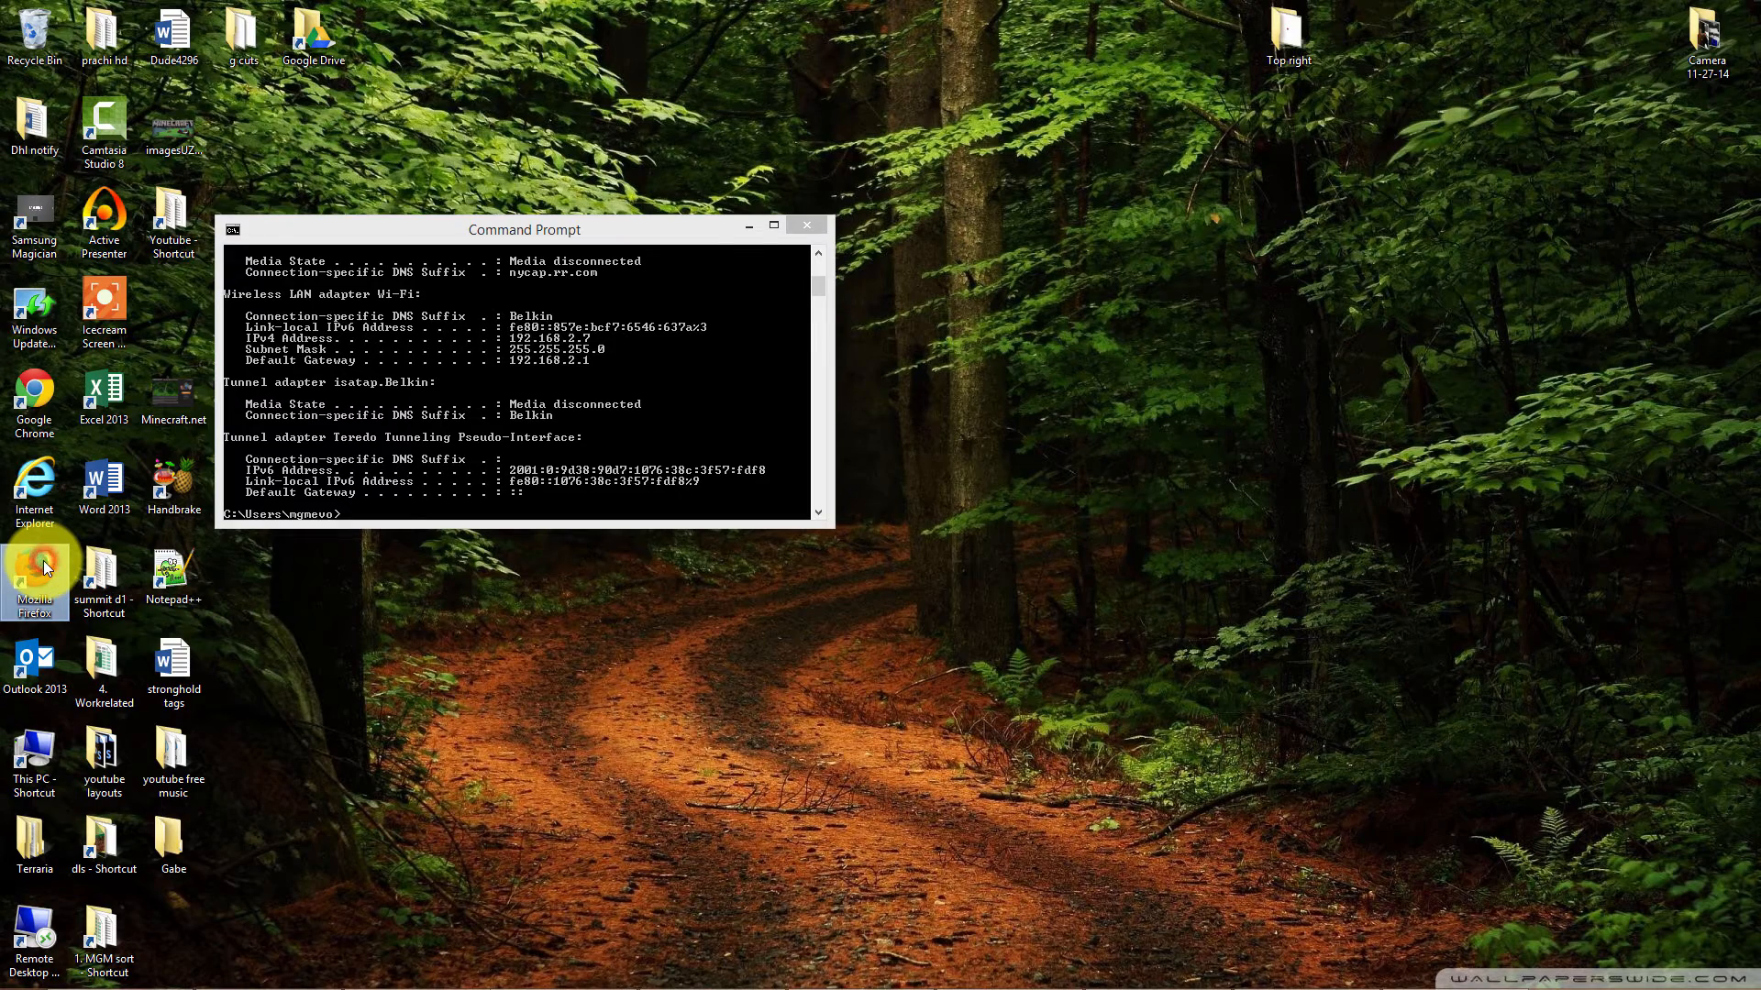
Launch Firefox and load the router page at 192.168.2.1.
double_click(34, 576)
type("192.16")
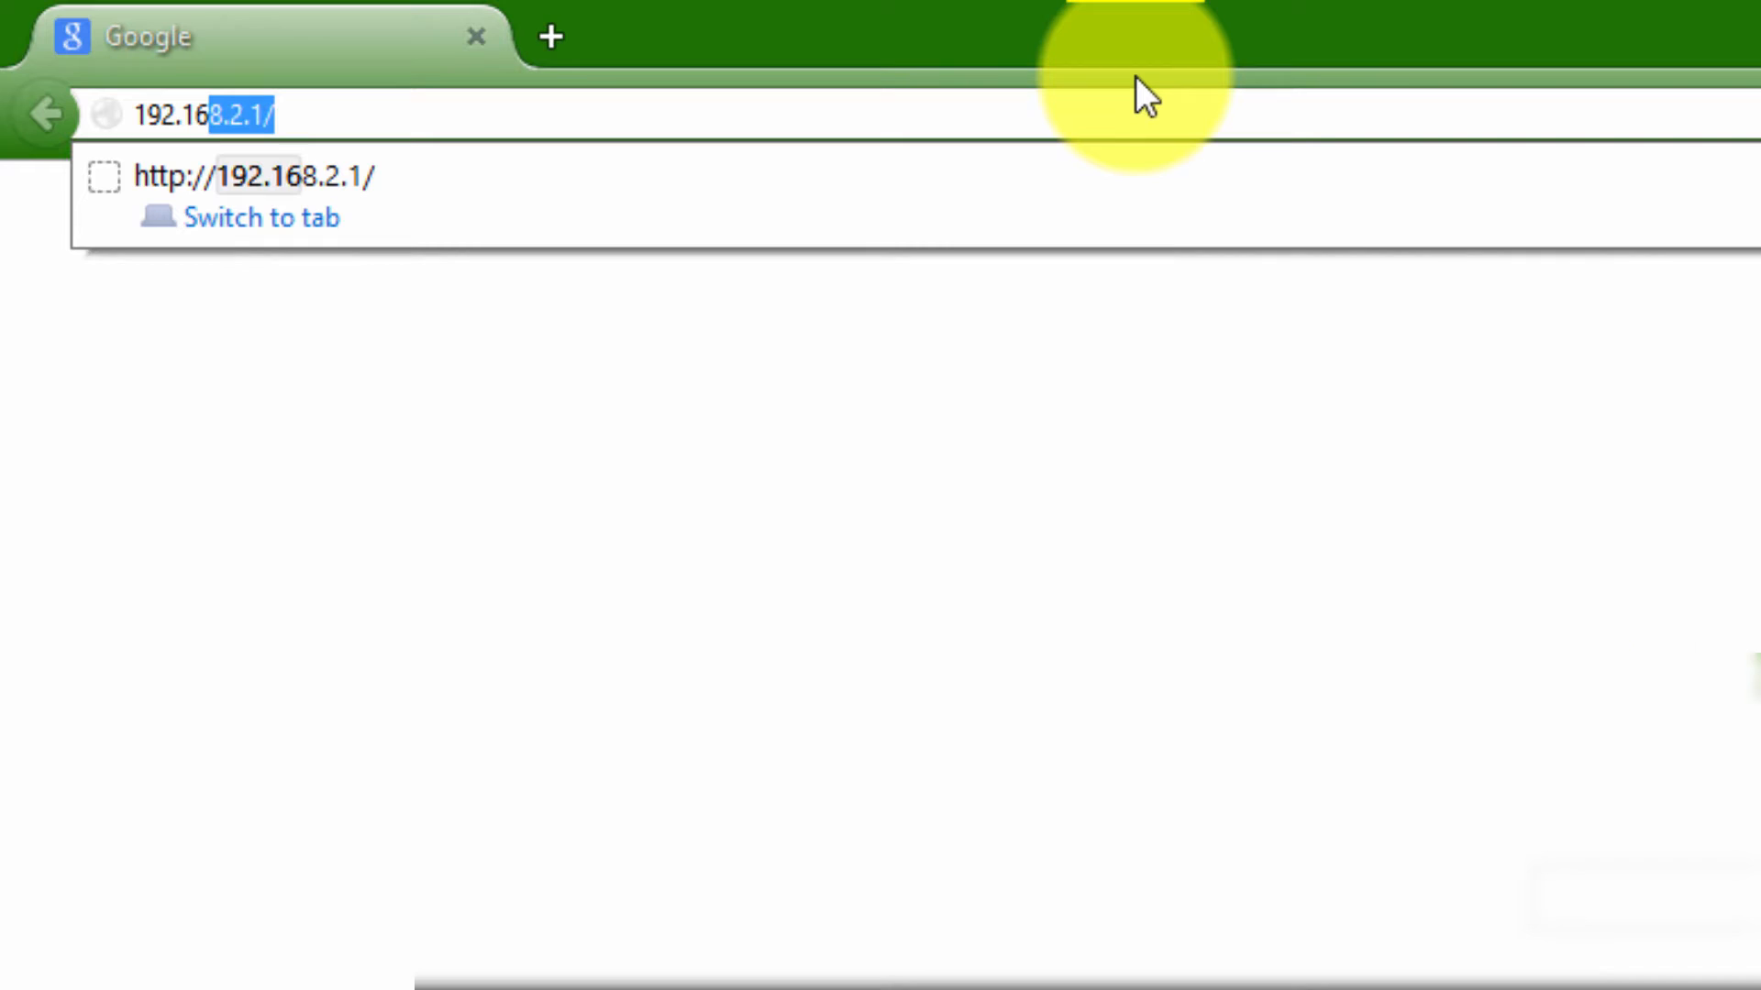
key("Enter")
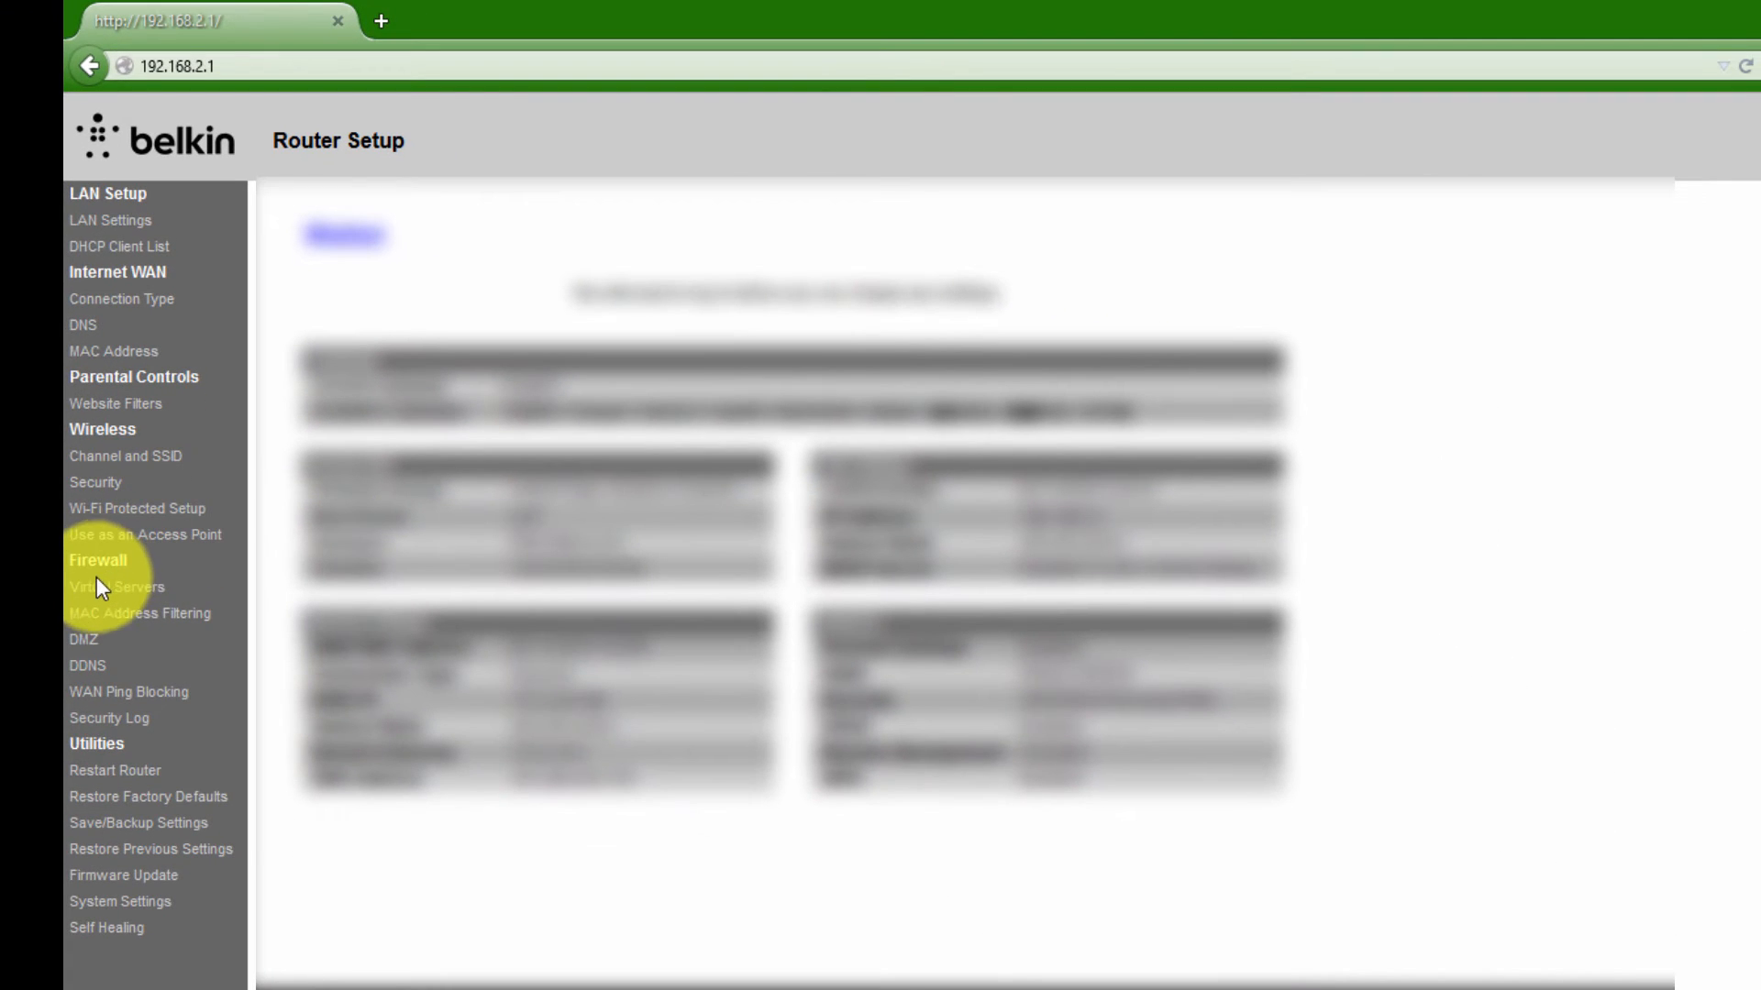
Go to Firewall > Virtual Servers and submit the router login with a blank password.
left_click(116, 586)
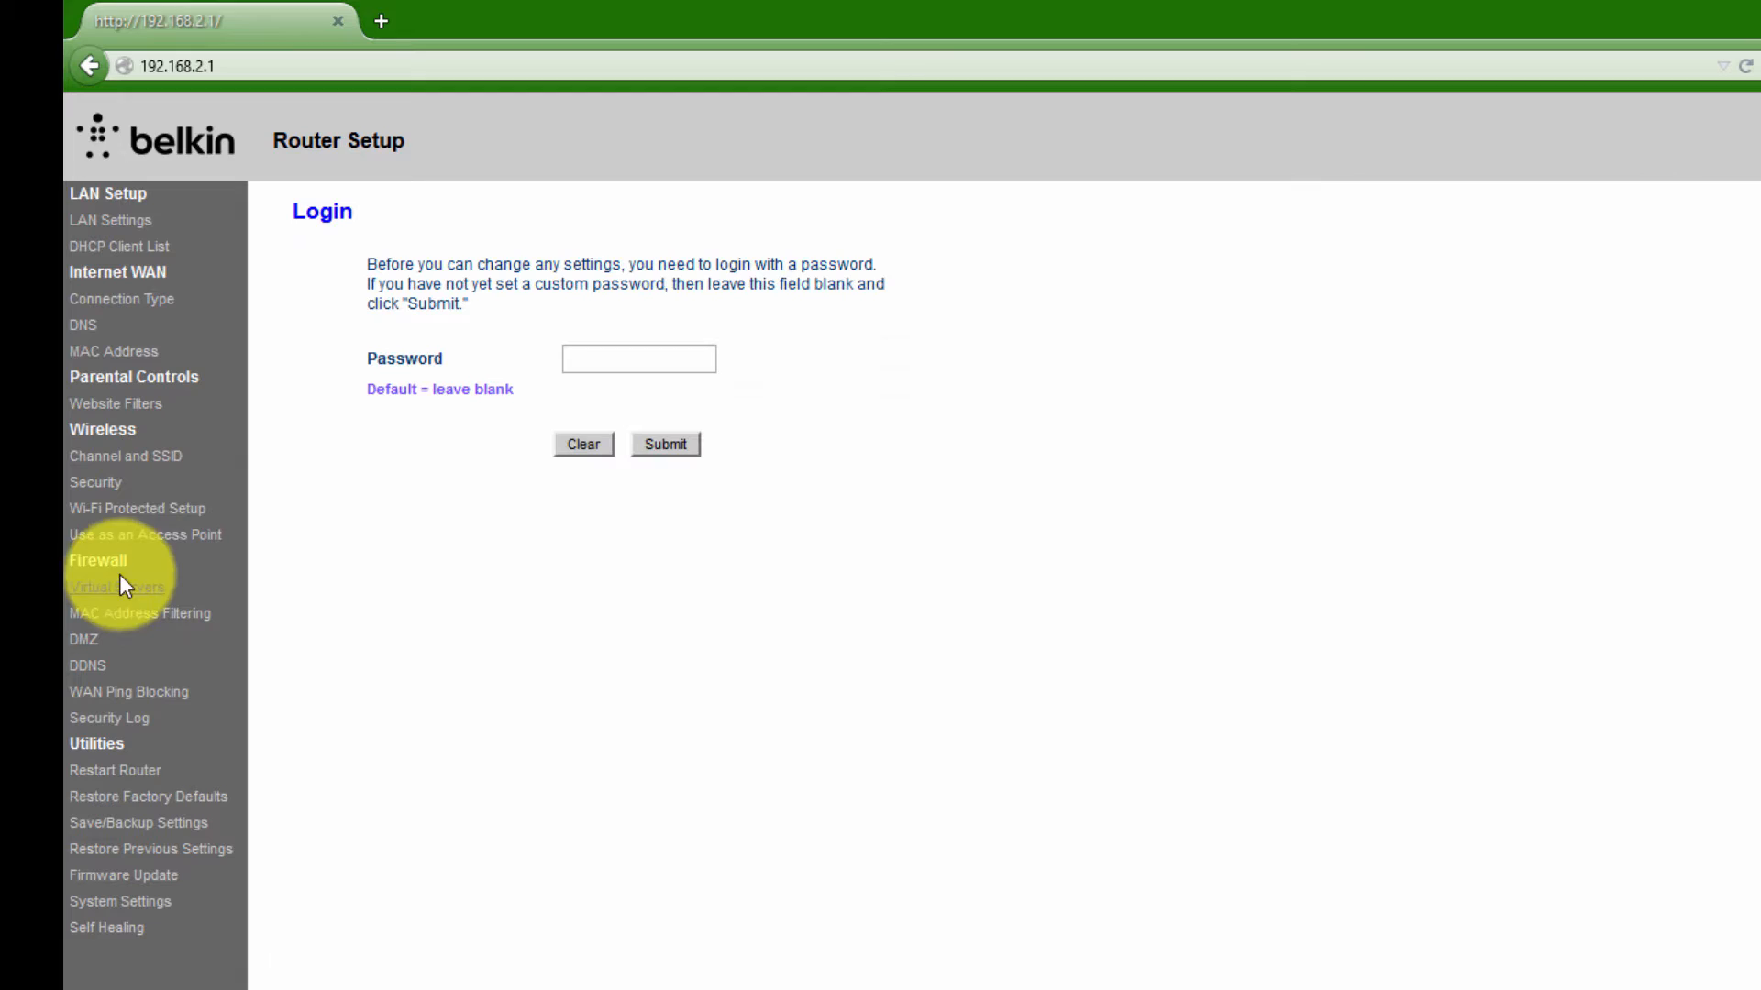
left_click(638, 359)
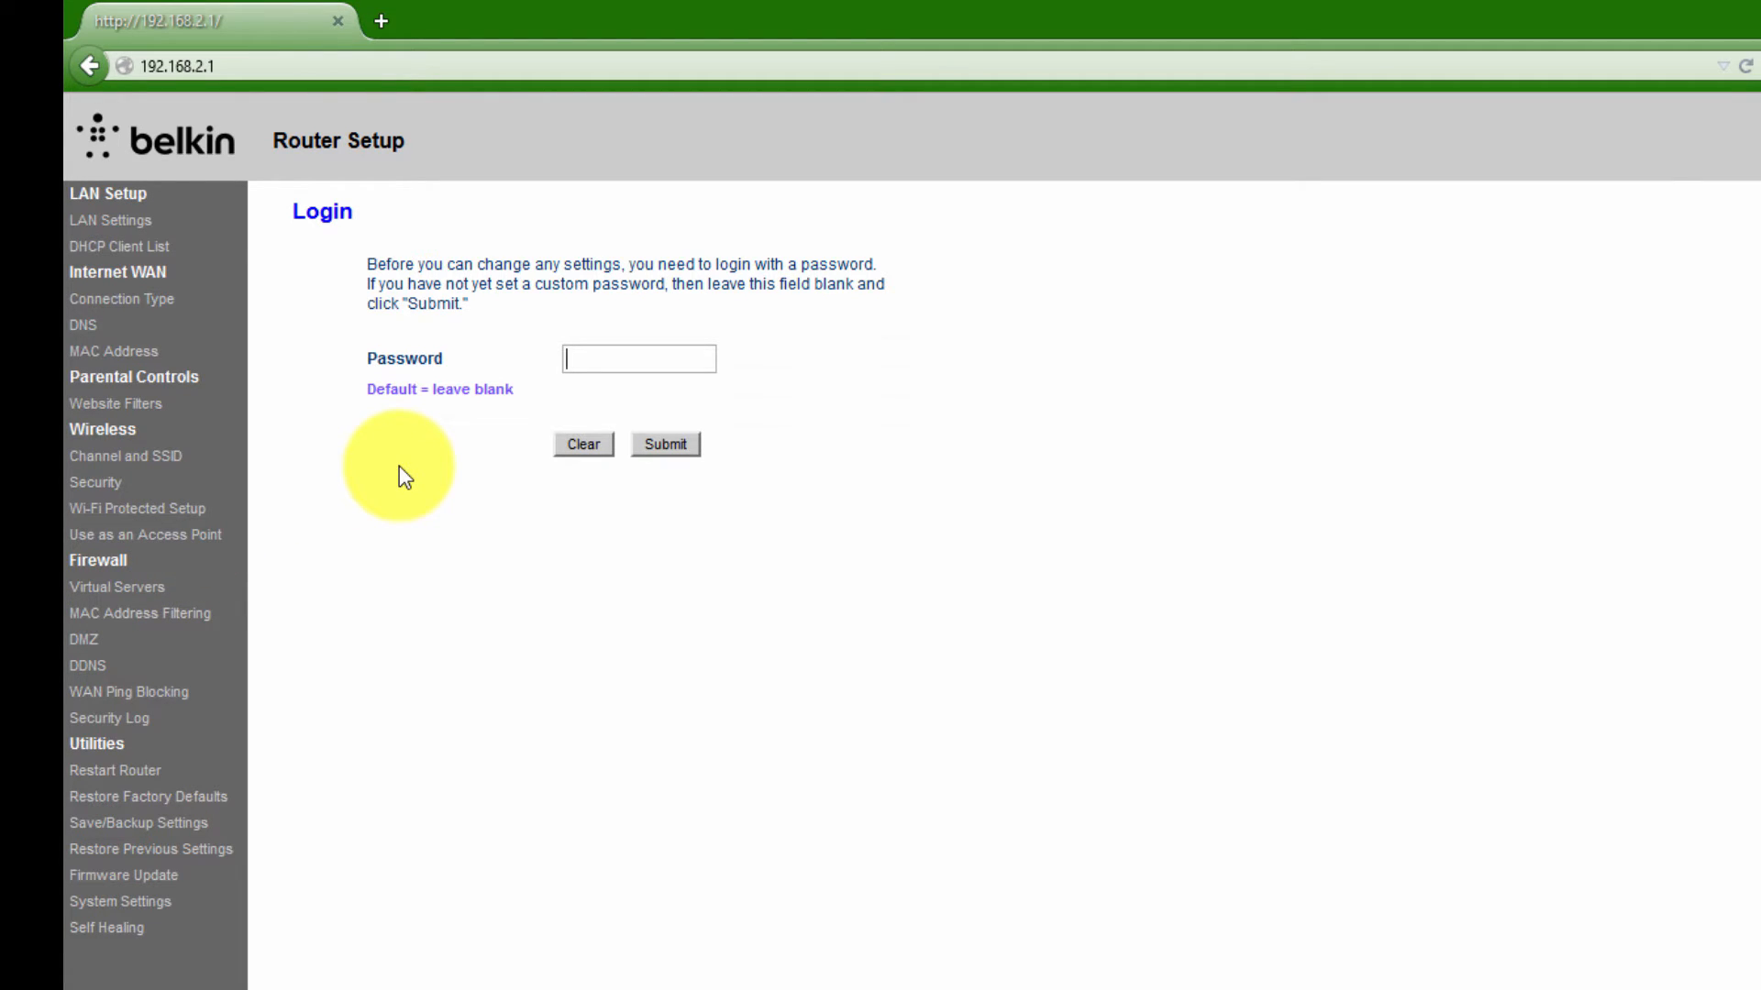
mouse_move(335, 671)
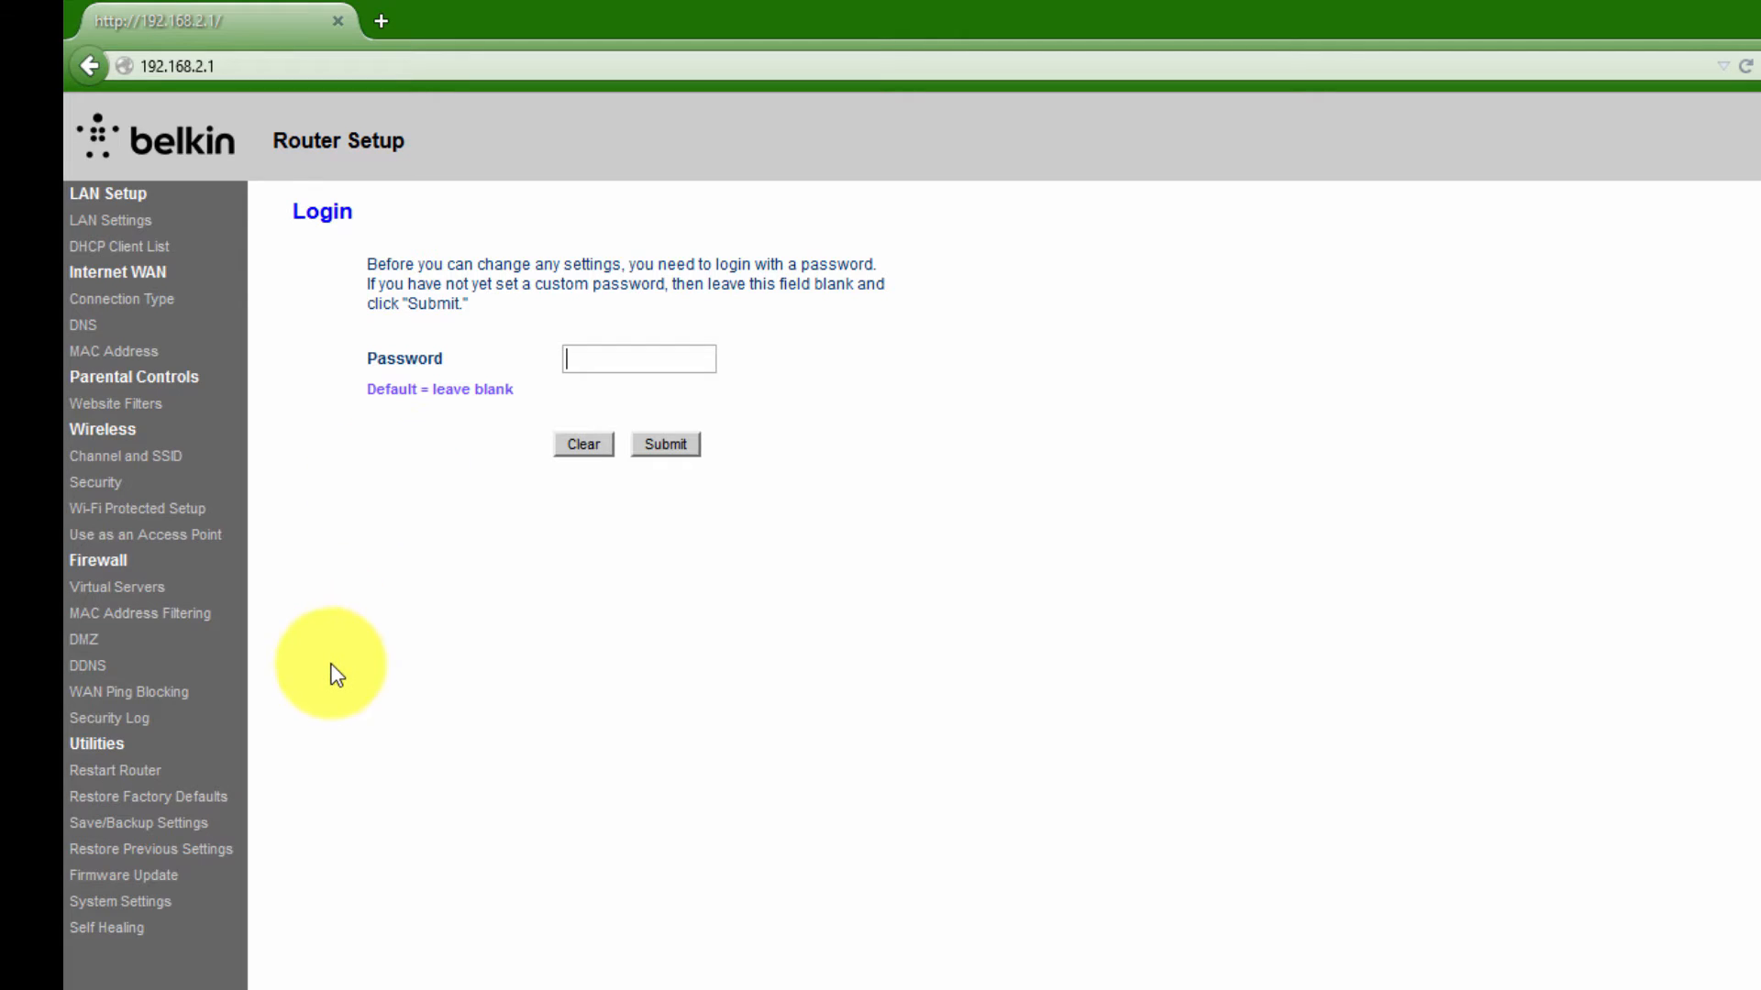
mouse_move(420, 598)
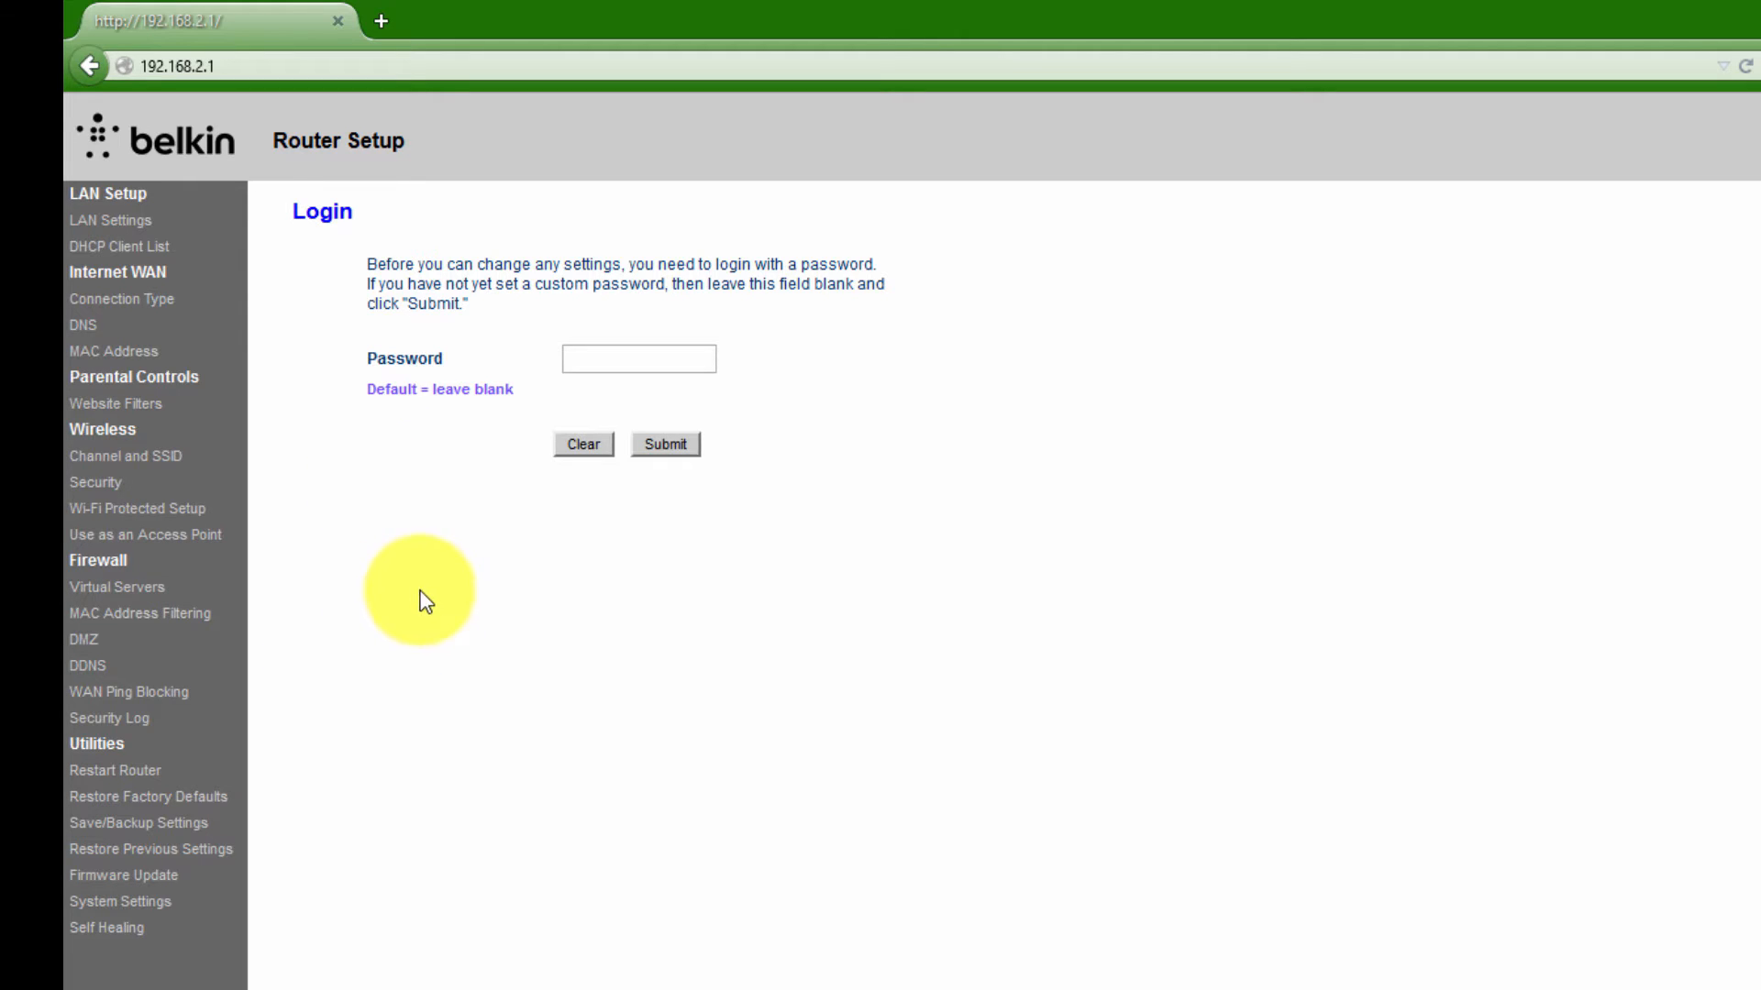
mouse_move(414, 590)
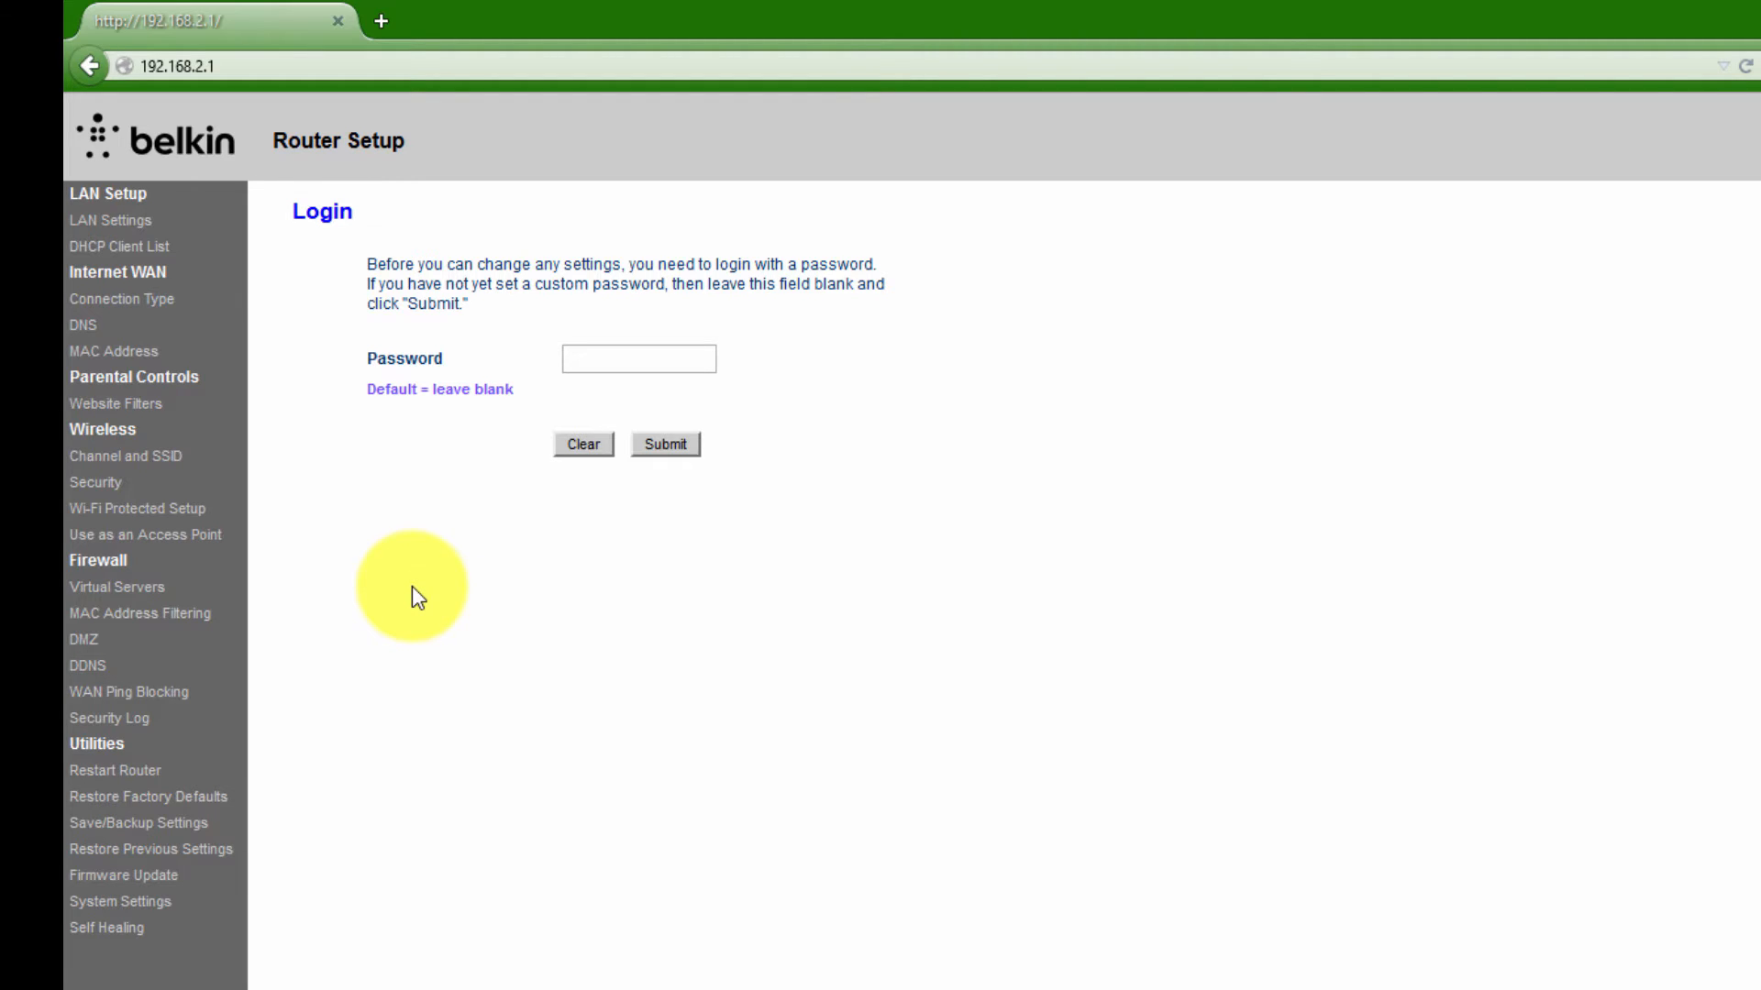
mouse_move(257, 594)
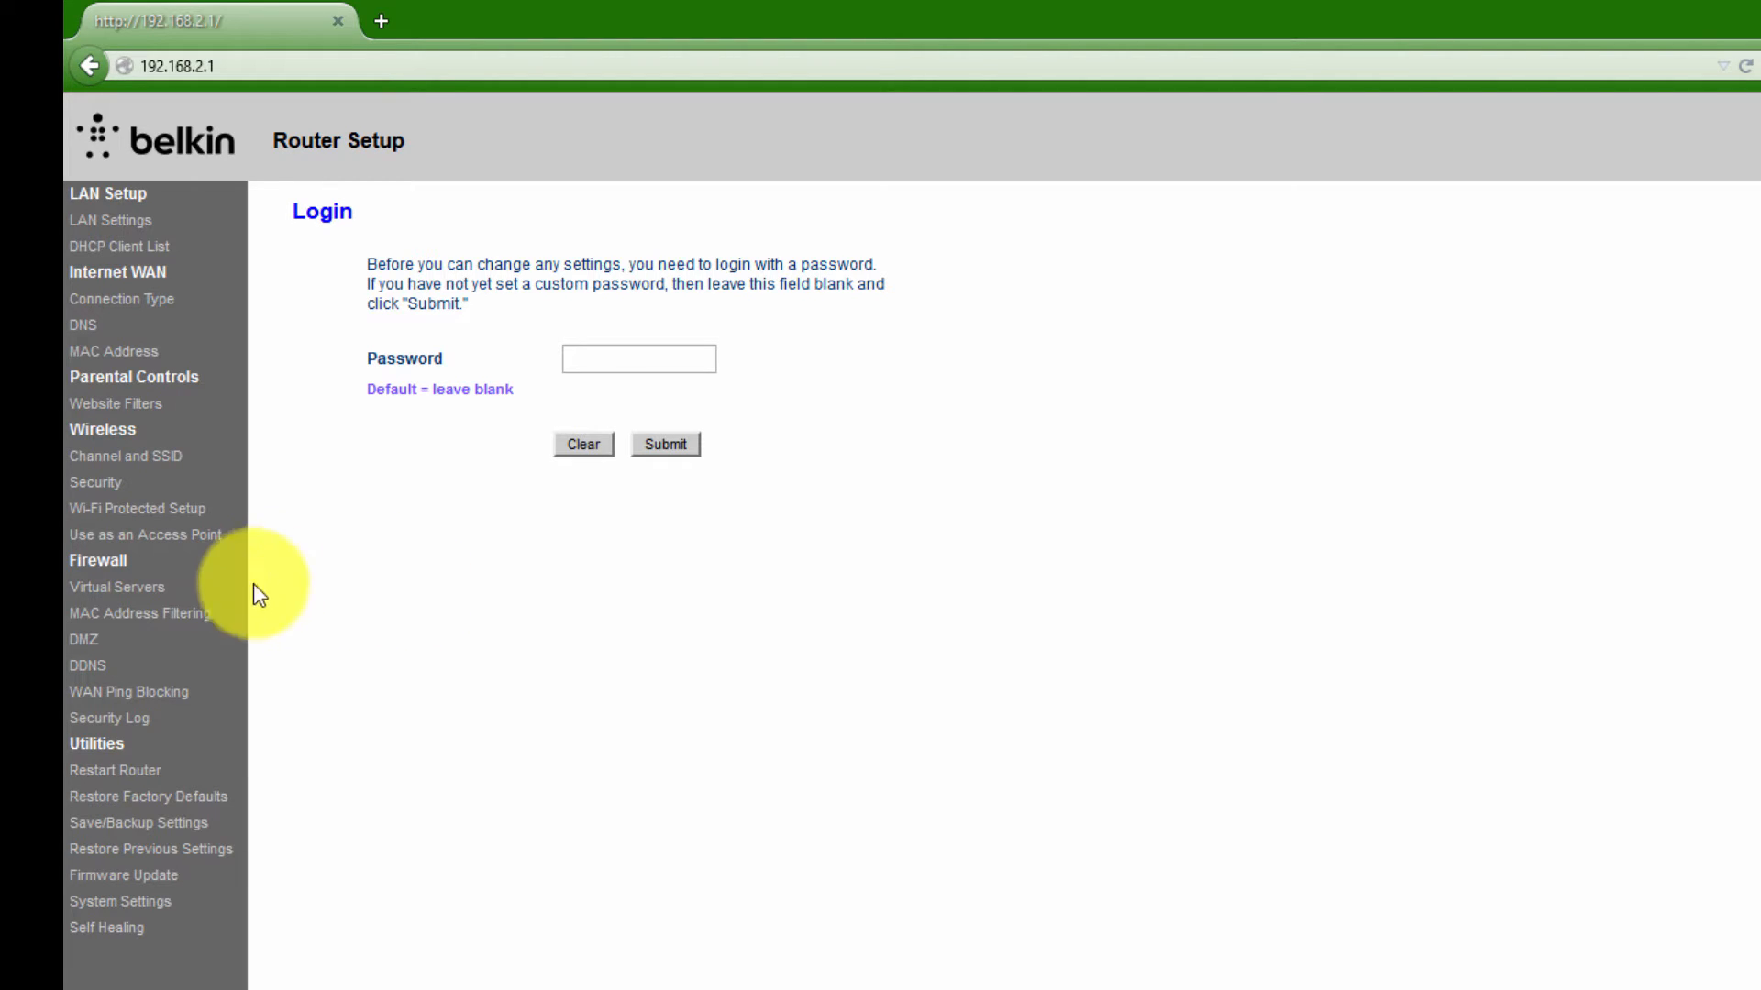
mouse_move(156, 601)
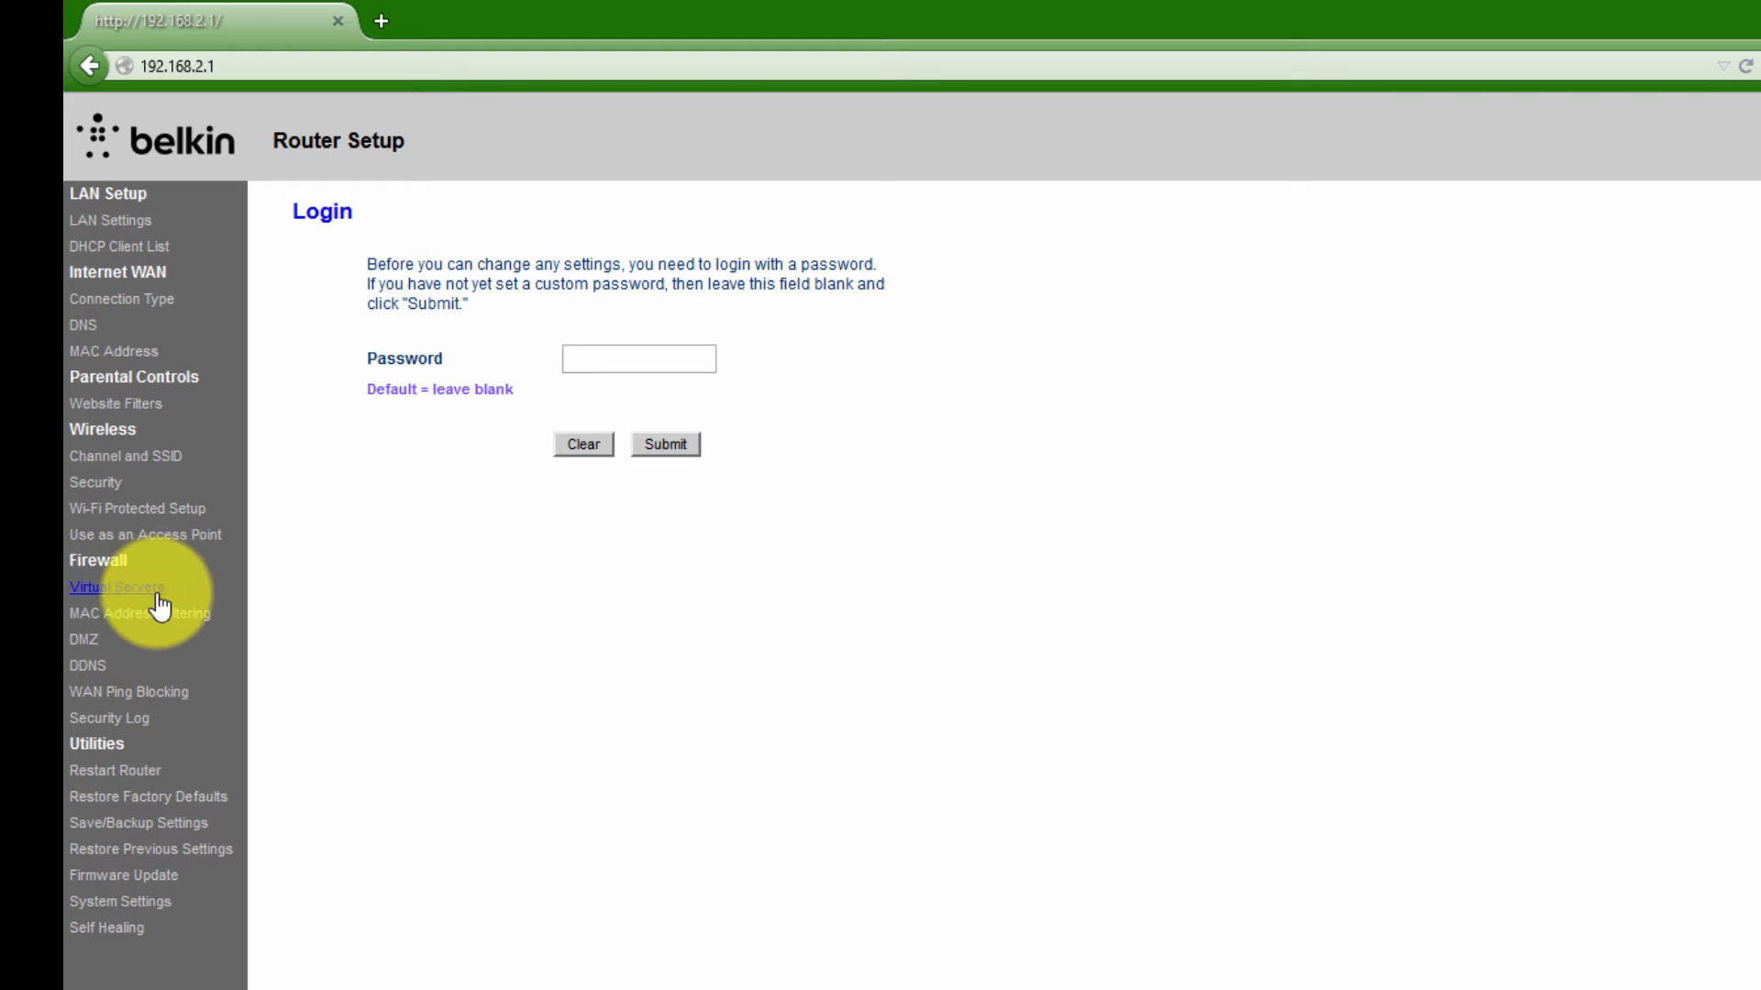
mouse_move(124, 569)
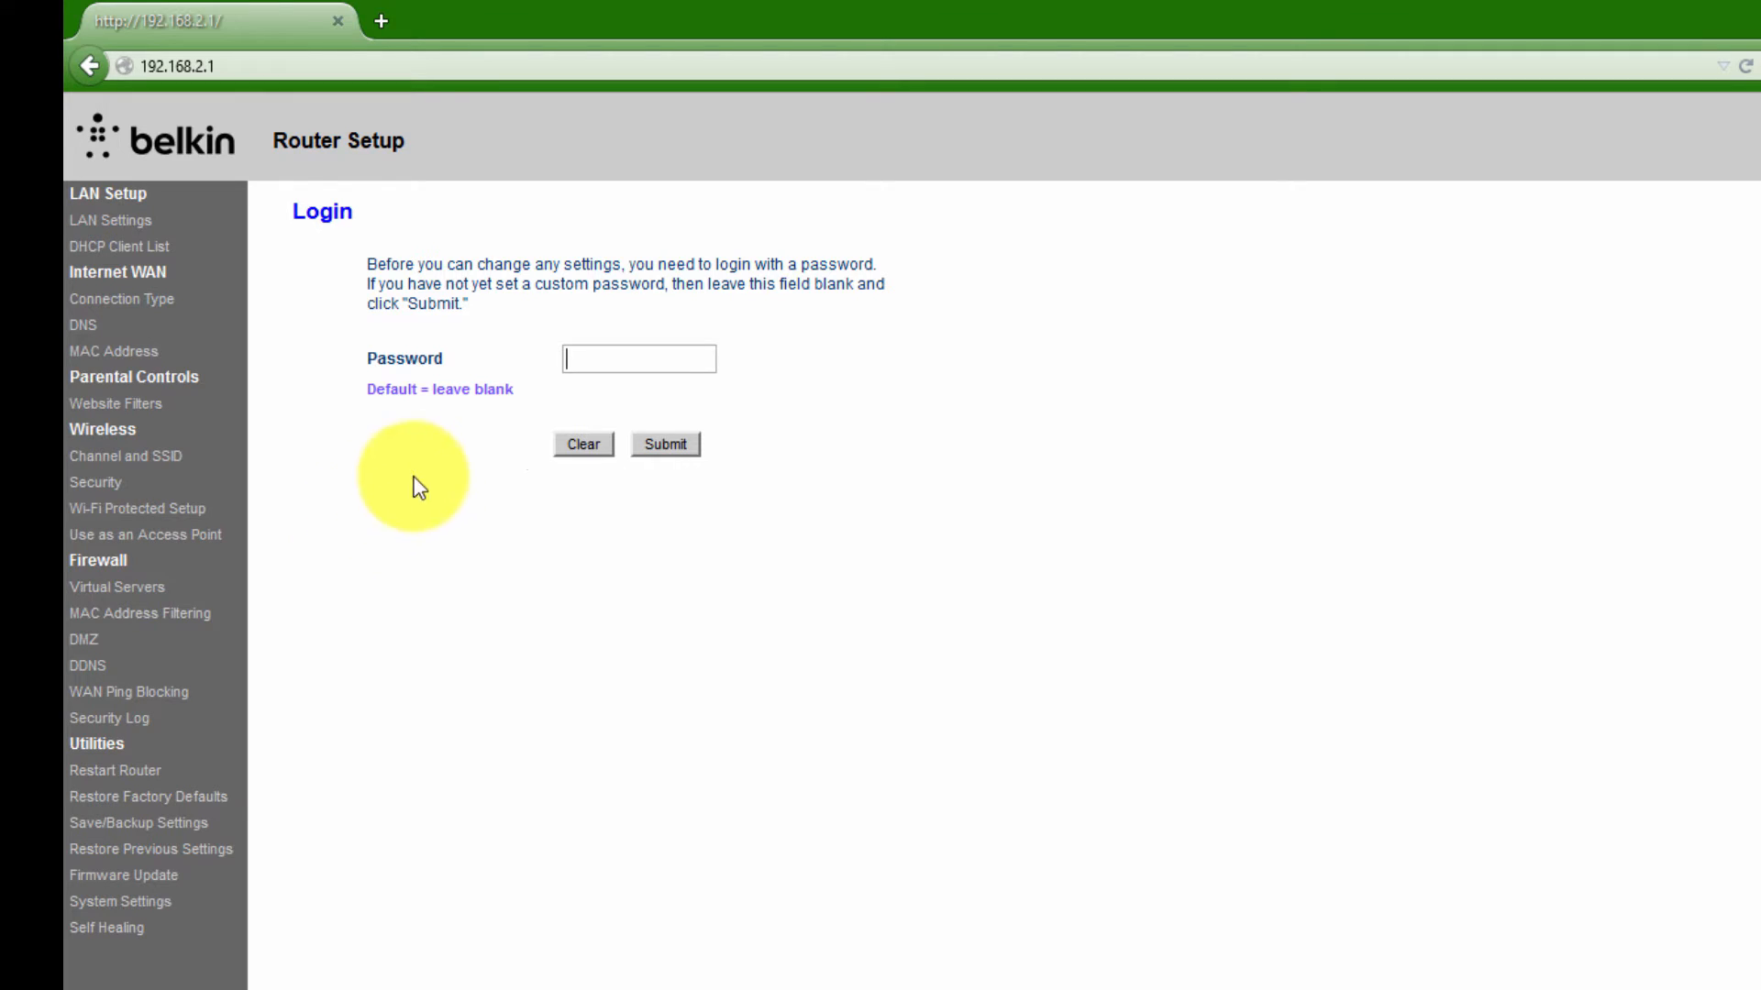
mouse_move(497, 345)
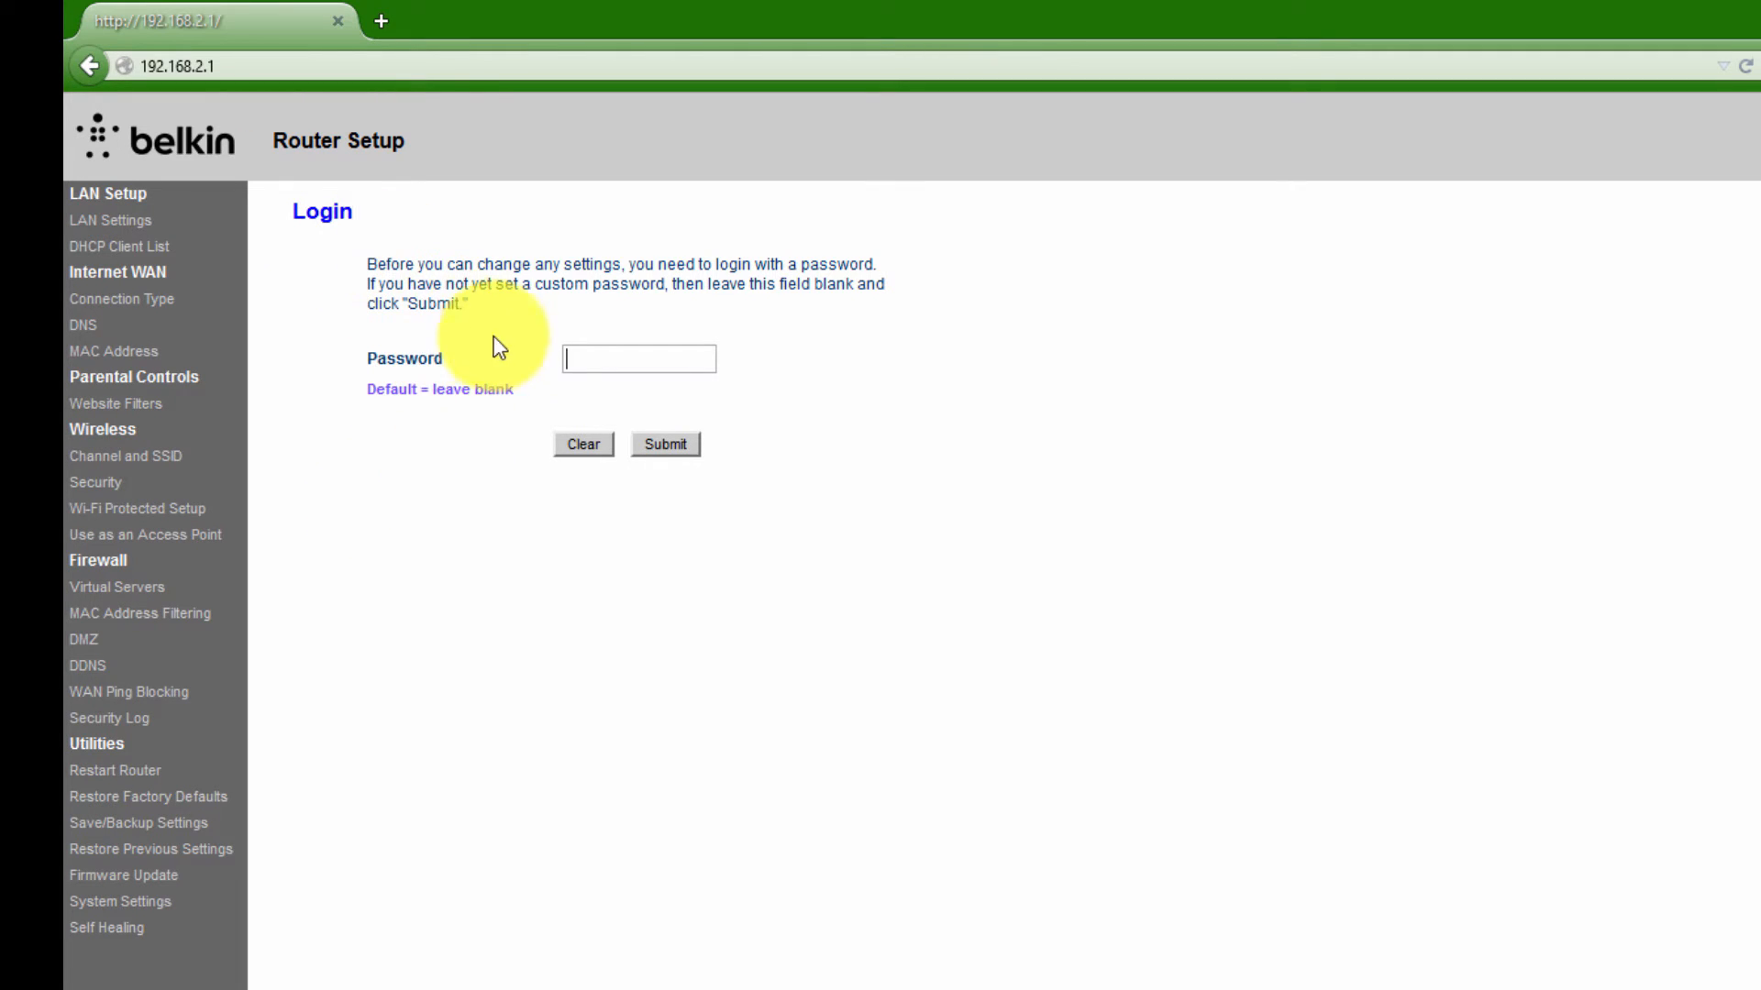
left_click(664, 444)
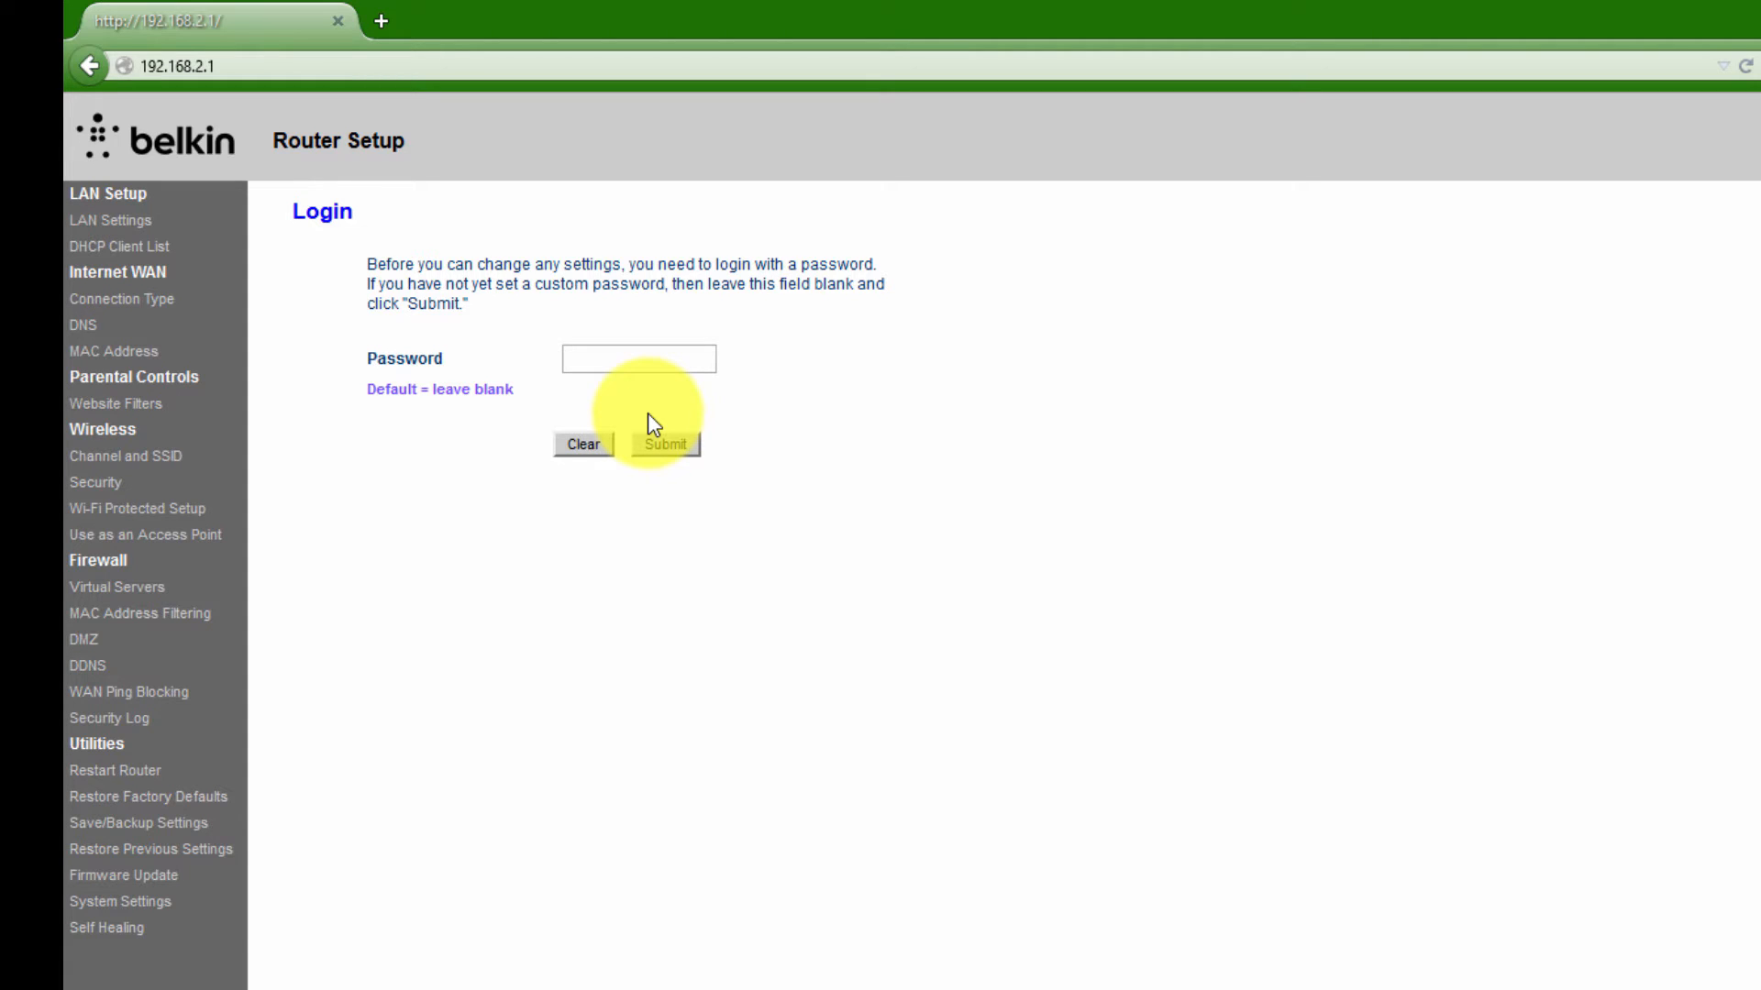
left_click(638, 359)
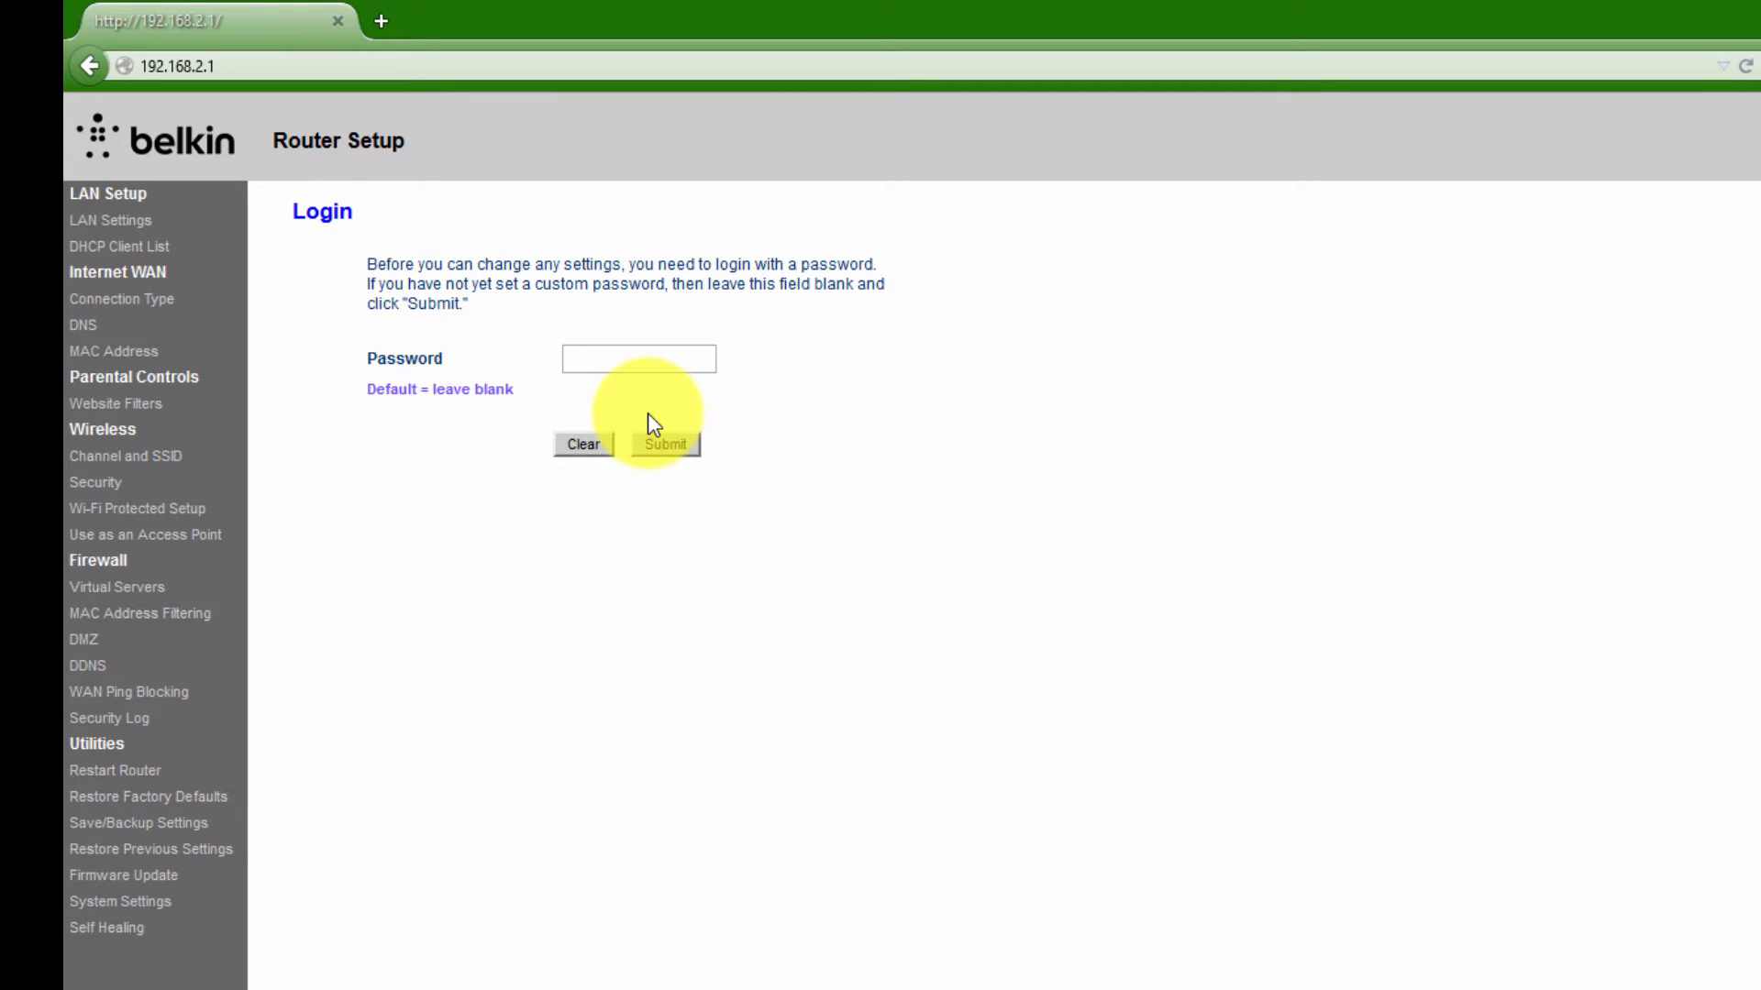
mouse_move(649, 422)
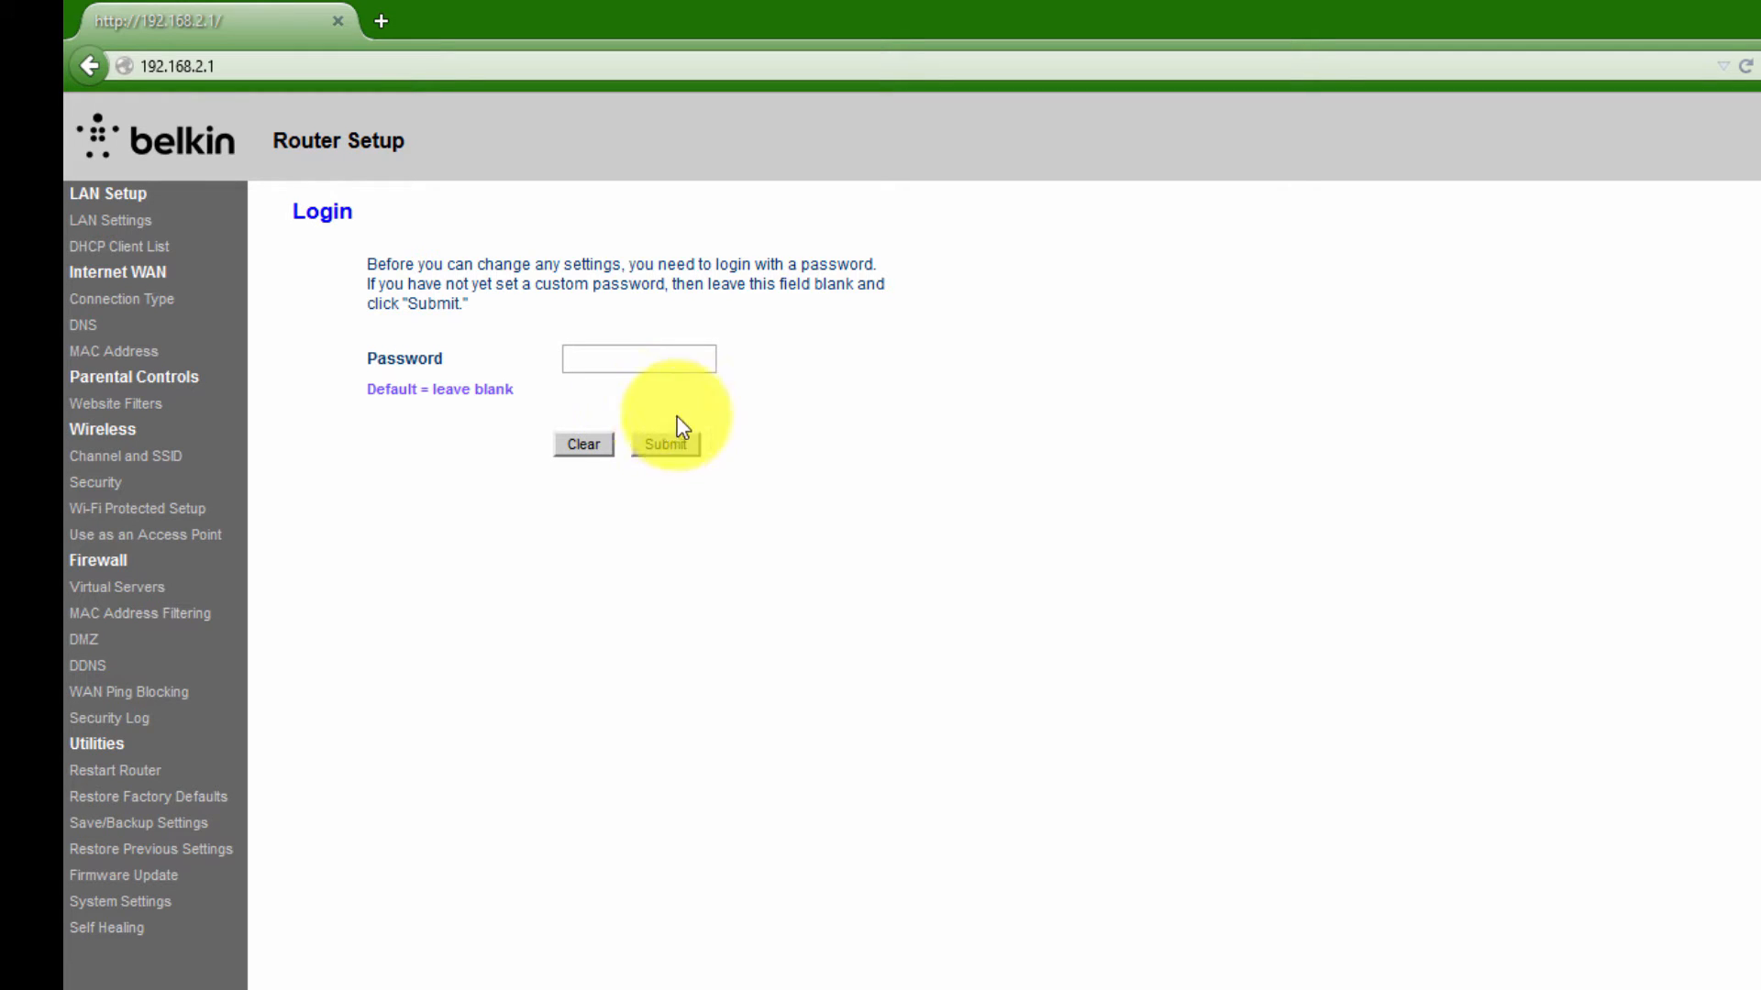
Finish logging in and enable row 5 of the Virtual Servers table.
left_click(664, 443)
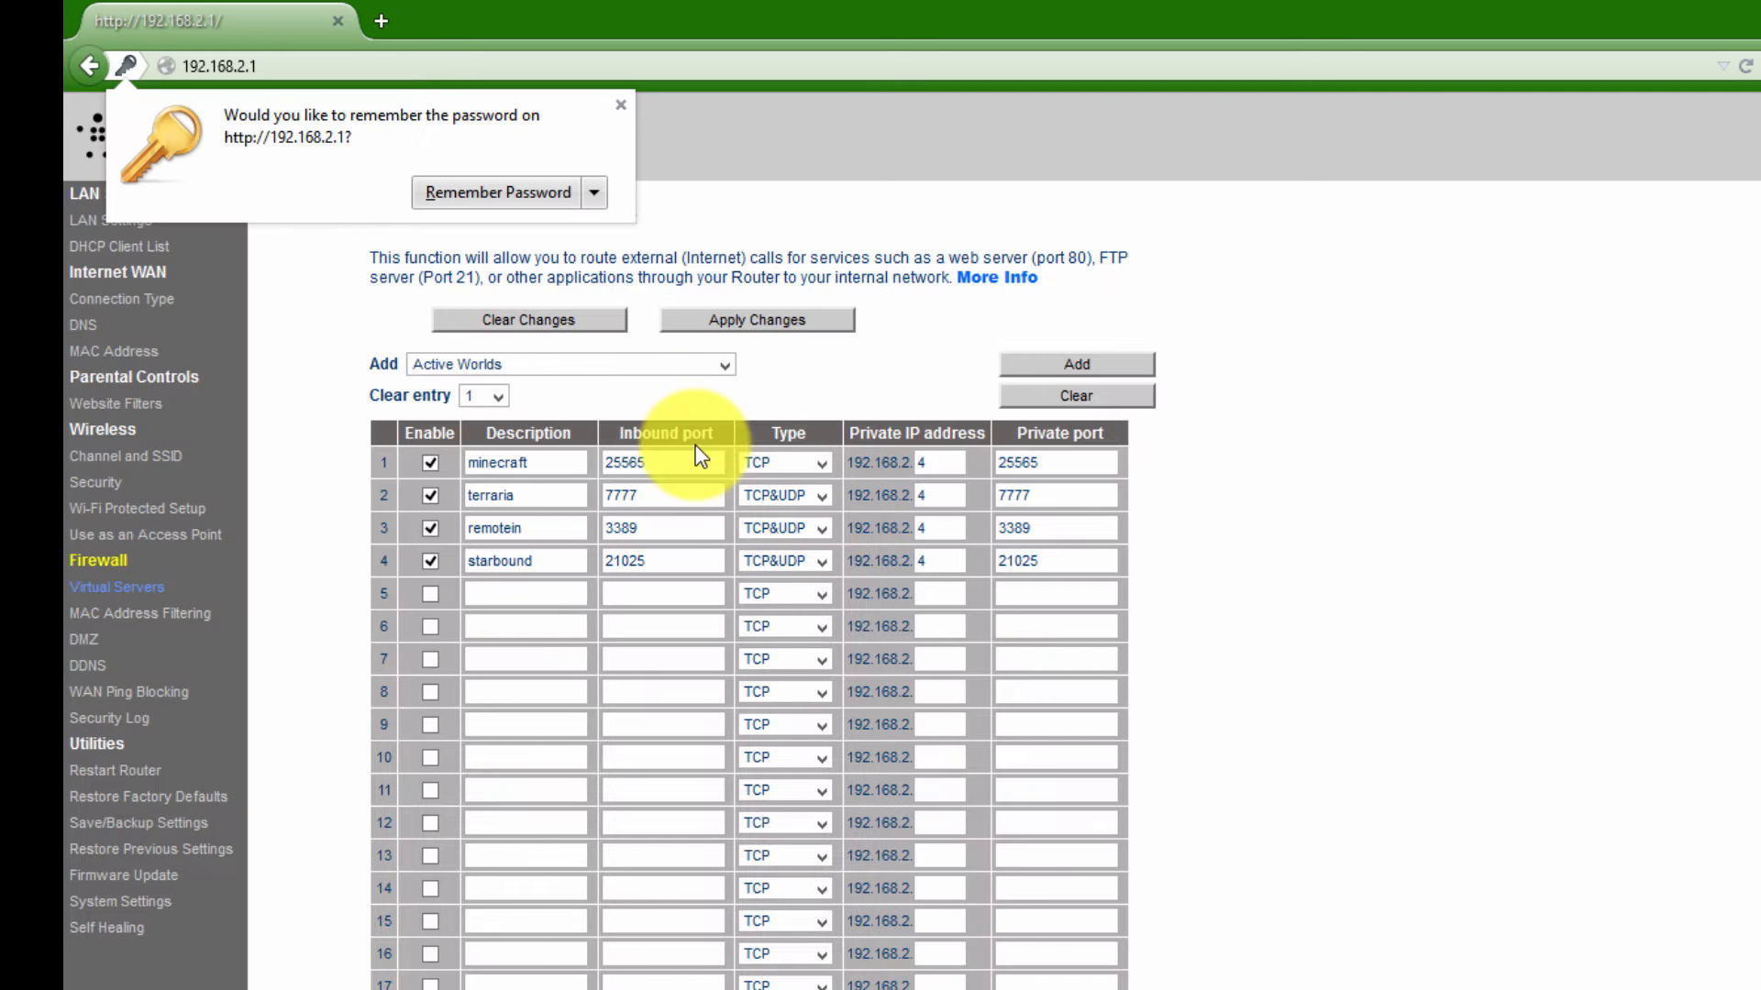
left_click(619, 104)
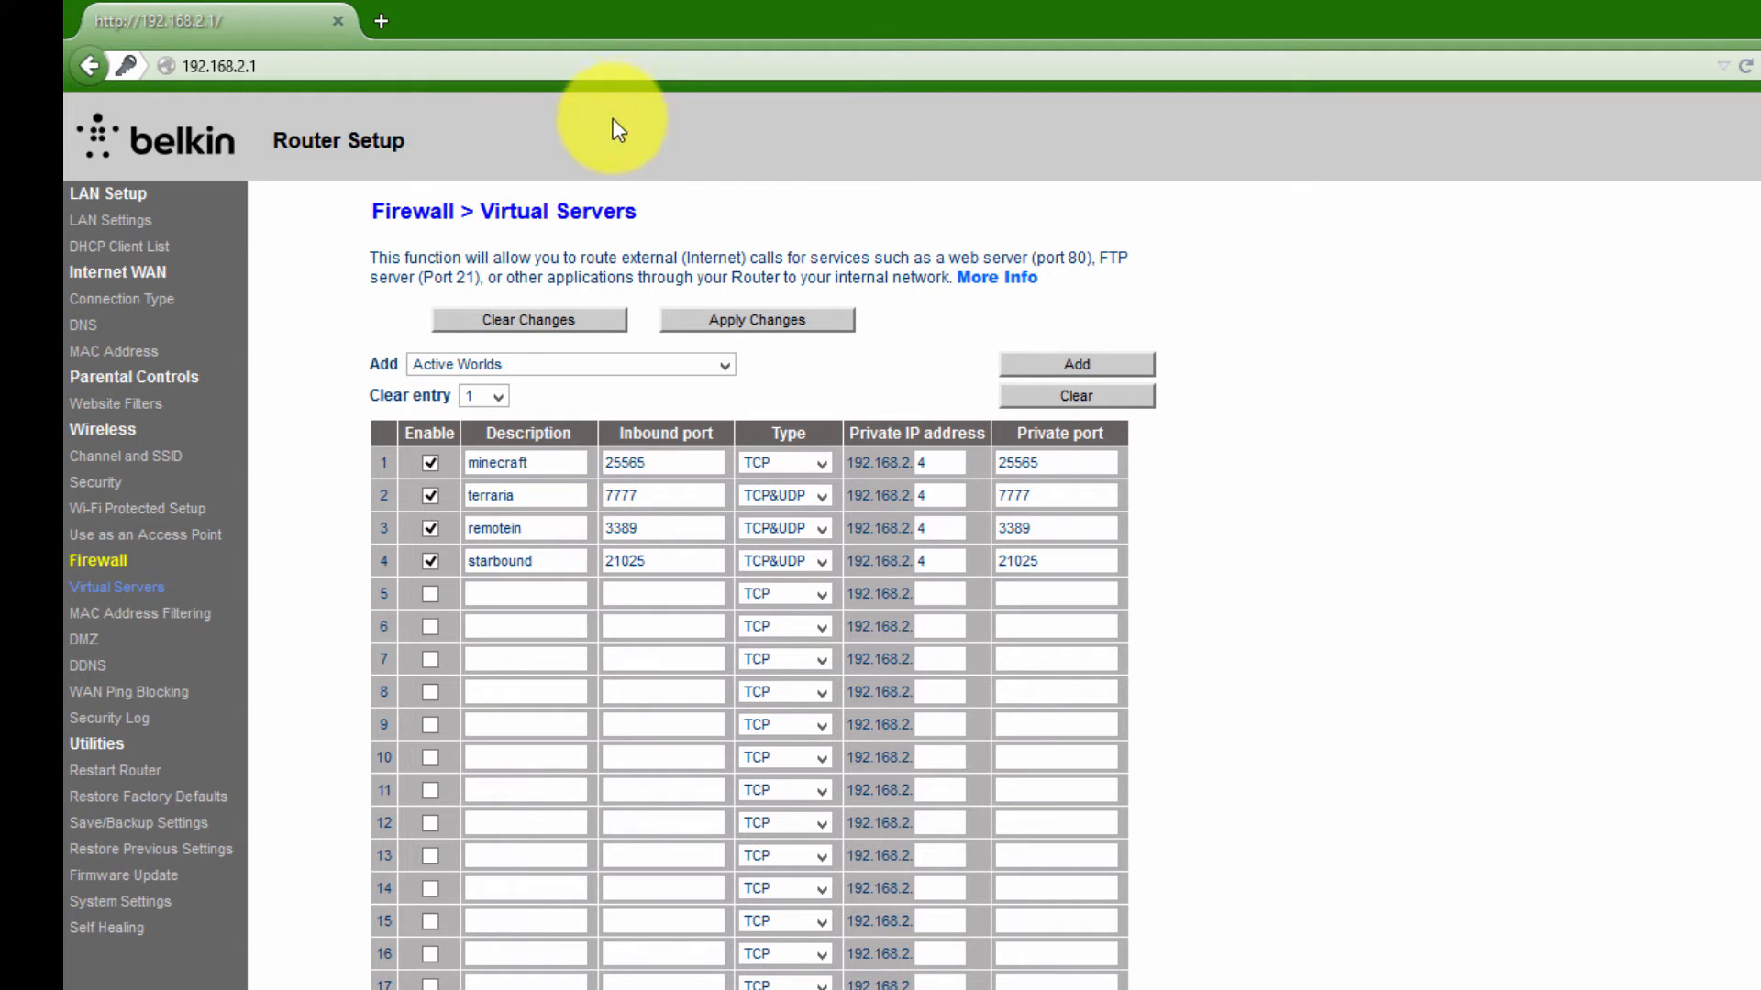
left_click(524, 594)
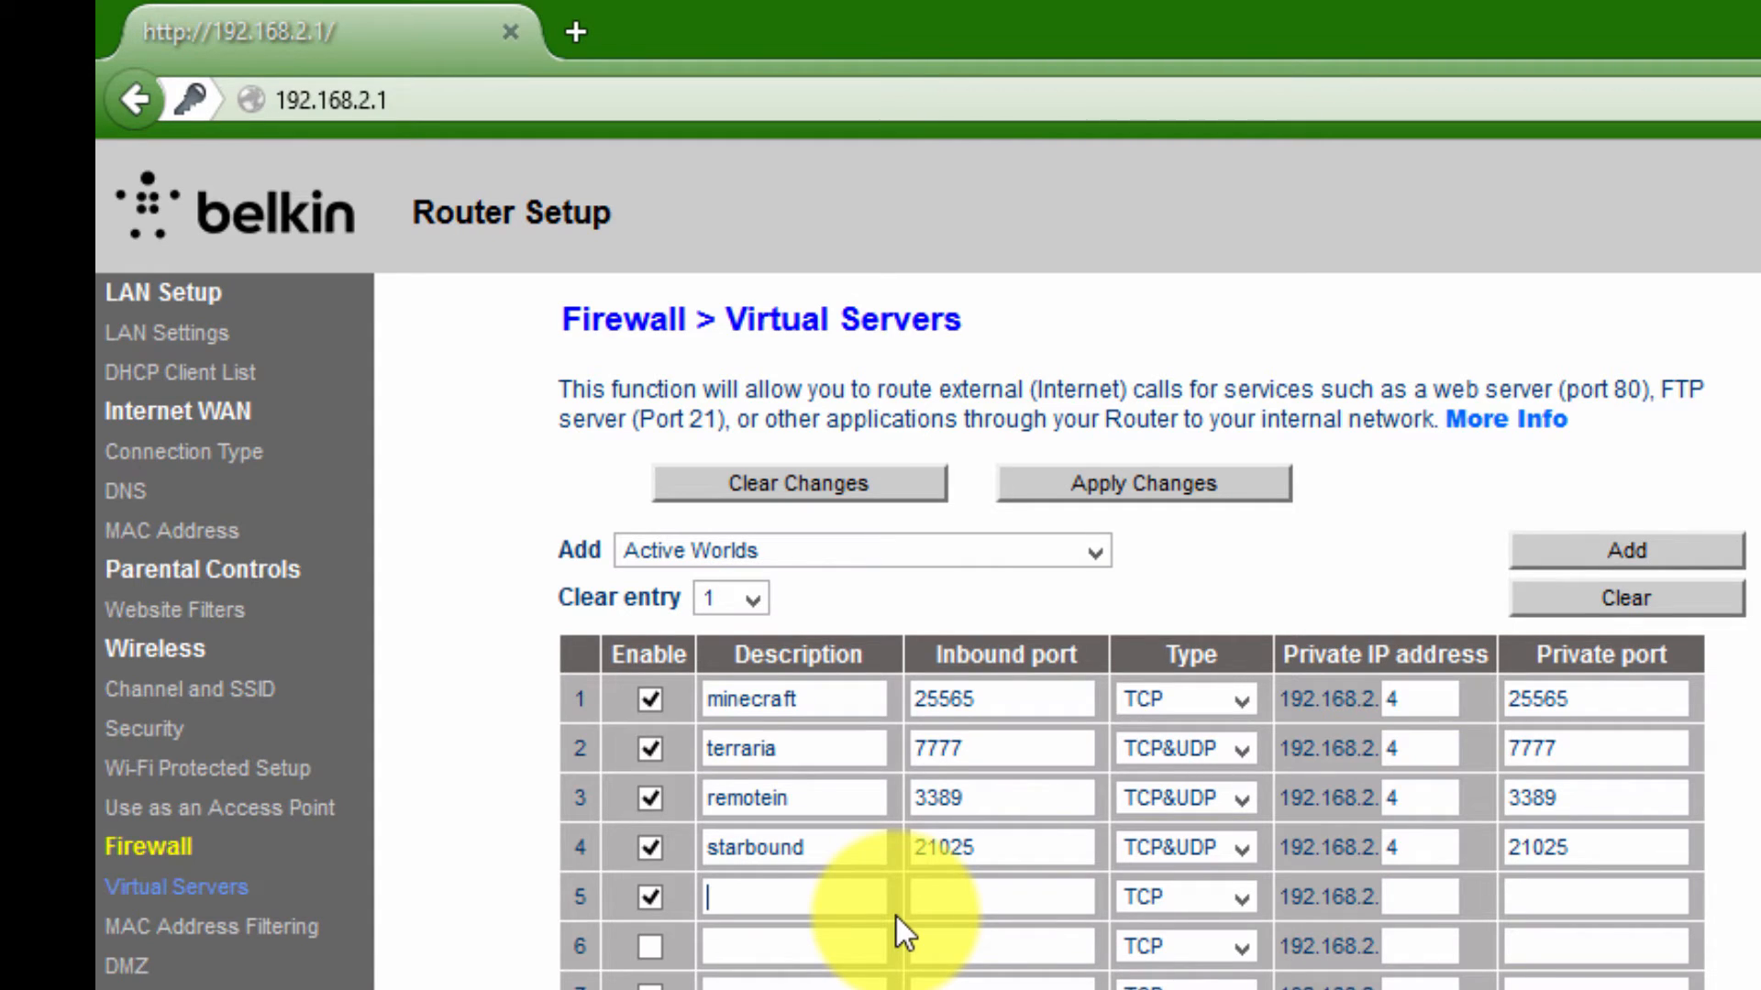
Name row 5's description 'ftp' and move to its inbound port.
type("you")
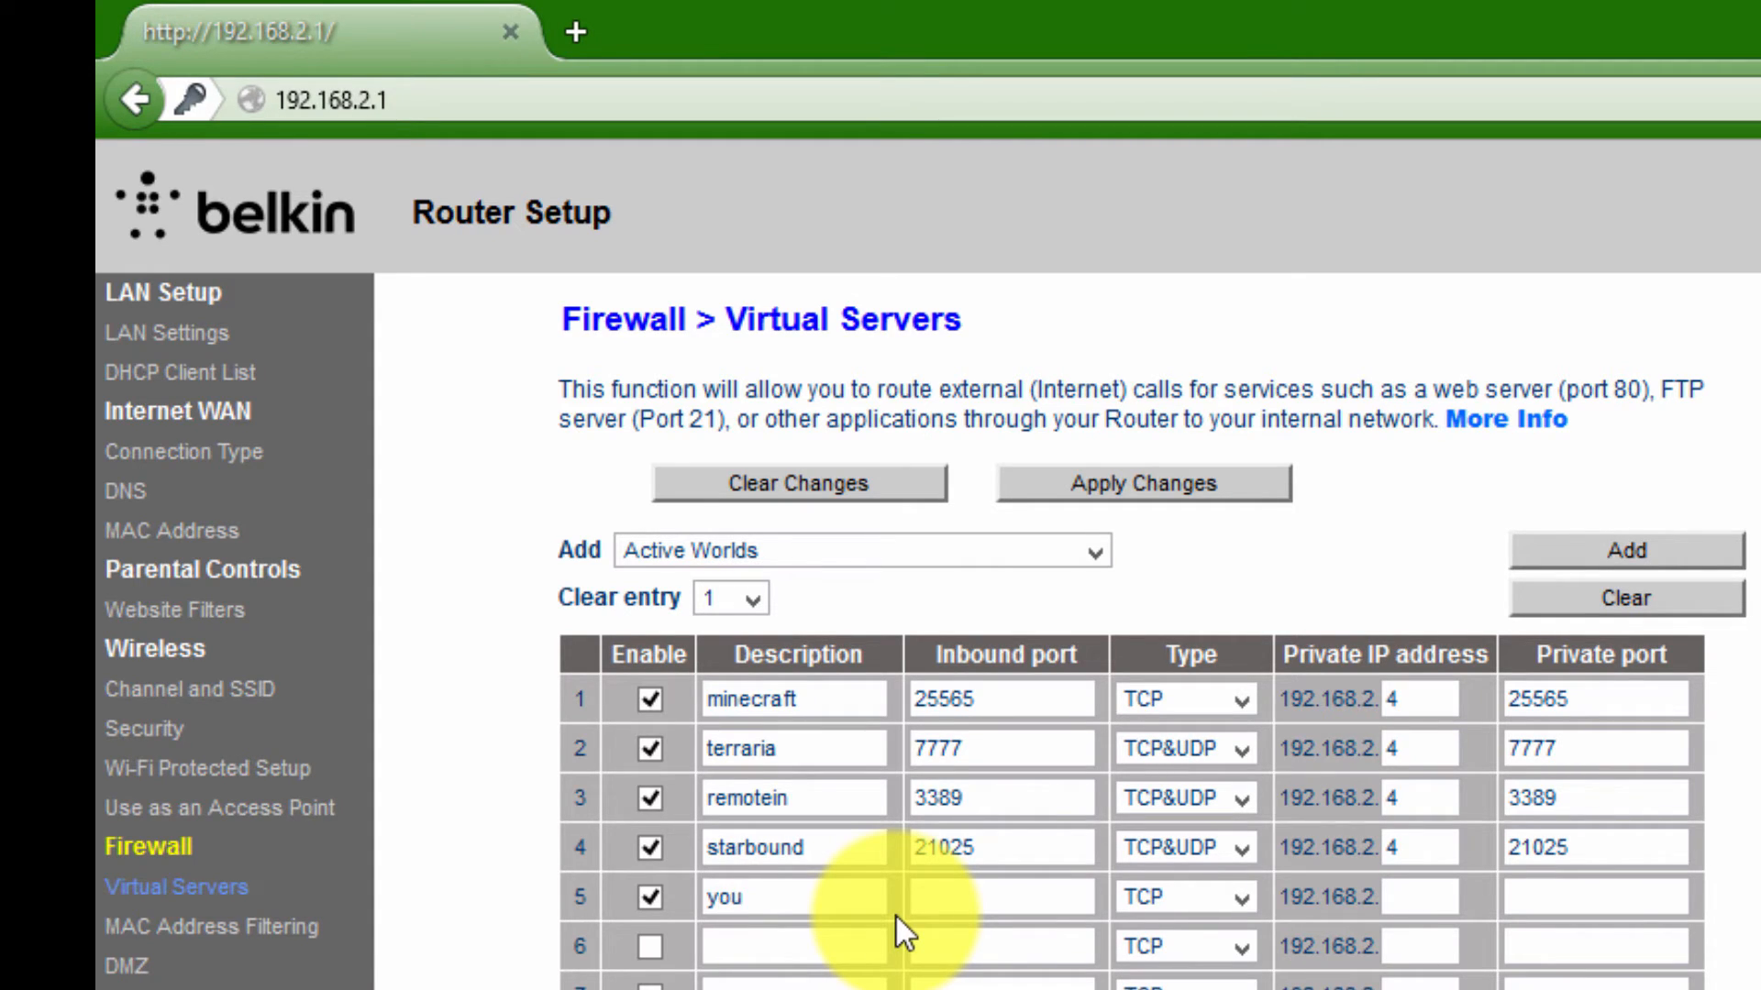
type("f")
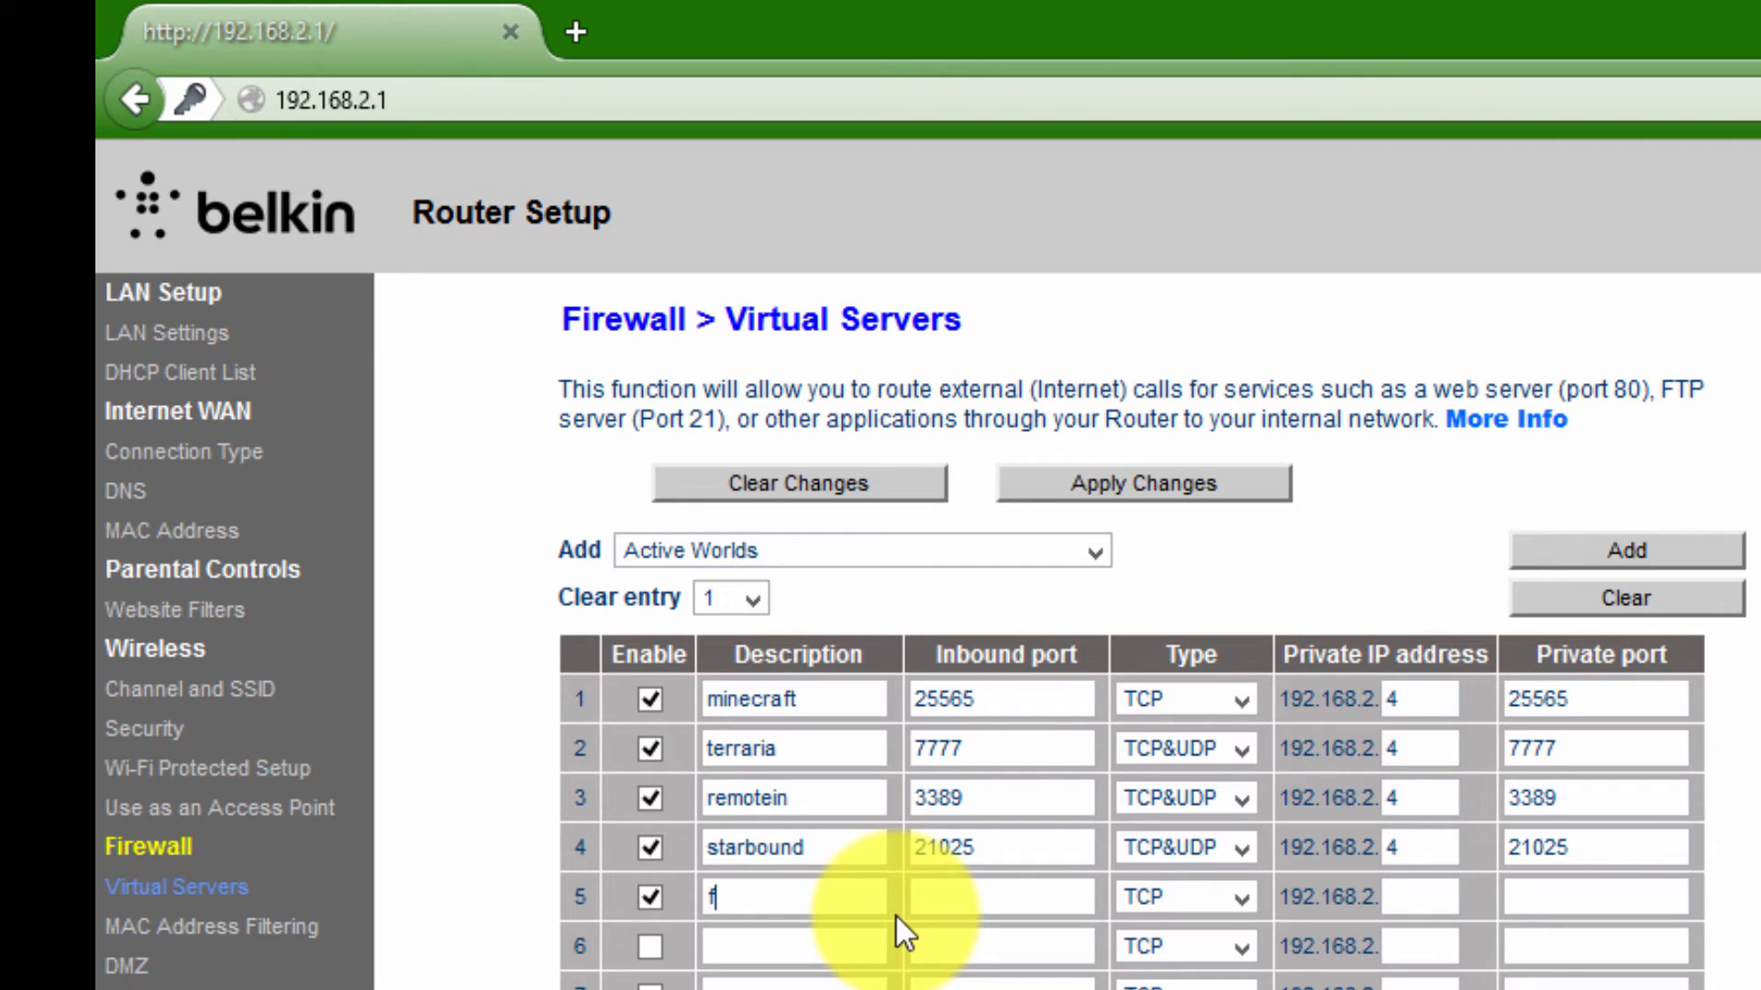
type("tp")
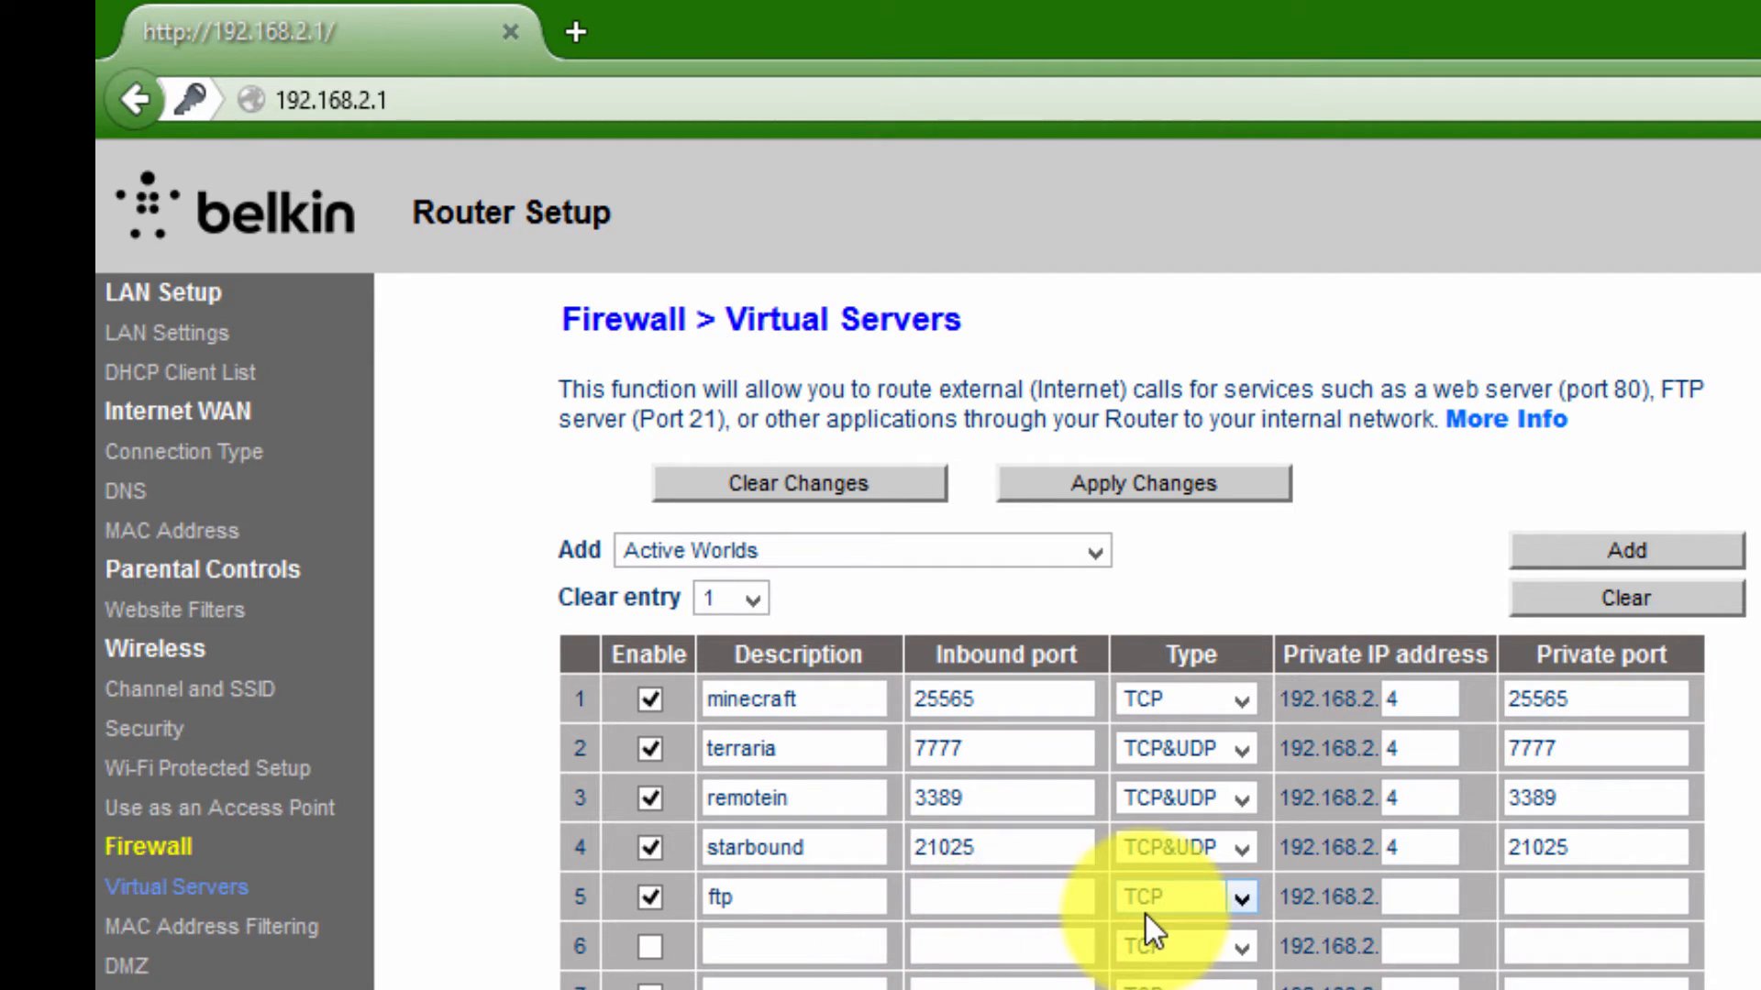
left_click(1005, 899)
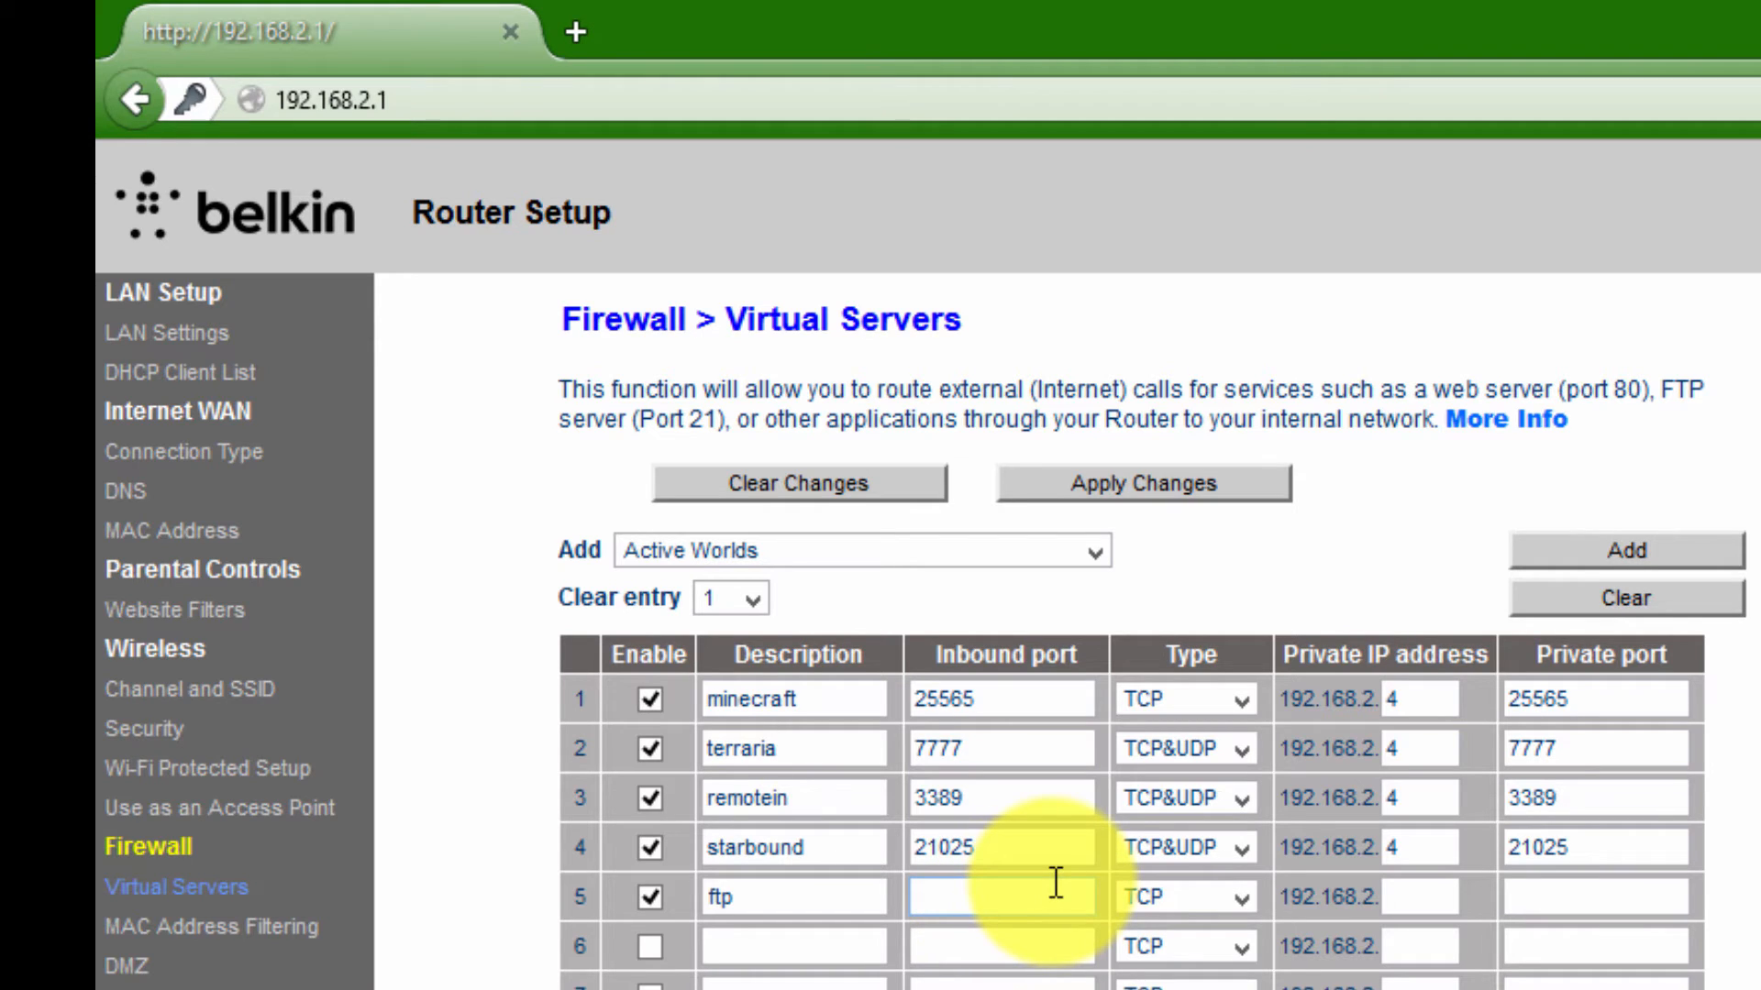
Set the ftp entry's inbound and private ports to 25.
left_click(1616, 919)
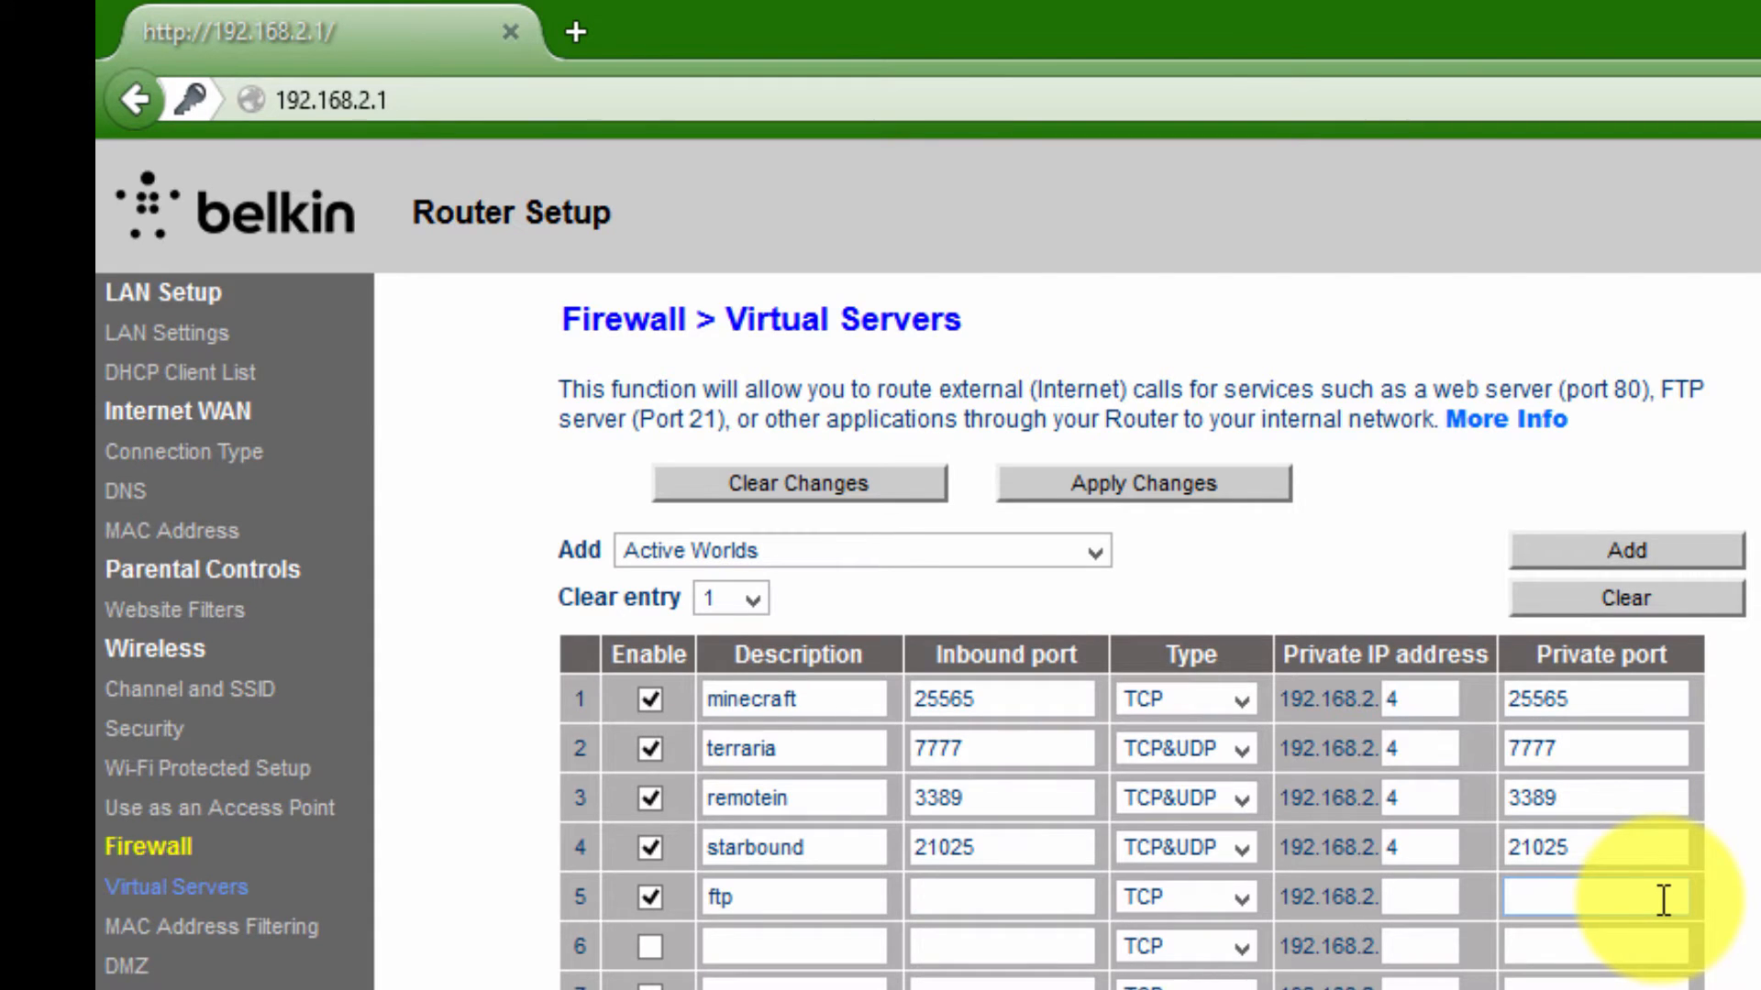
left_click(1005, 921)
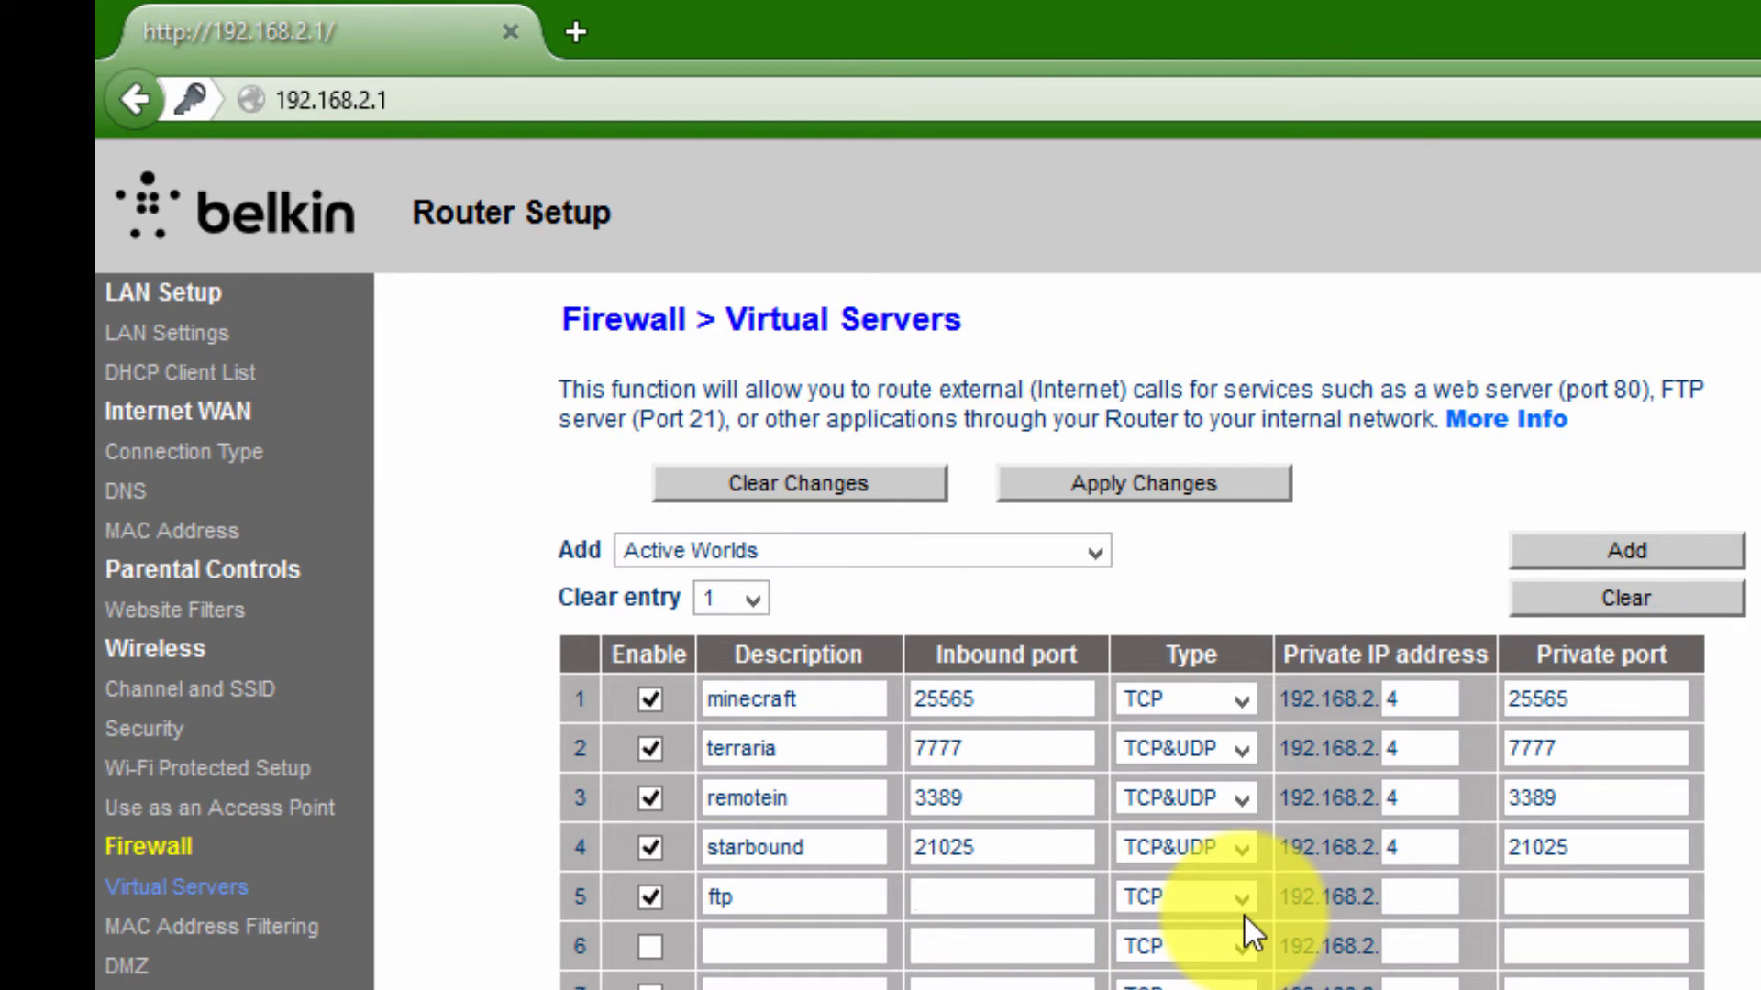
type("25")
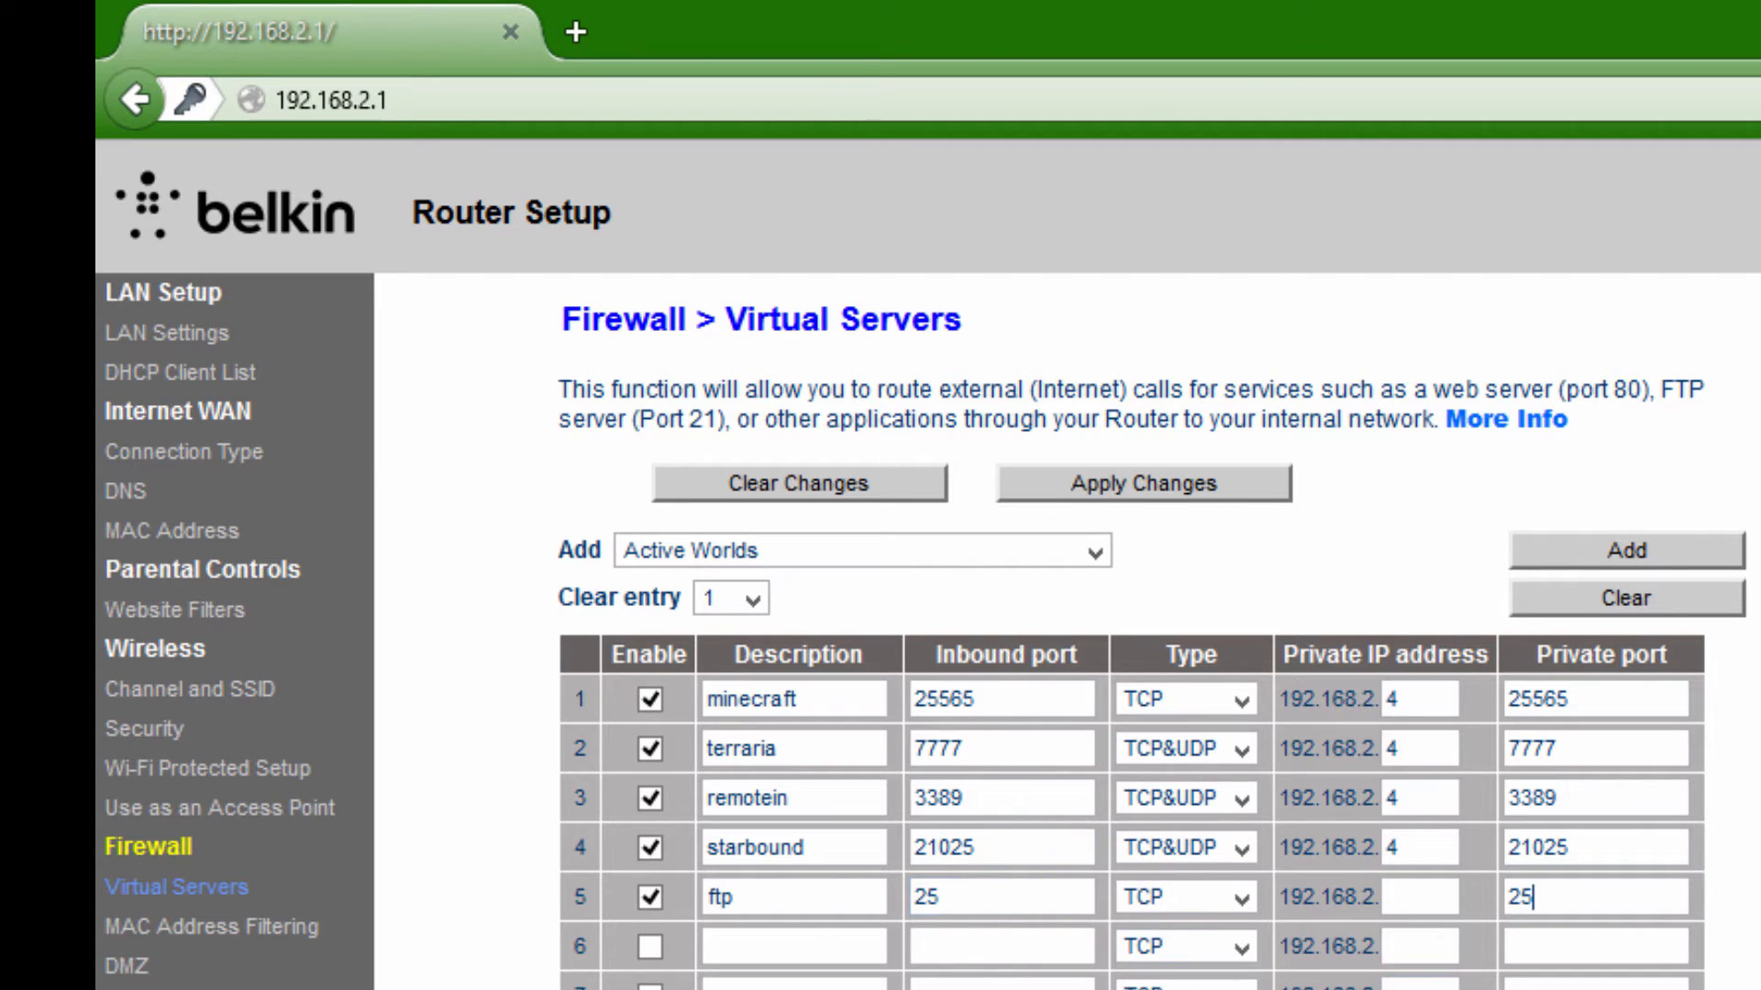
left_click(1421, 895)
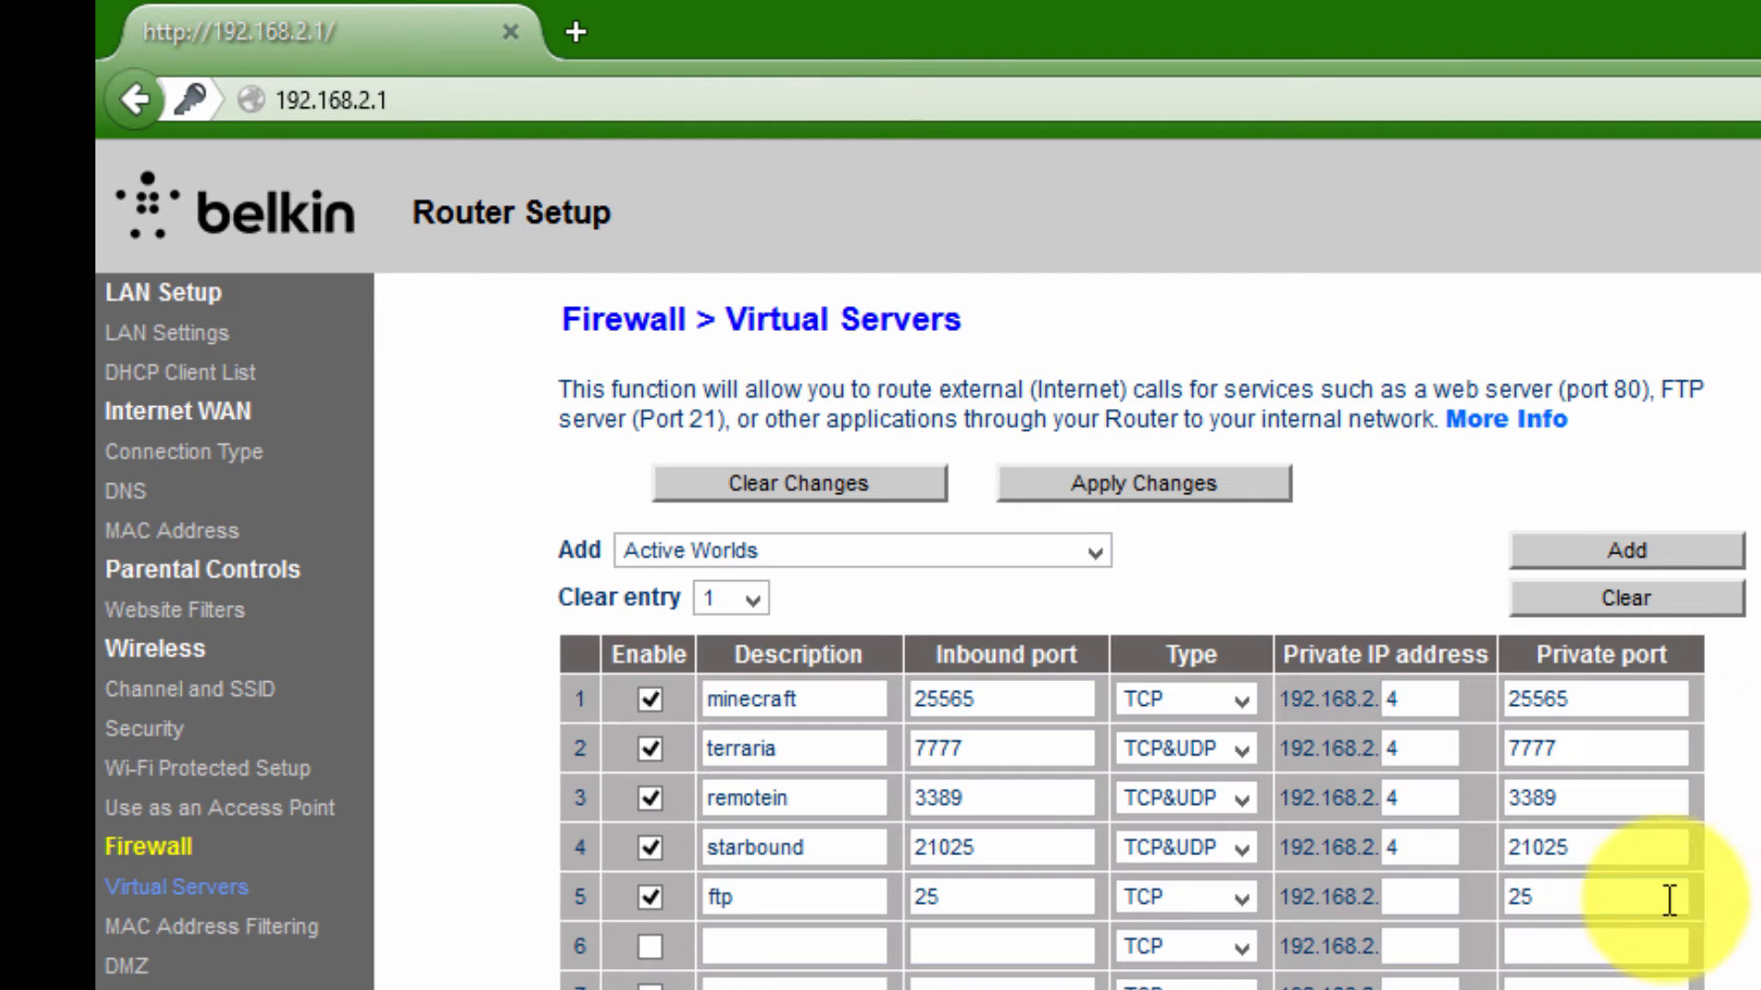
Point the ftp entry to private IP 192.168.2.7 with type TCP&UDP.
type("7")
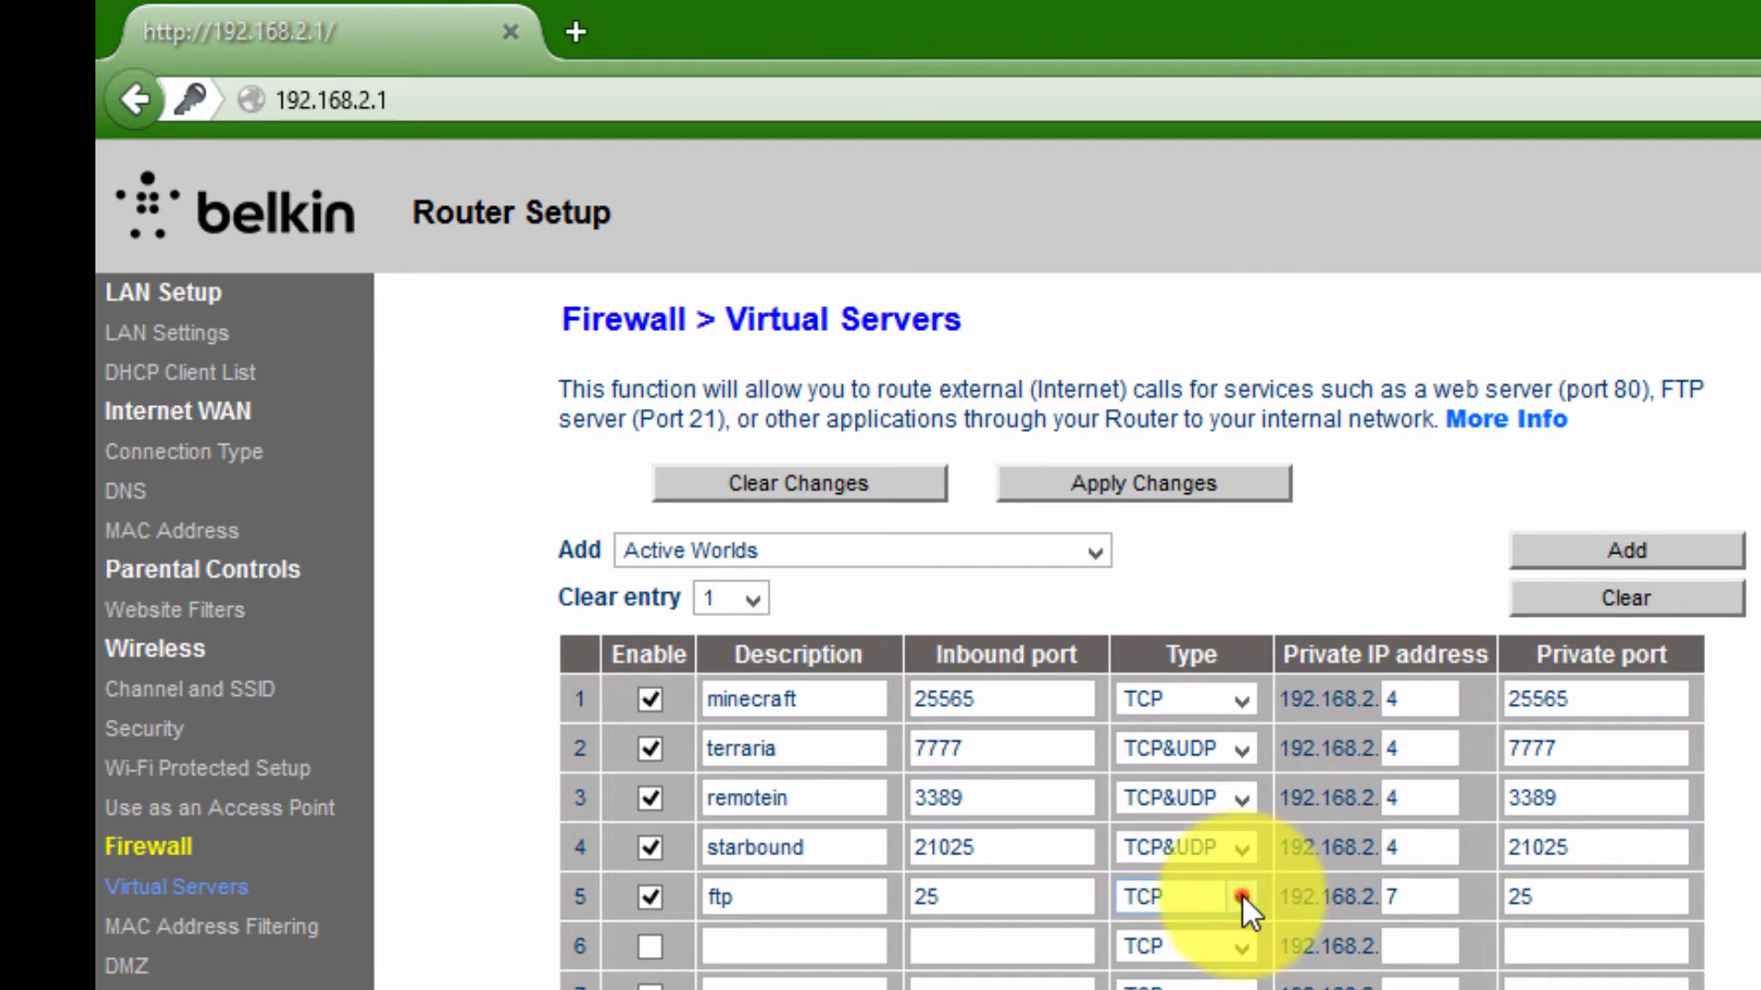
left_click(1238, 897)
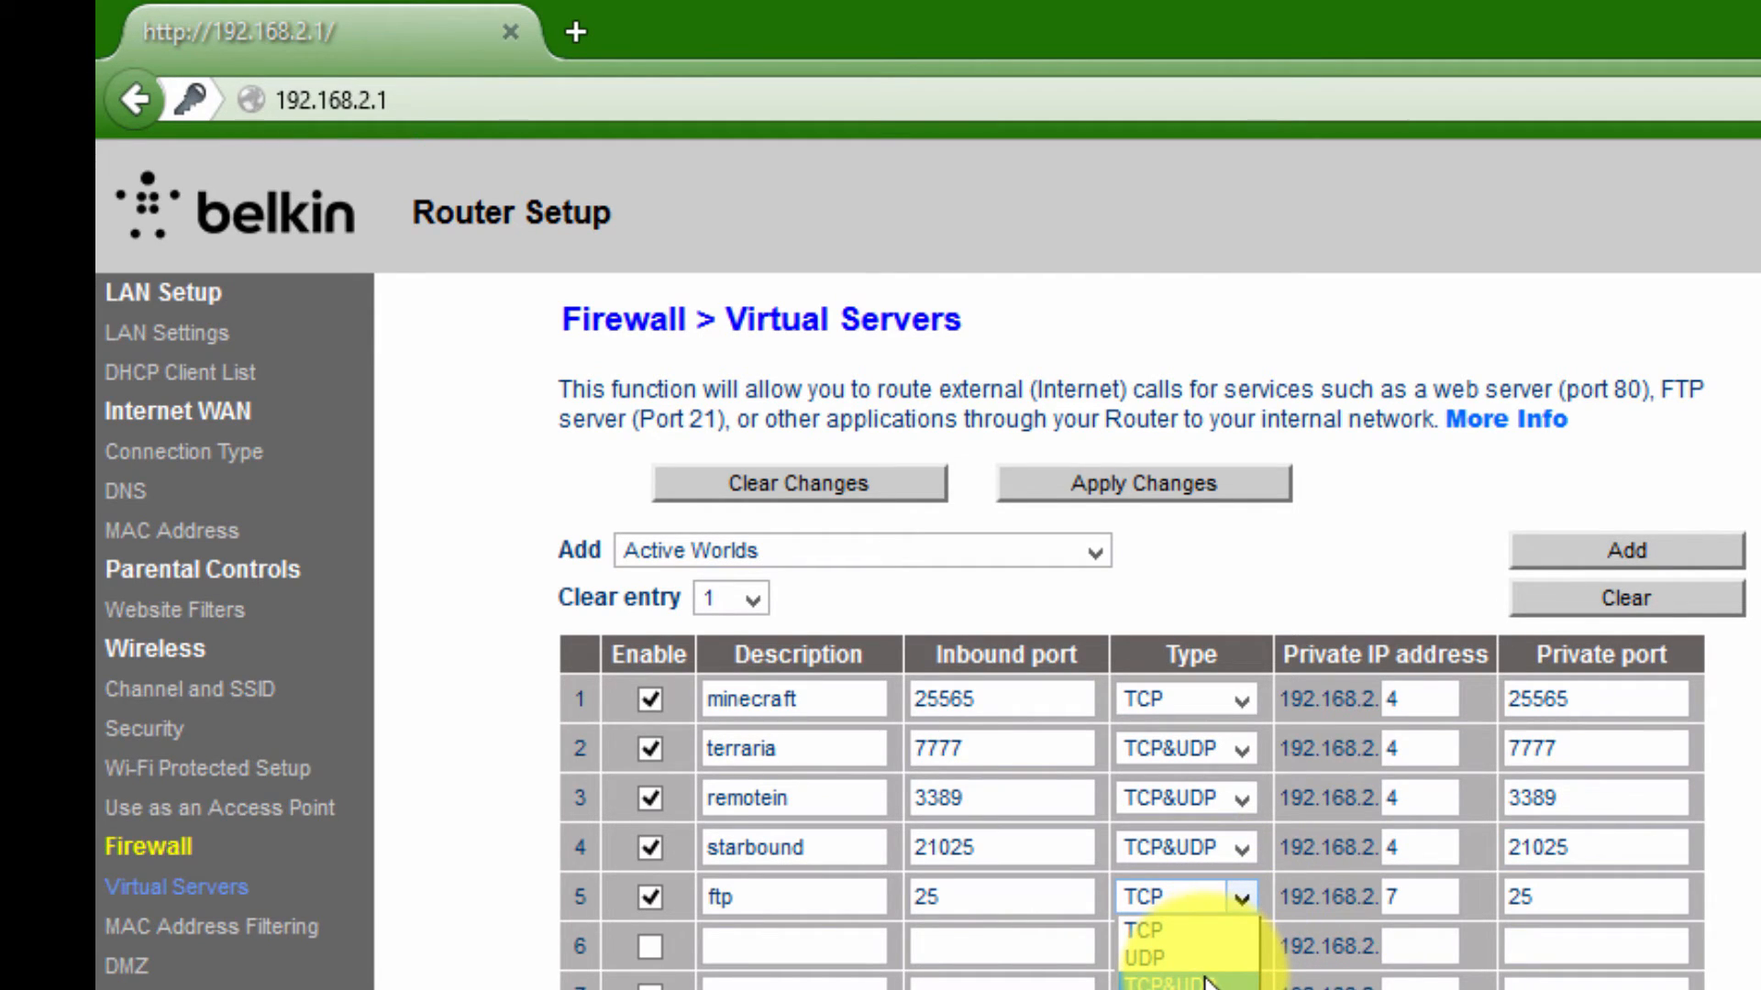
mouse_move(1211, 979)
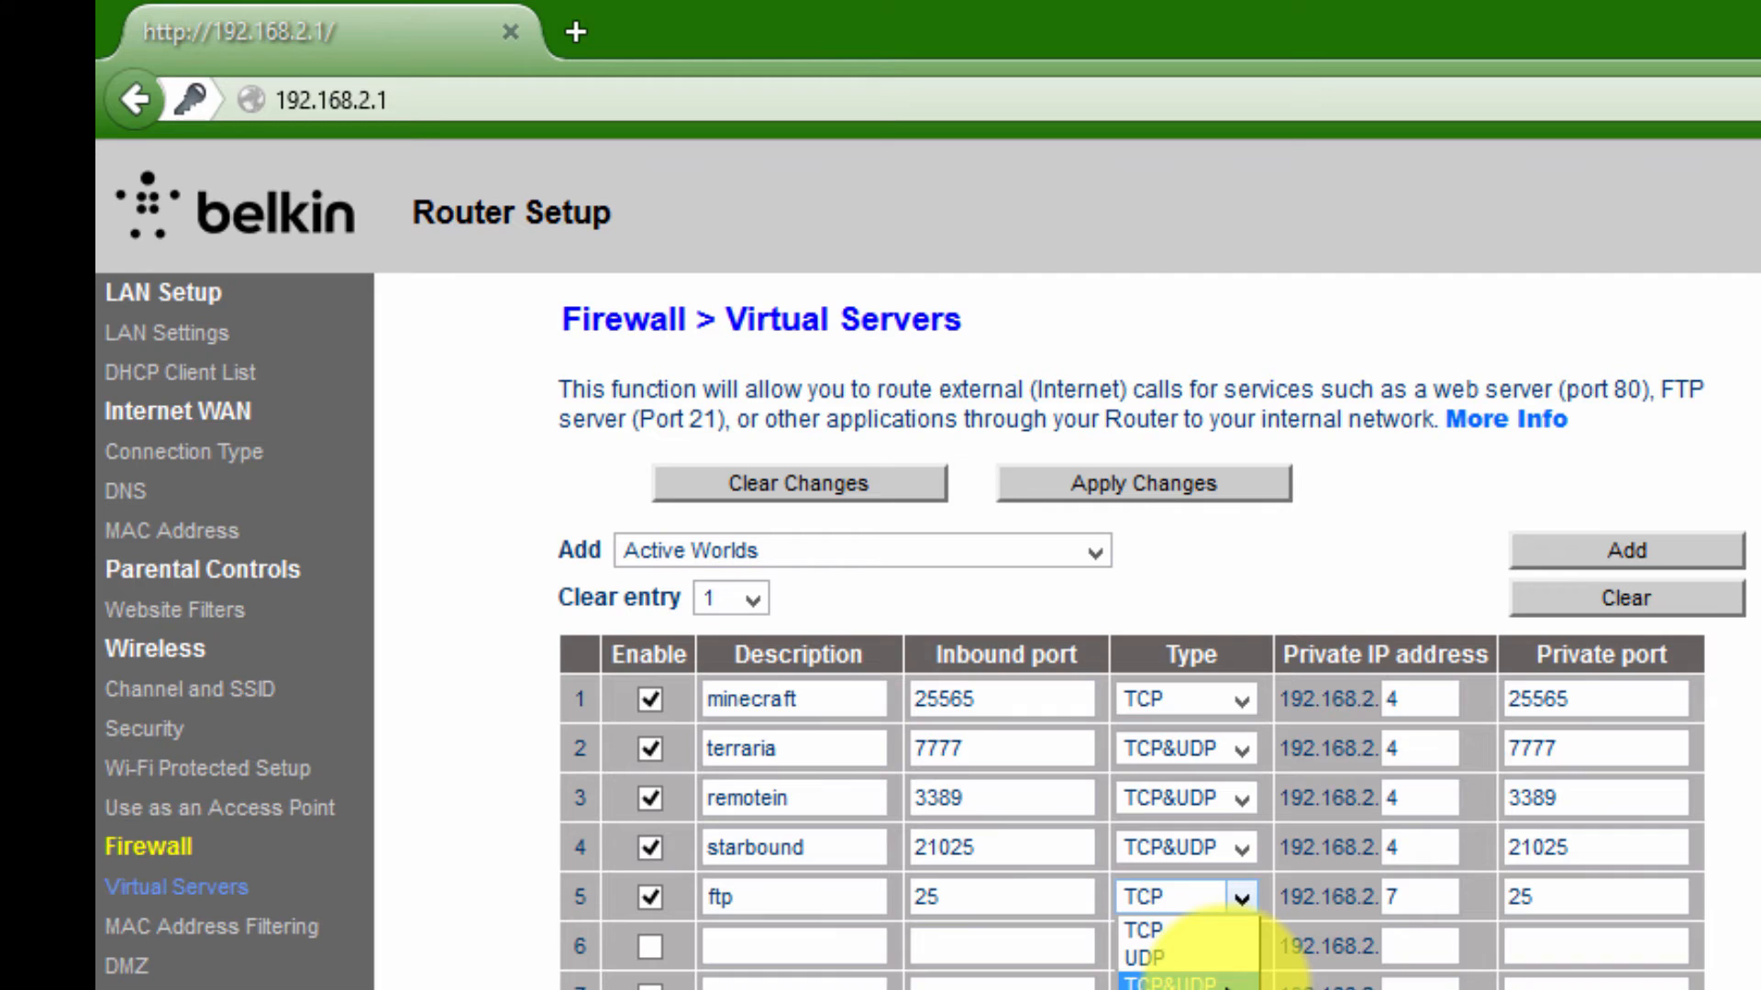
left_click(1166, 983)
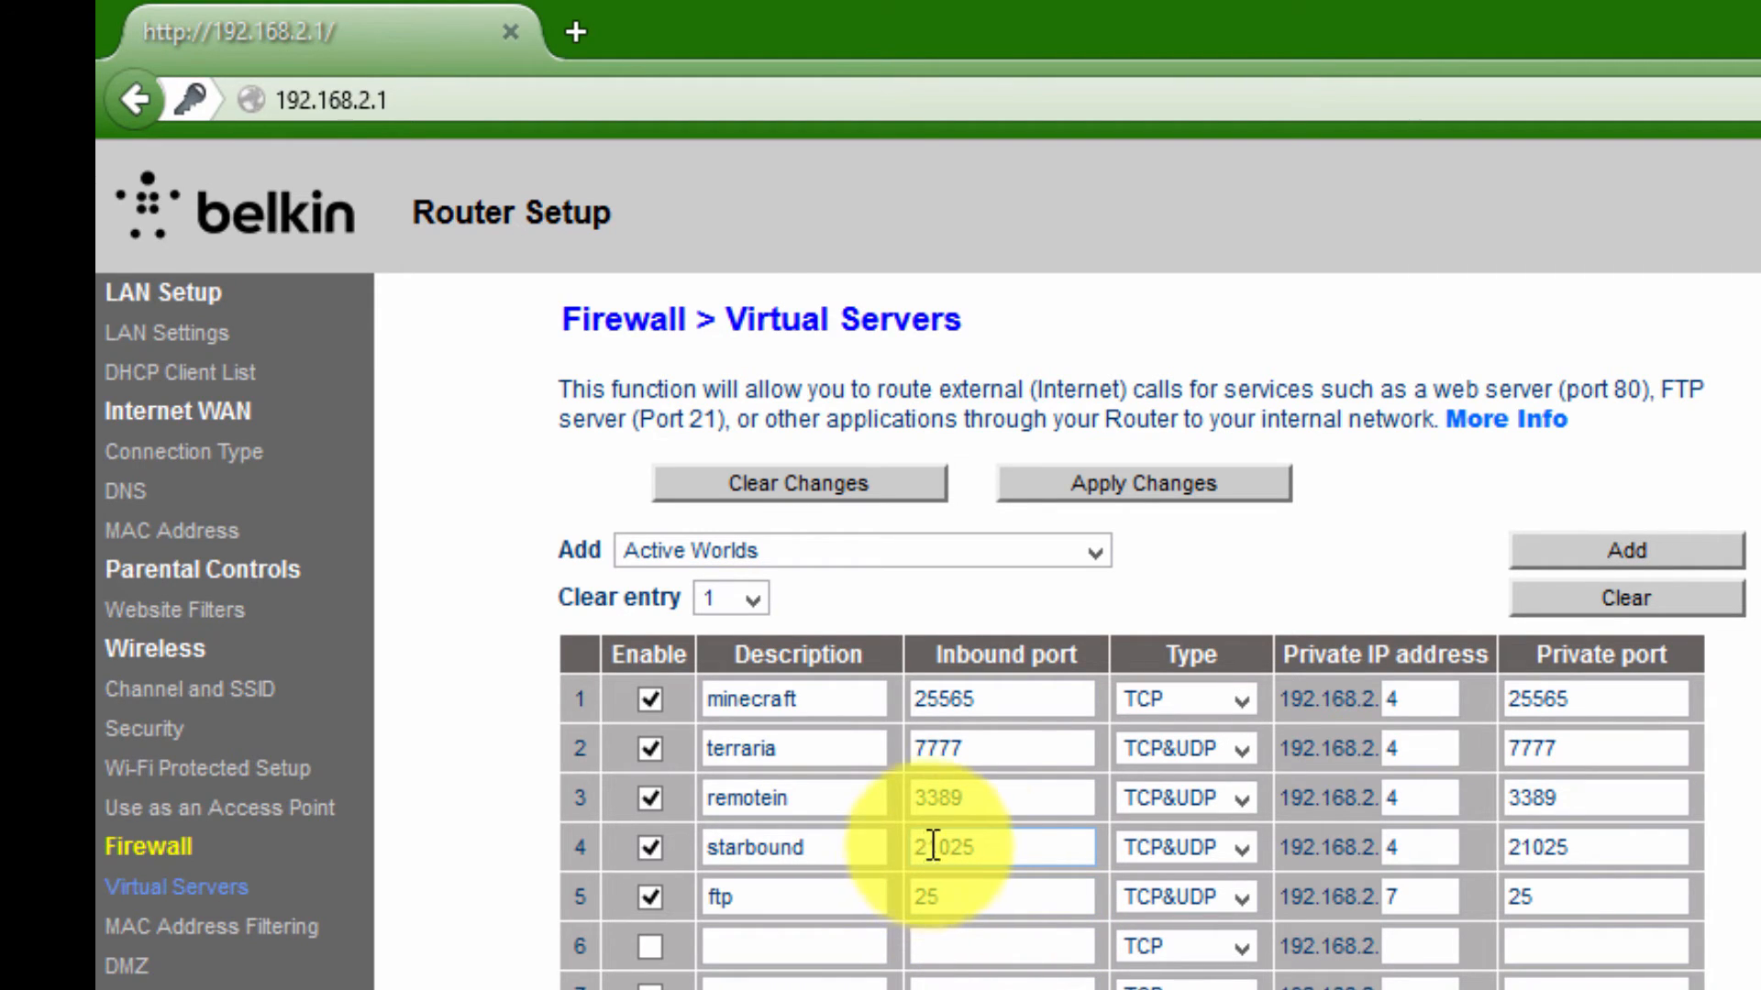
Review the minecraft, terraria and remotein inbound ports, then apply the Virtual Servers changes.
left_click(965, 699)
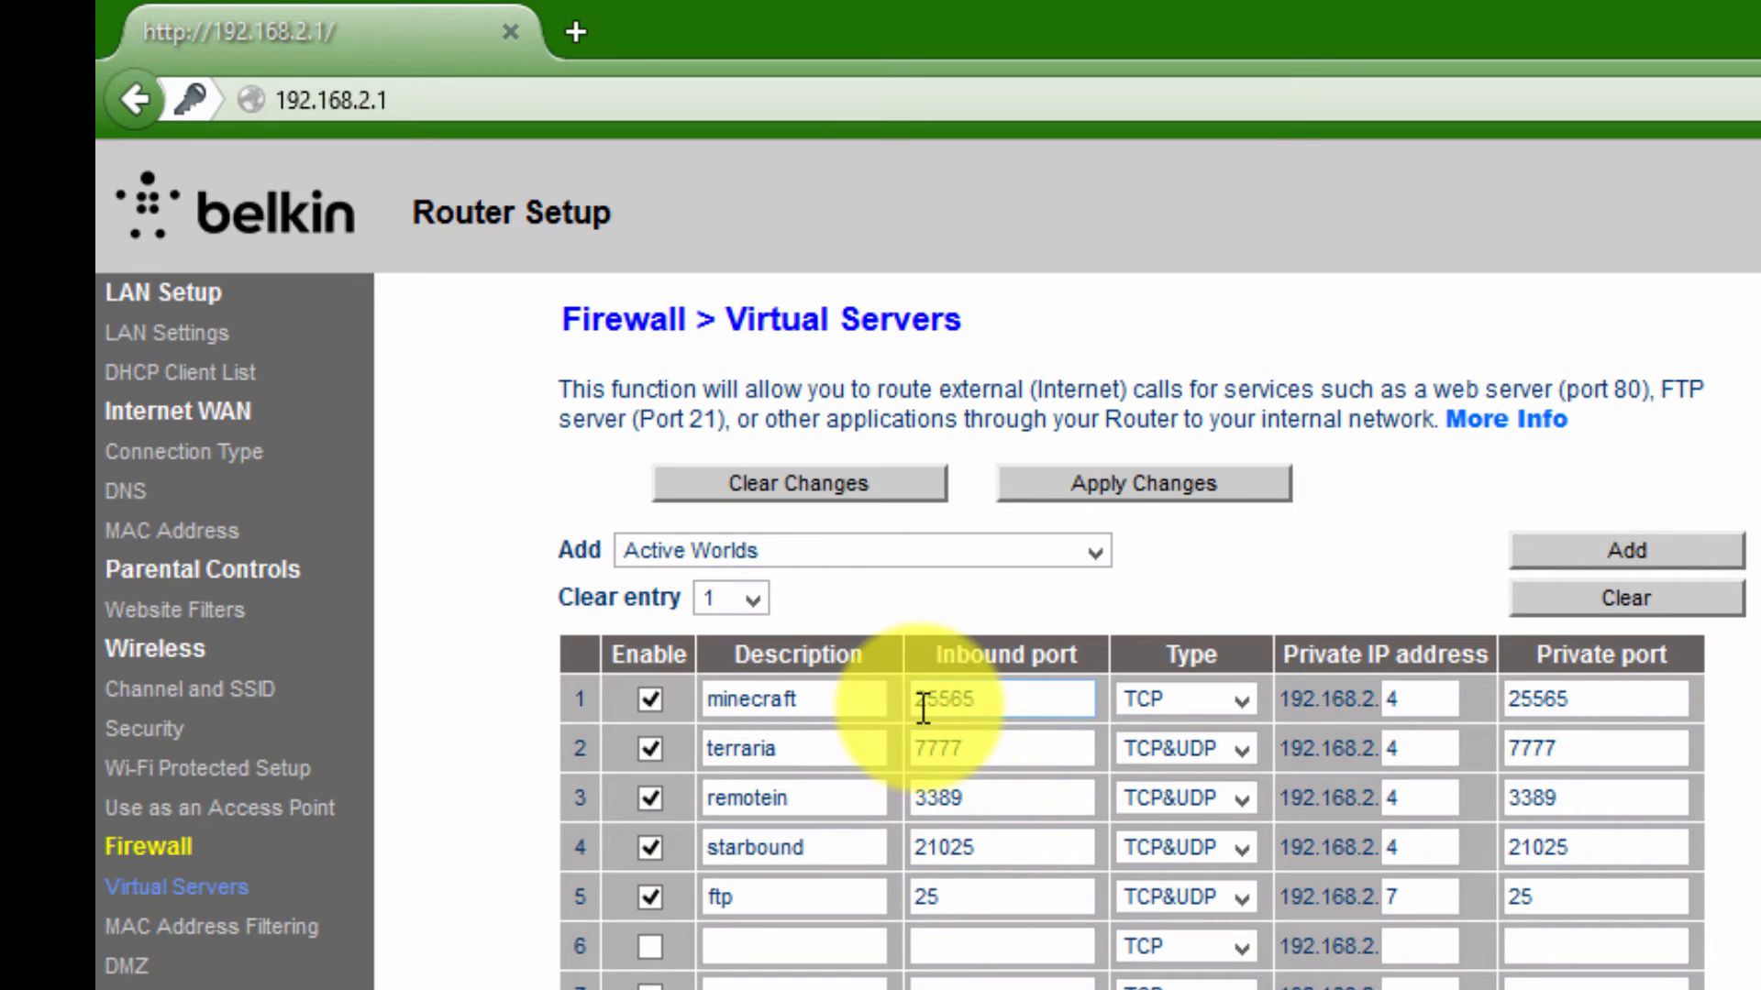
mouse_move(1021, 763)
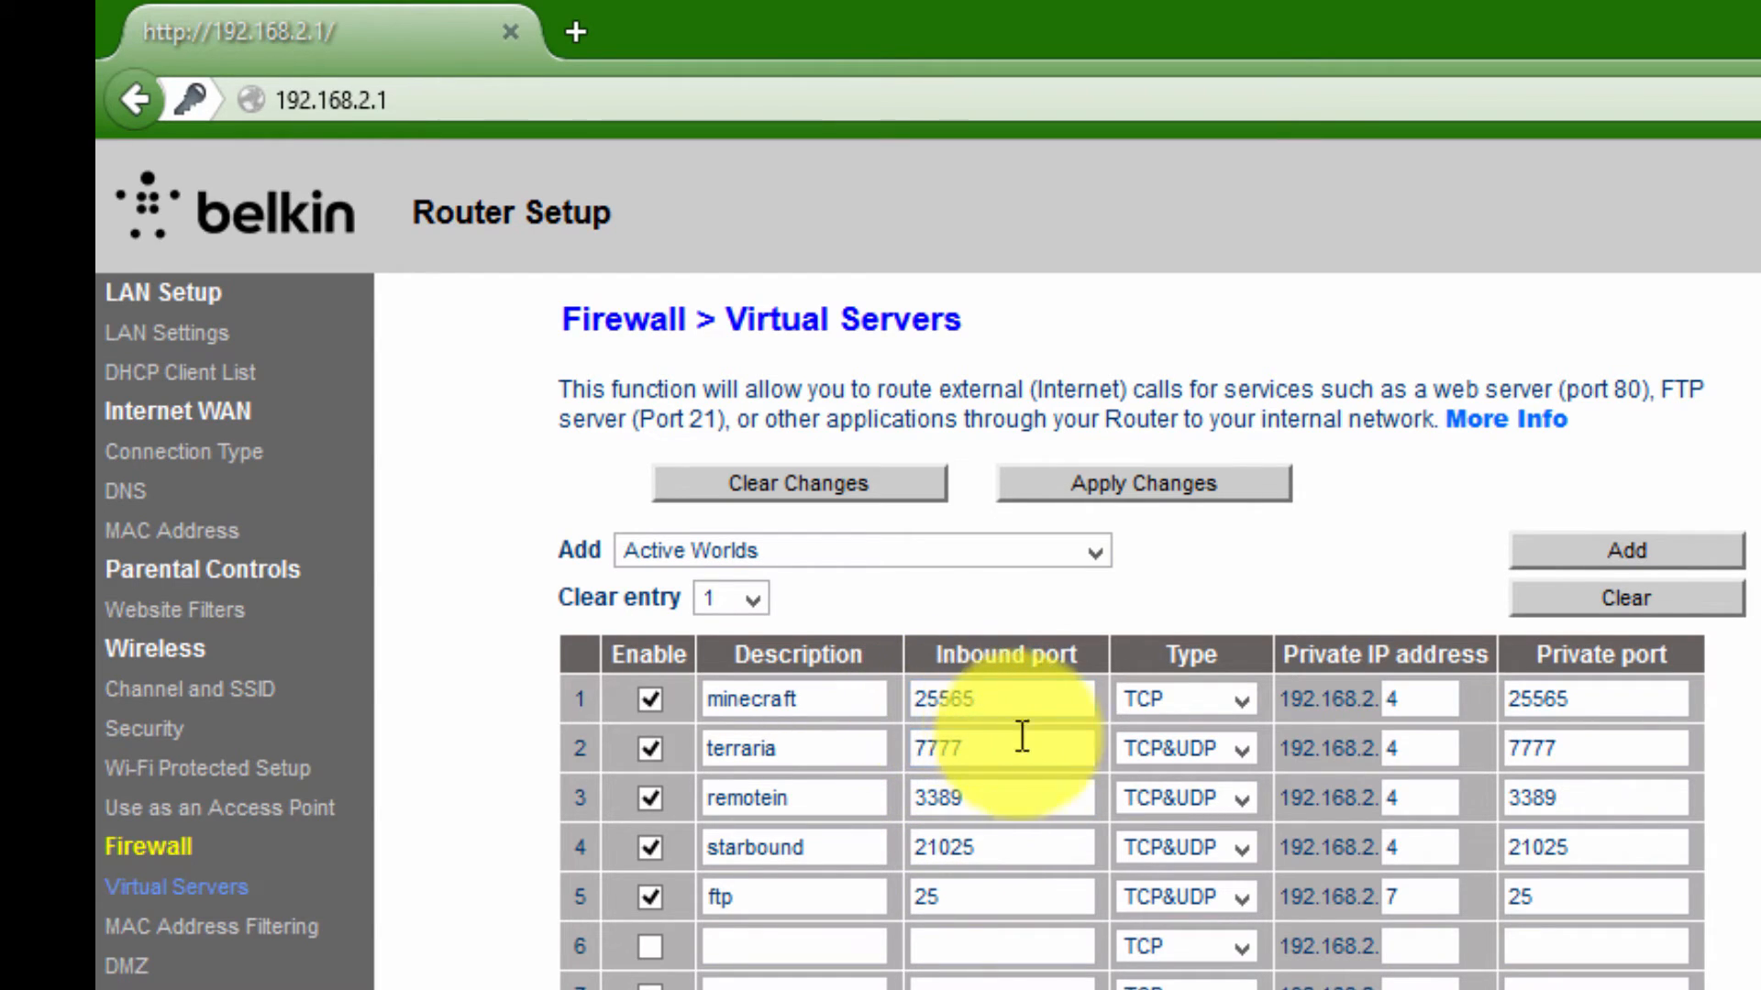
left_click(1000, 749)
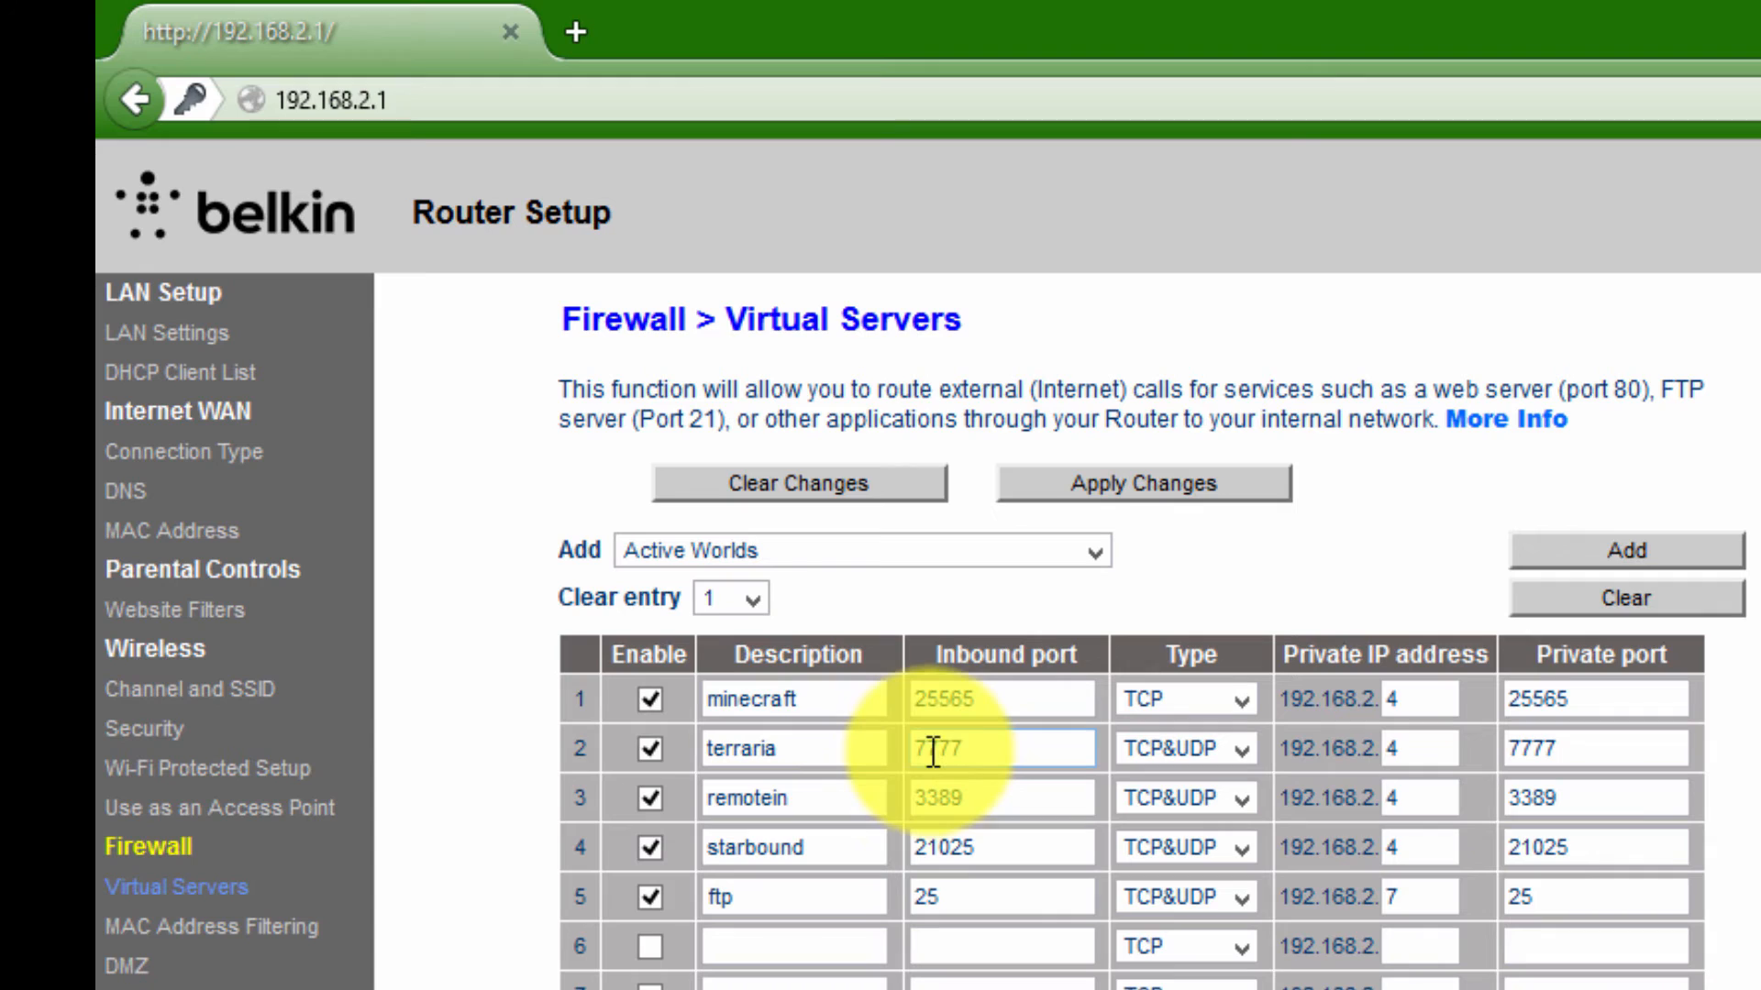
mouse_move(1019, 781)
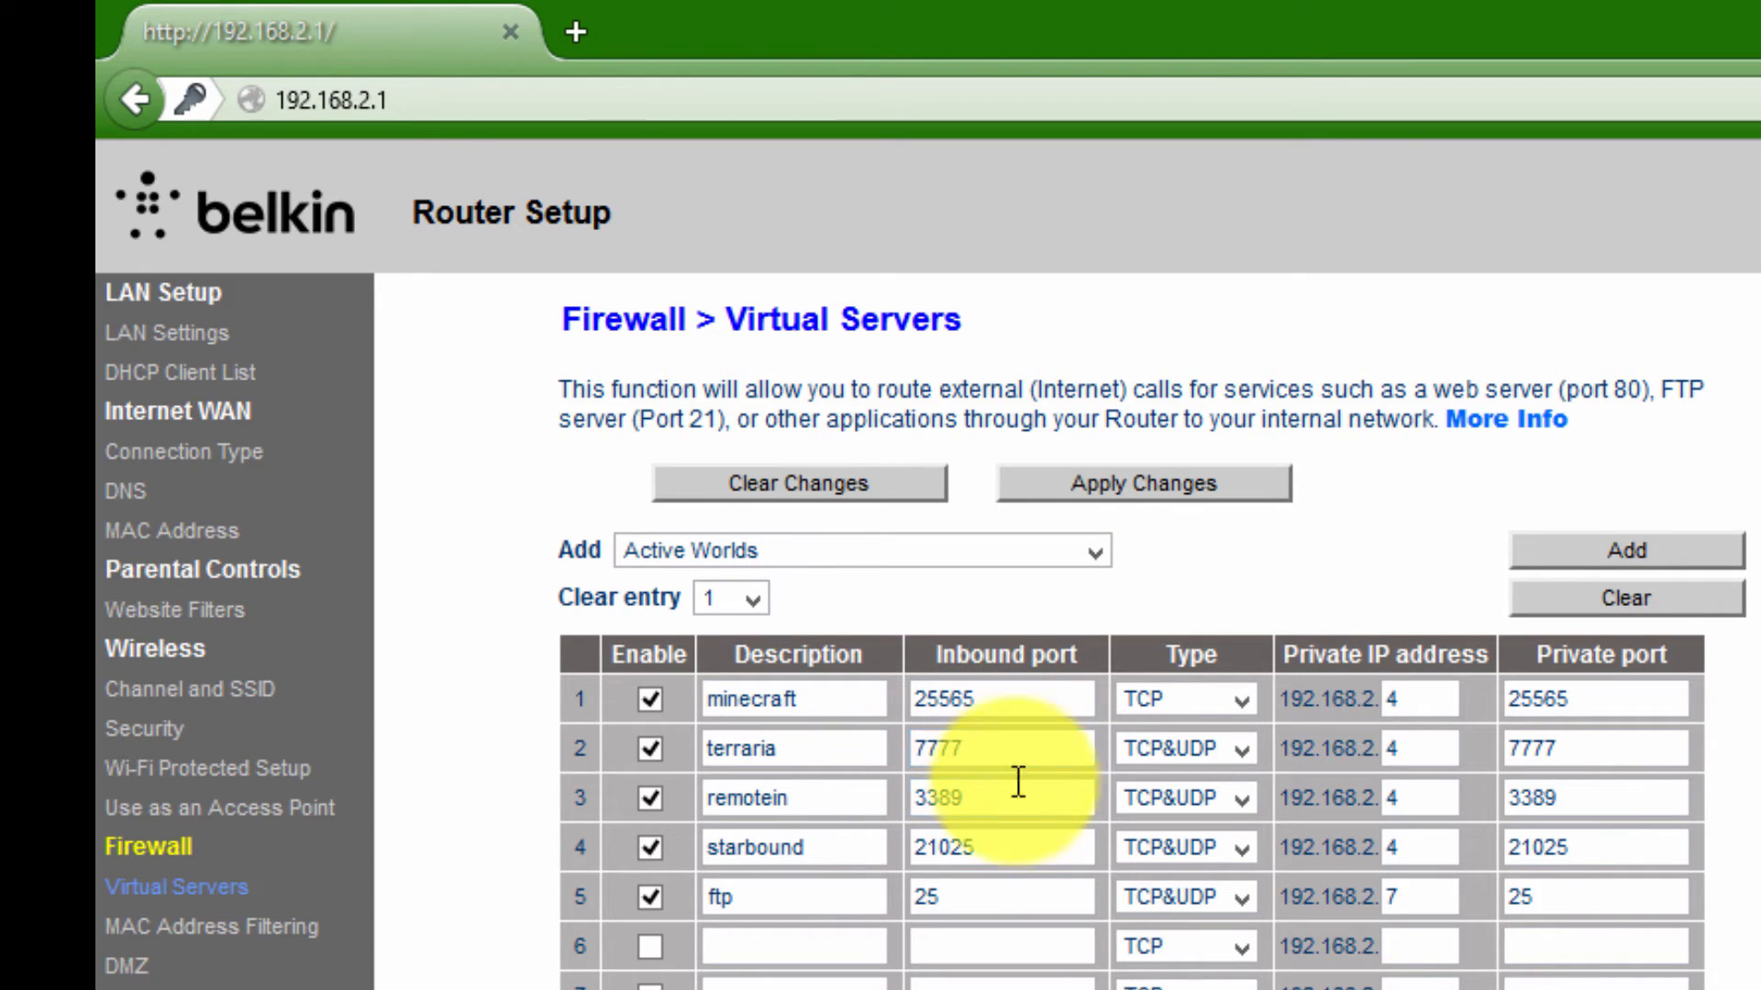
left_click(1001, 798)
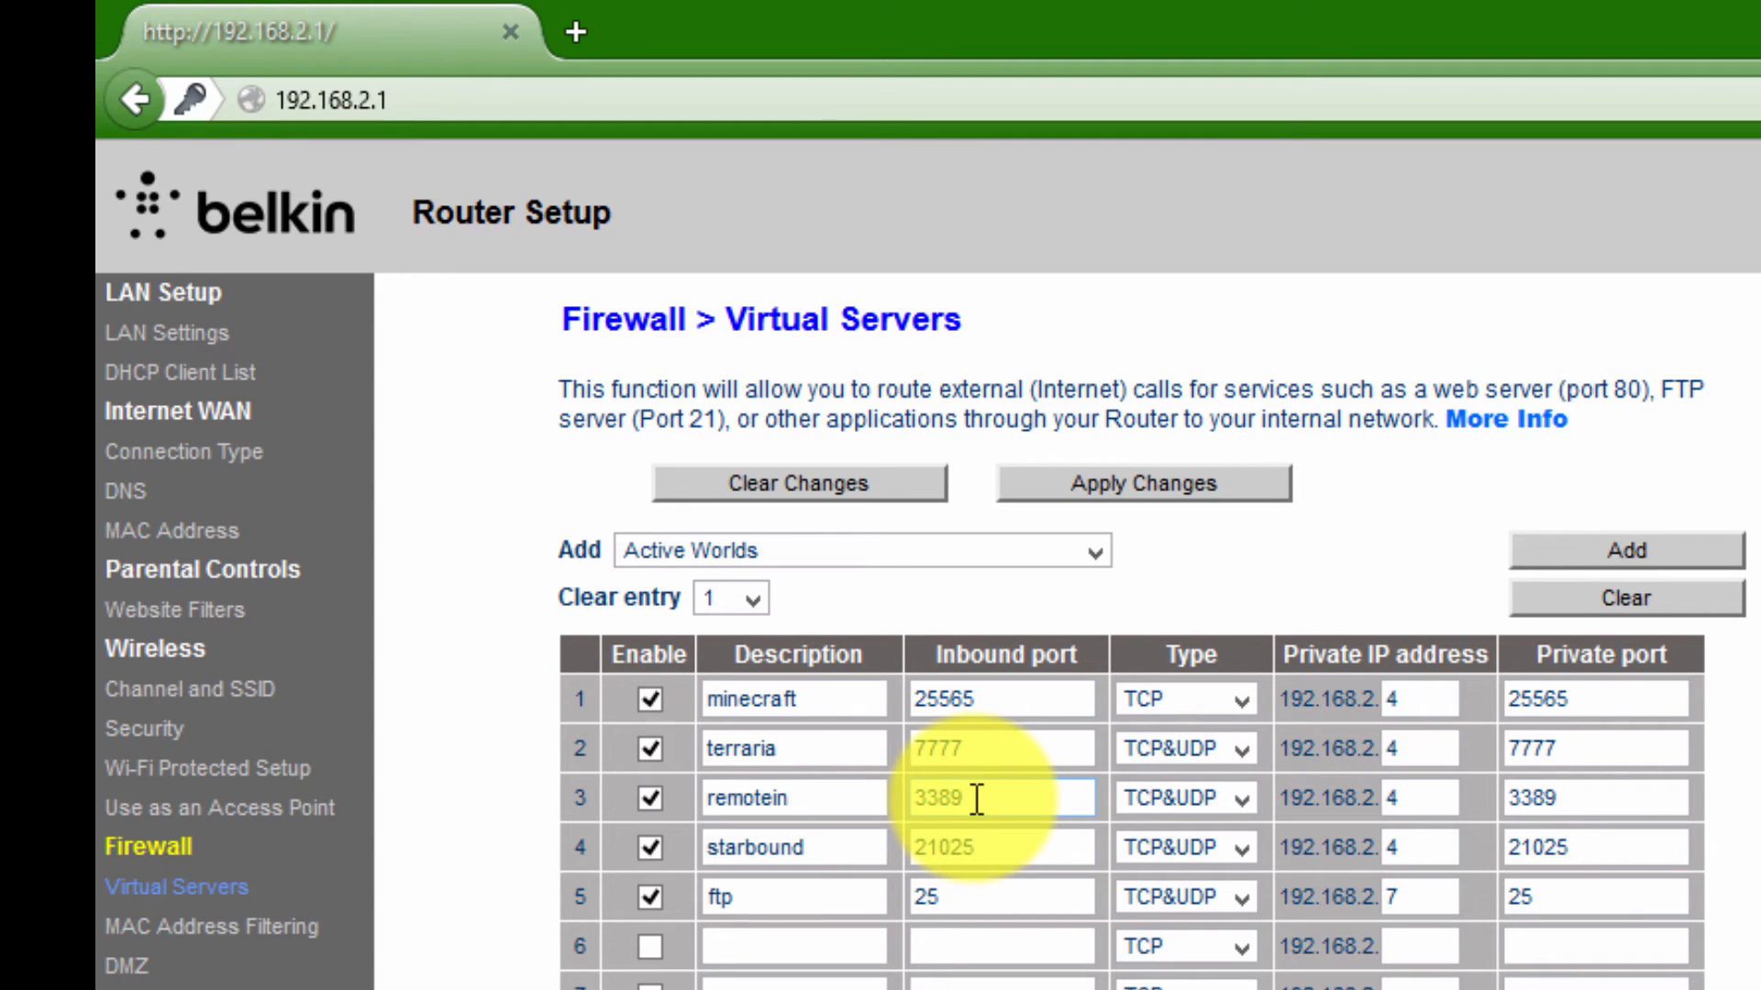
left_click(1001, 847)
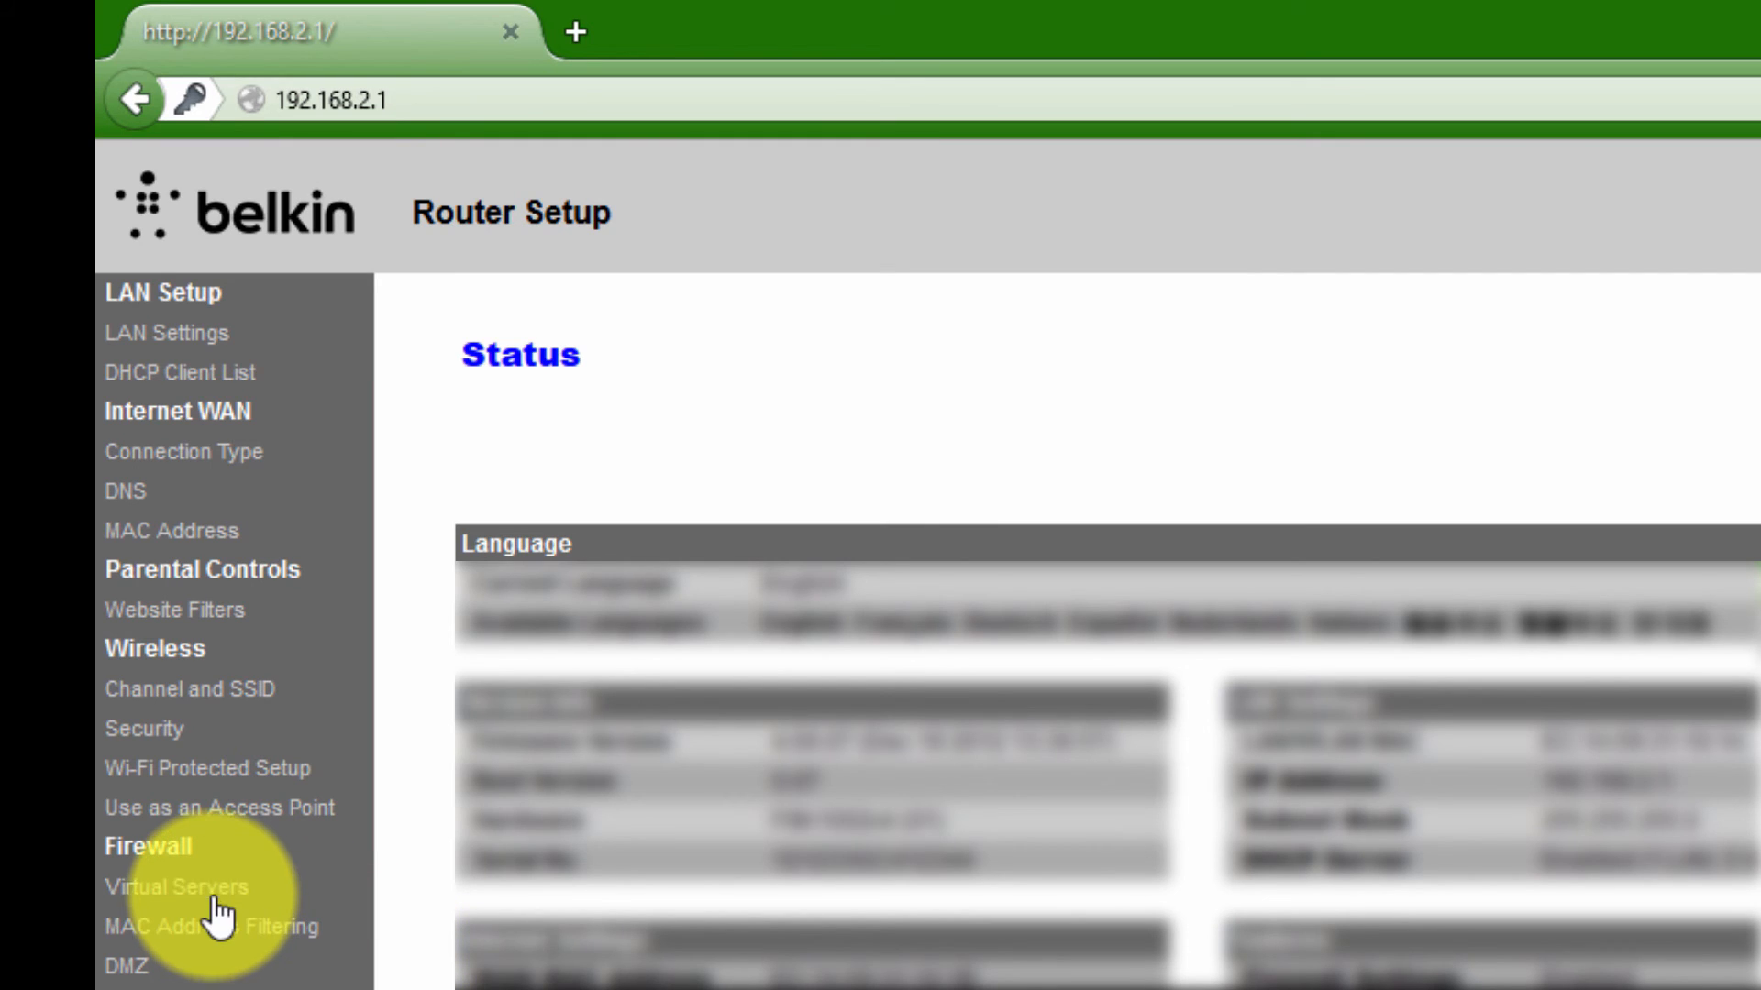
Return to the Firewall > Virtual Servers forwarding table.
left_click(177, 888)
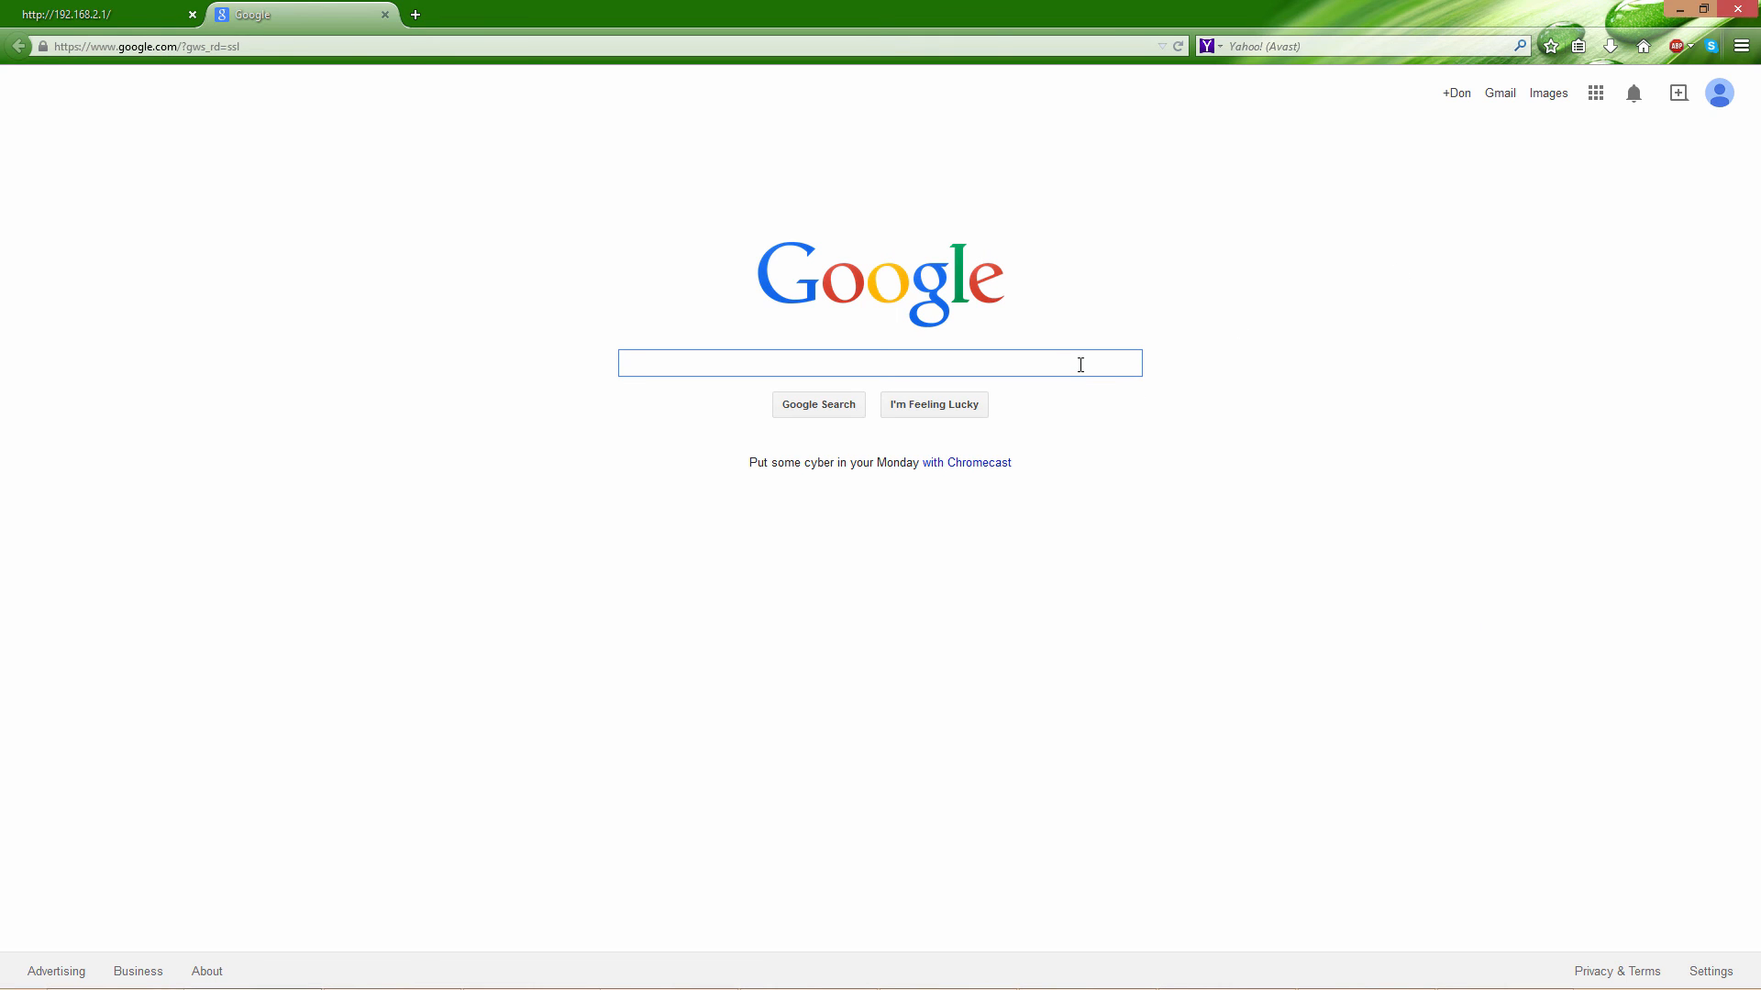
Start a Google search for 'whats my ip' in a new tab.
type("whats")
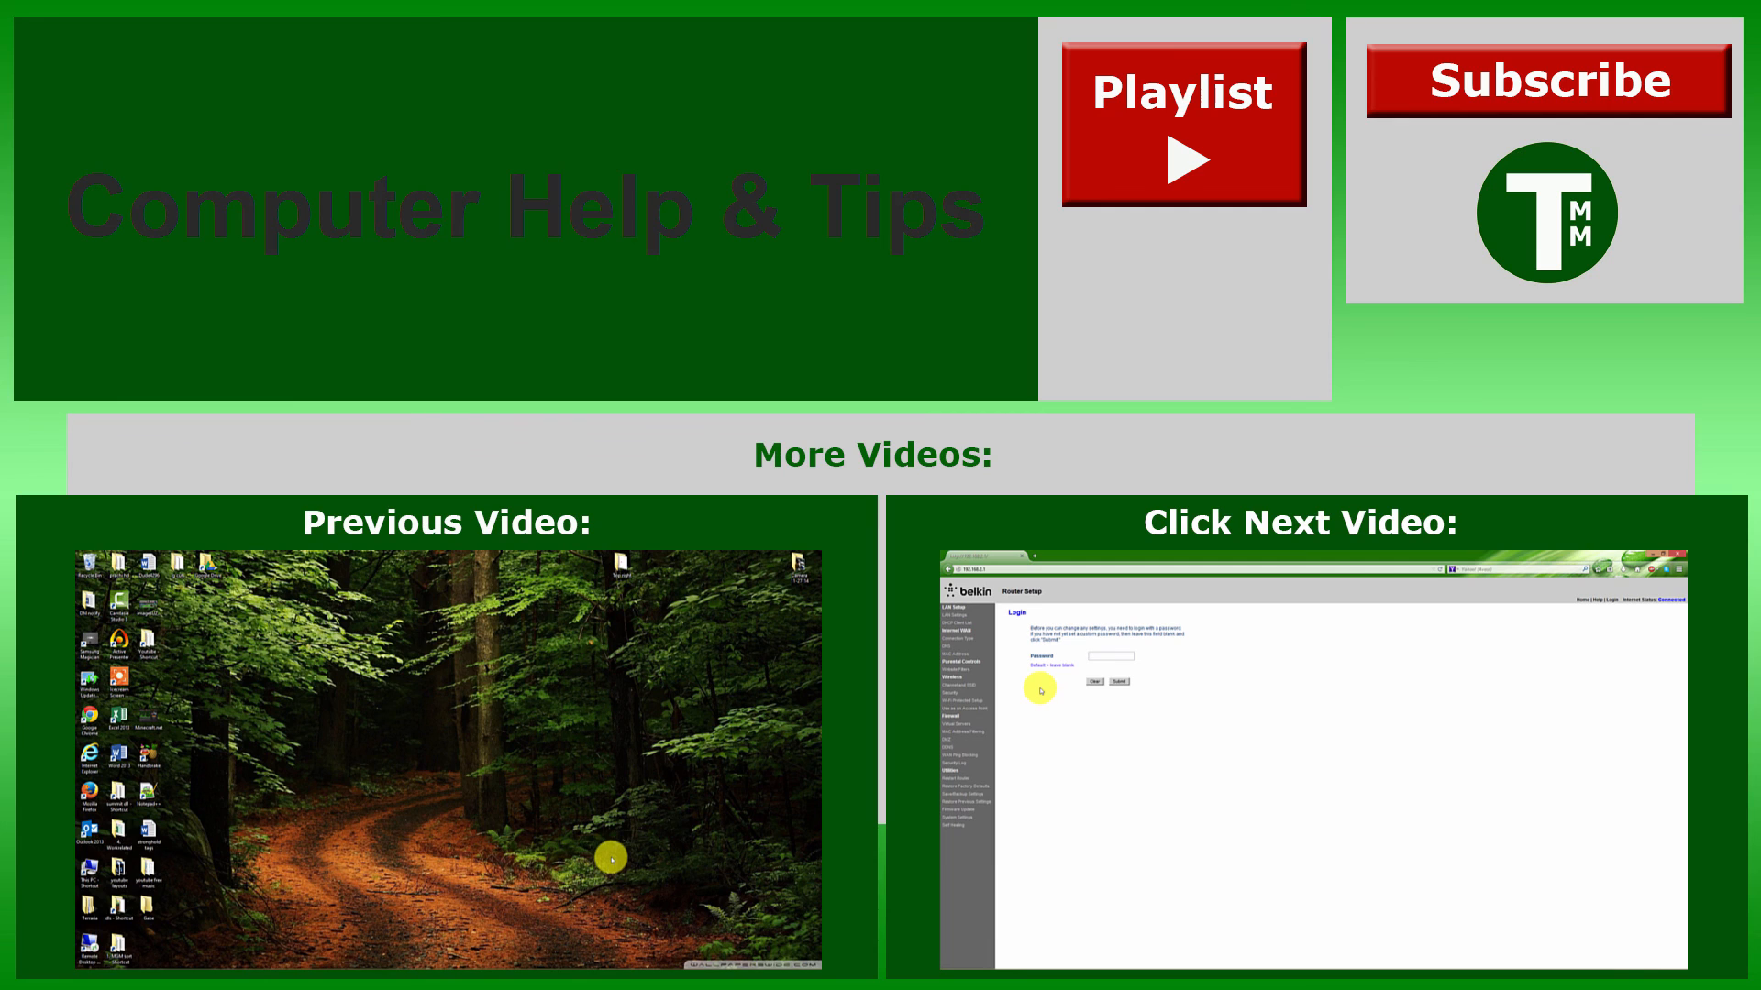
mouse_move(373, 809)
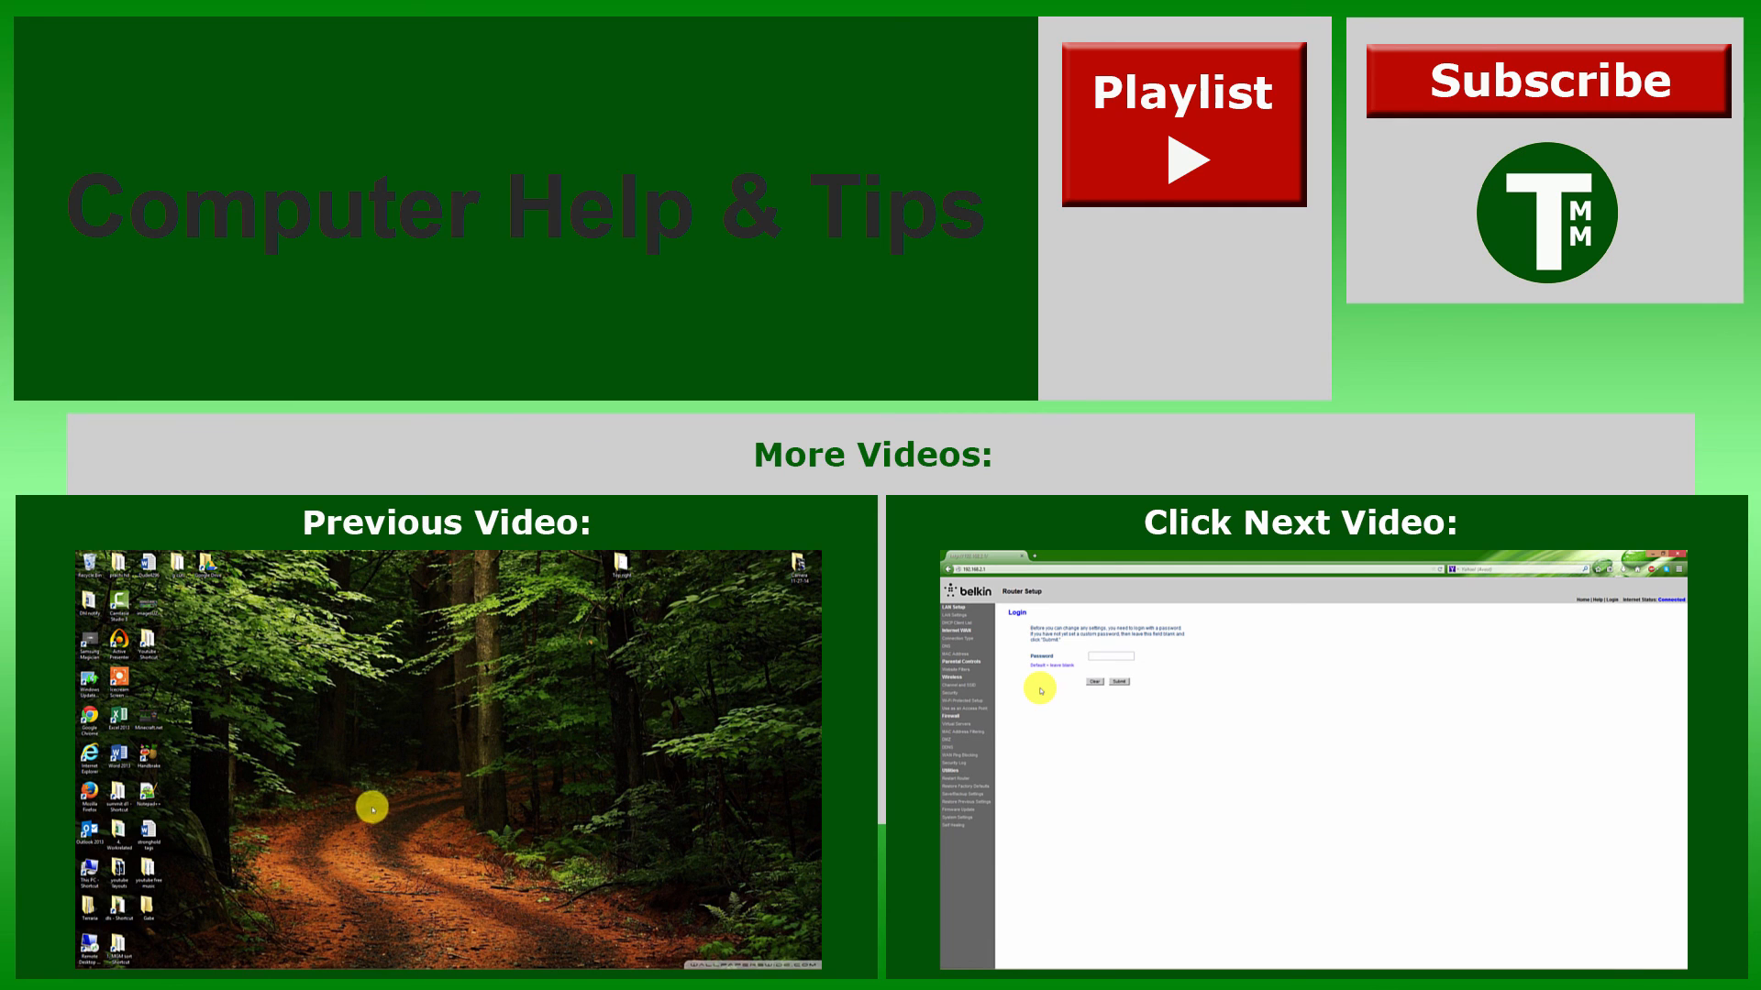